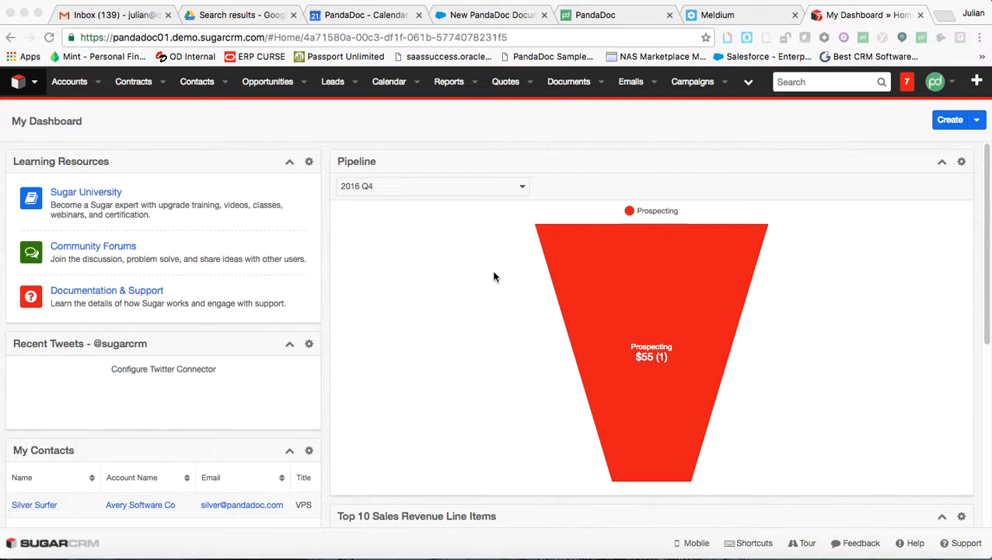
mouse_move(210, 309)
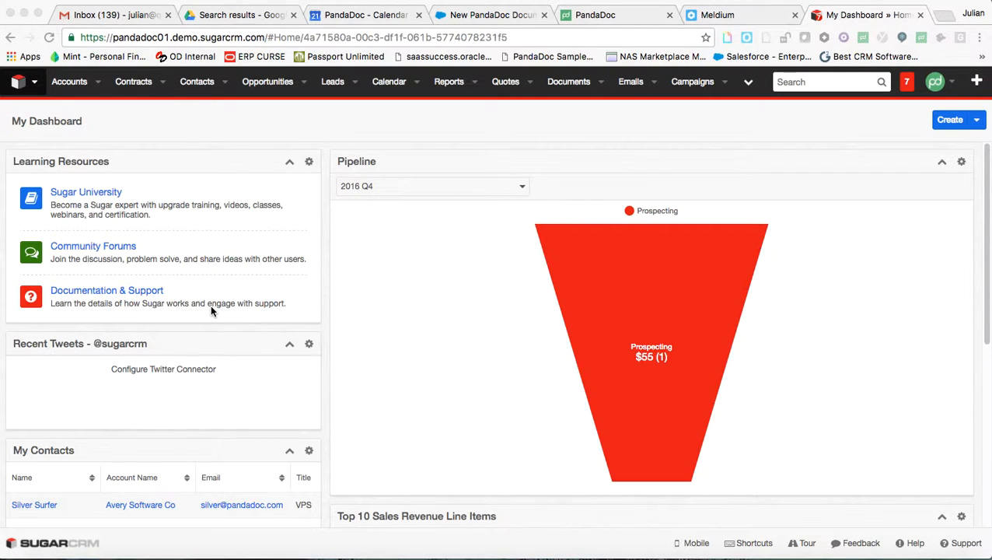
mouse_move(45, 250)
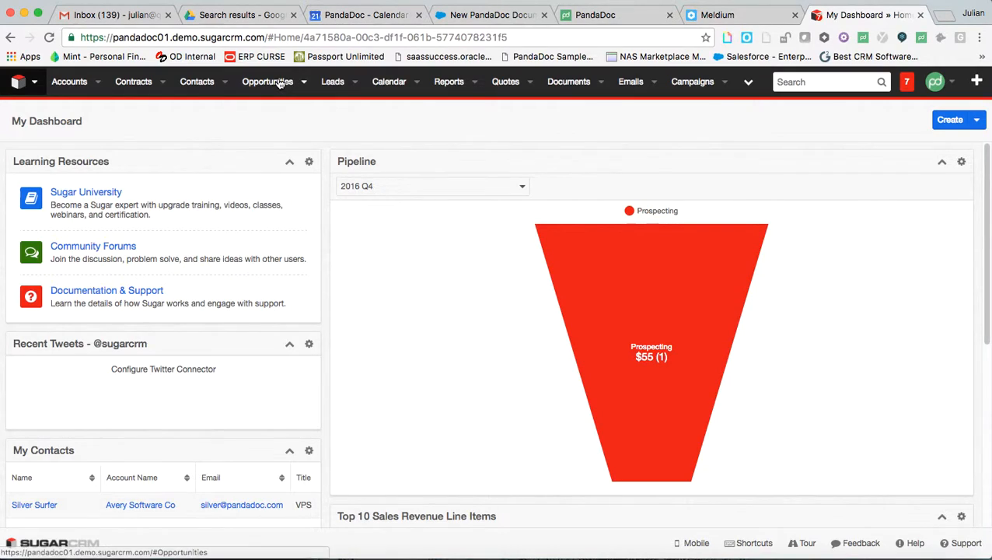
Open the Catalina Mixer opportunity and scroll to its related sent and draft PandaDoc documents
left_click(268, 81)
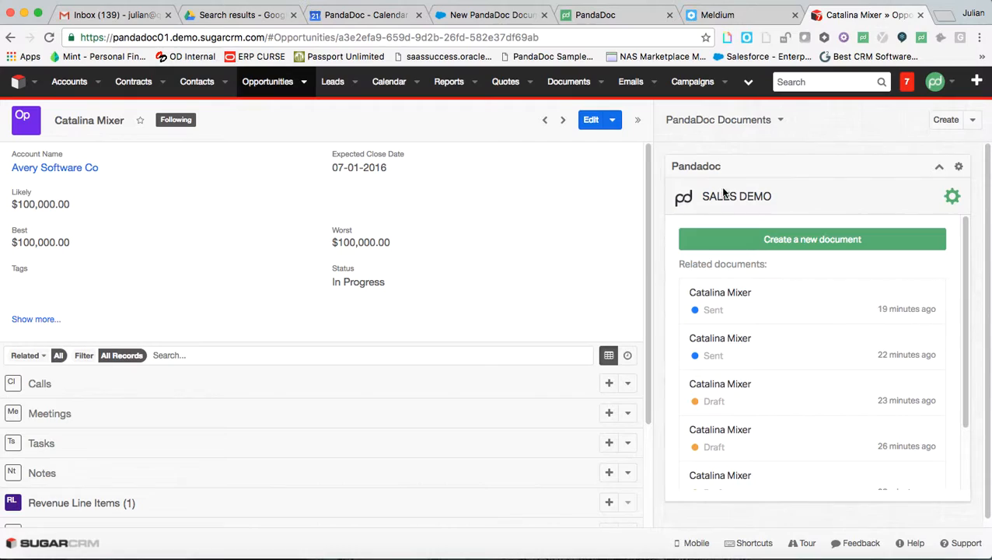
mouse_move(283, 109)
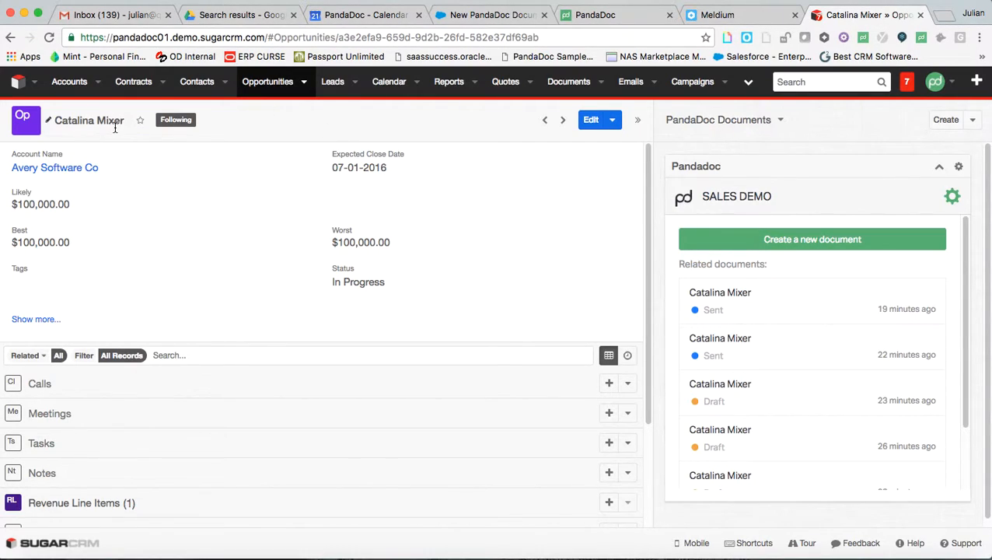
mouse_move(791, 422)
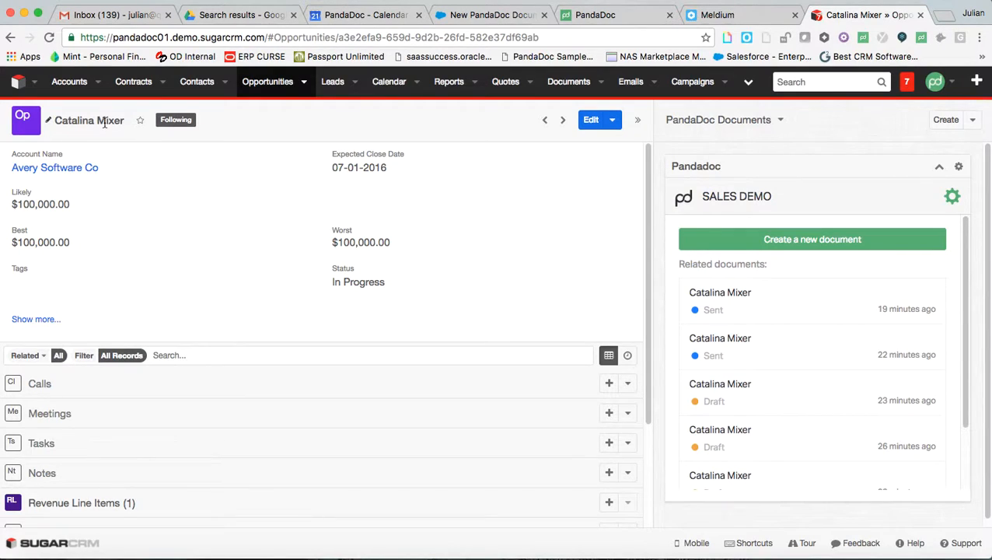
mouse_move(132, 145)
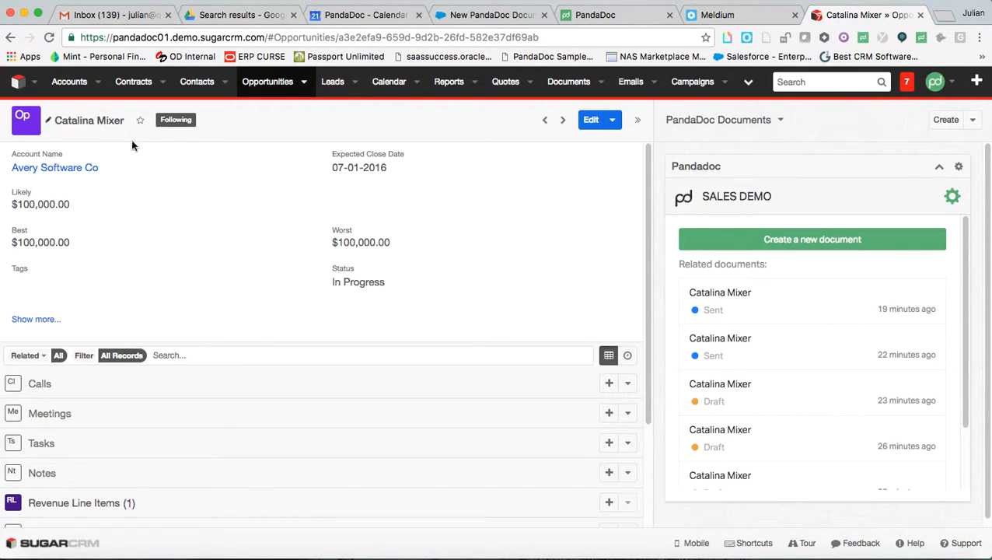
mouse_move(309, 202)
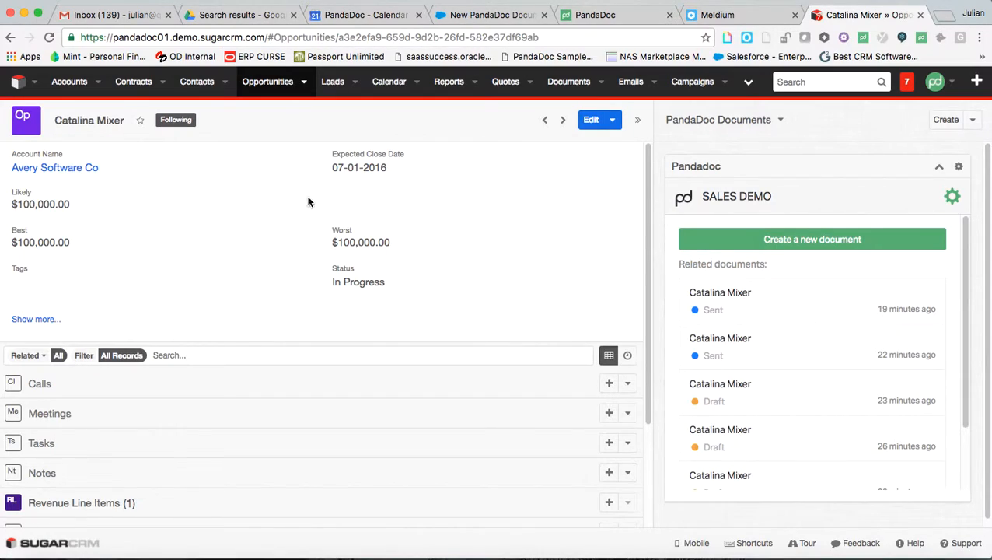
mouse_move(338, 228)
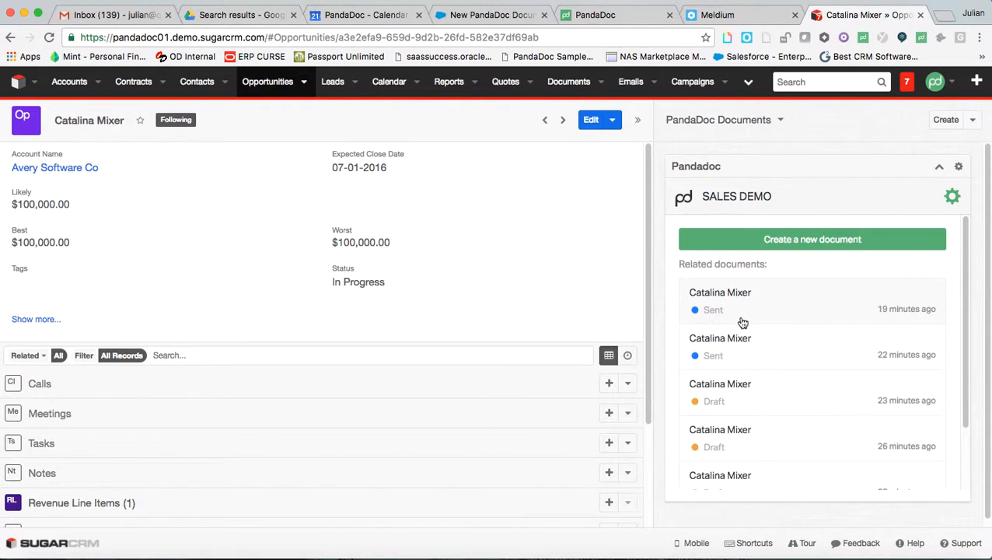
mouse_move(731, 410)
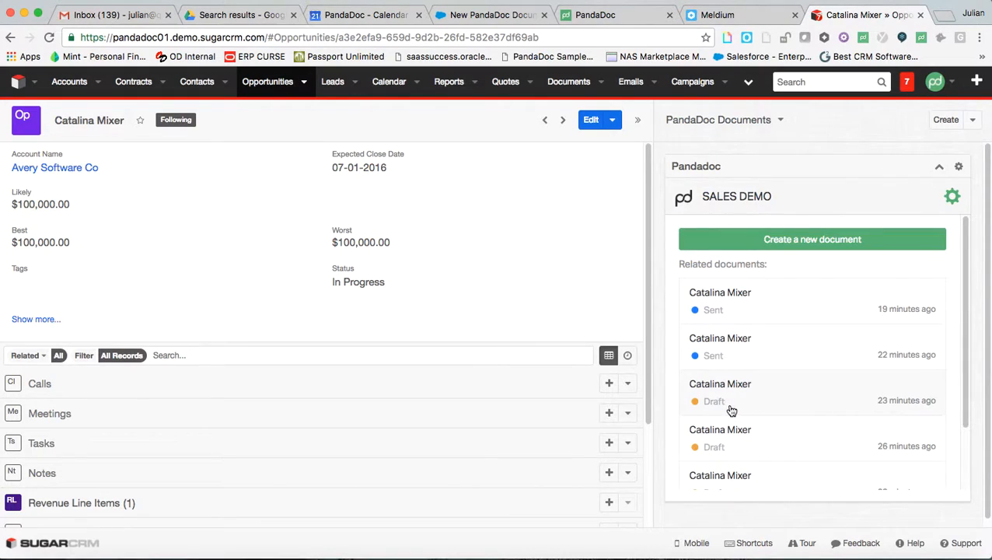
scroll("down", 3)
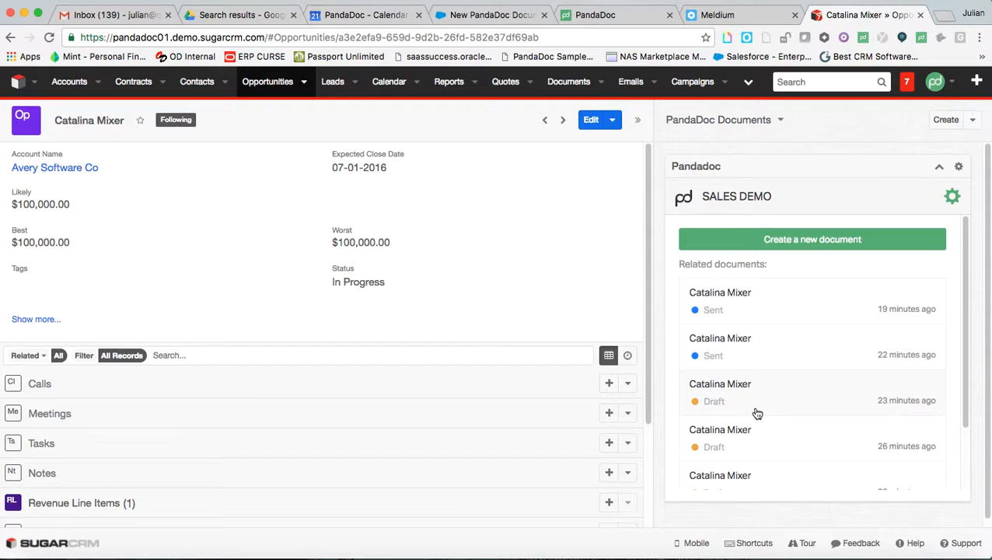
mouse_move(788, 290)
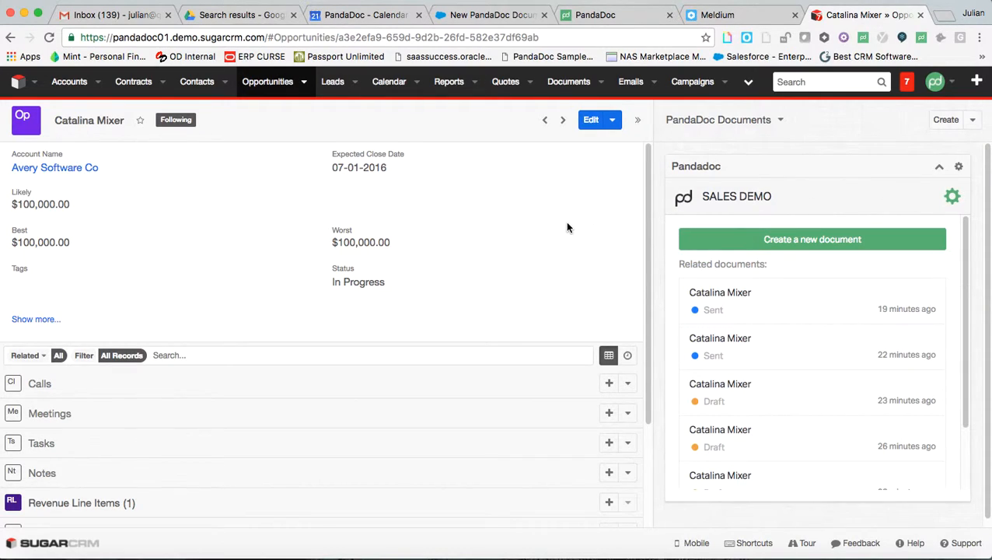
mouse_move(410, 241)
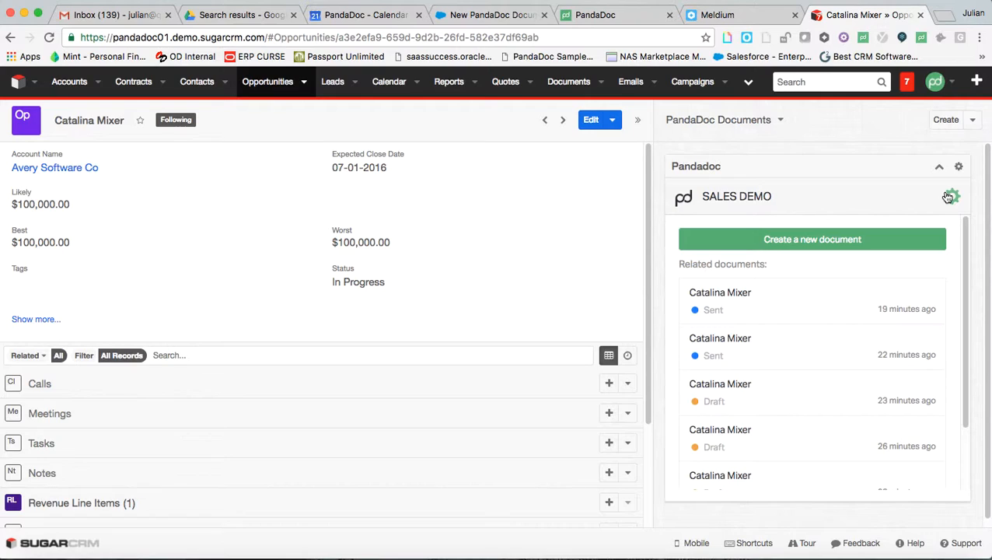
Show the PandaDoc dashlet's Tokens list, which maps AccountName, Amount and other fields to values
left_click(951, 196)
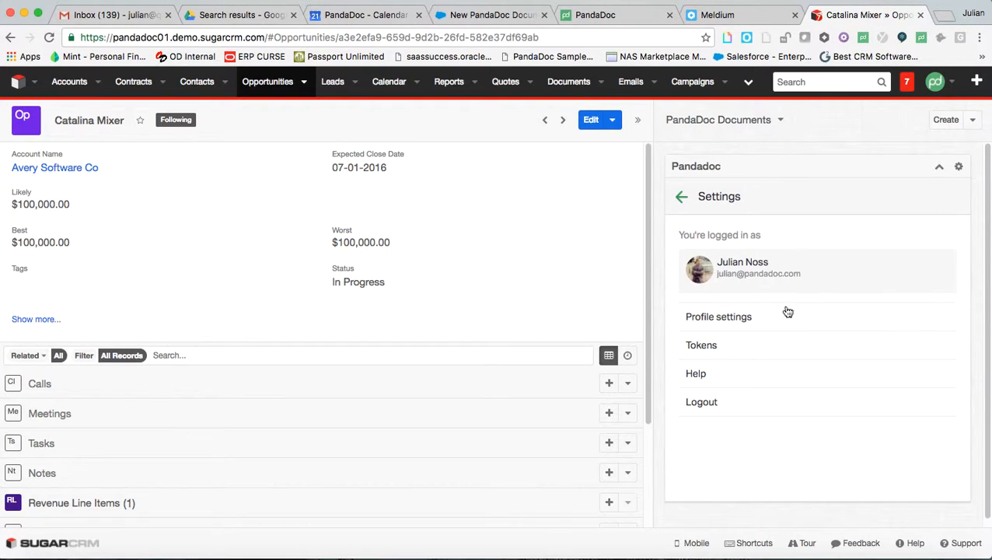
left_click(701, 344)
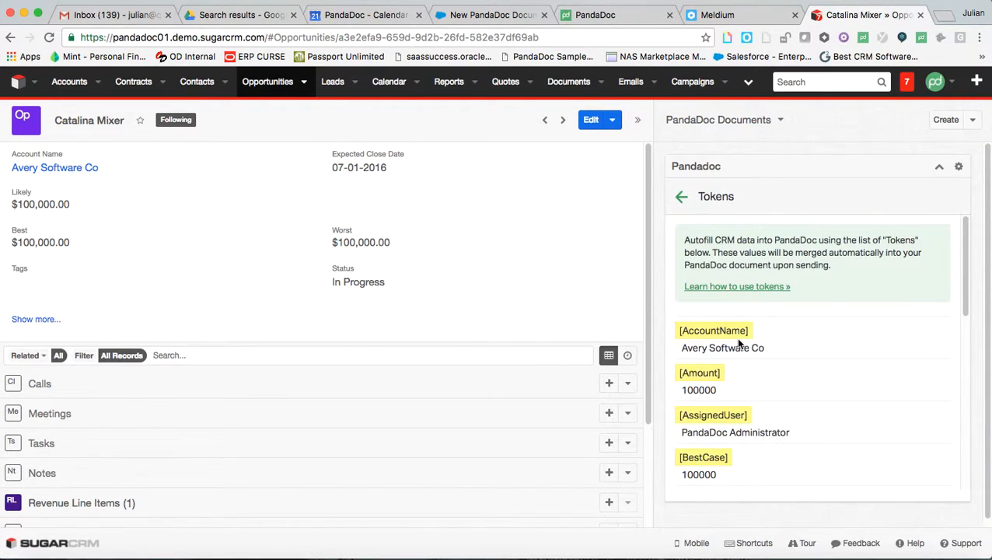
mouse_move(719, 336)
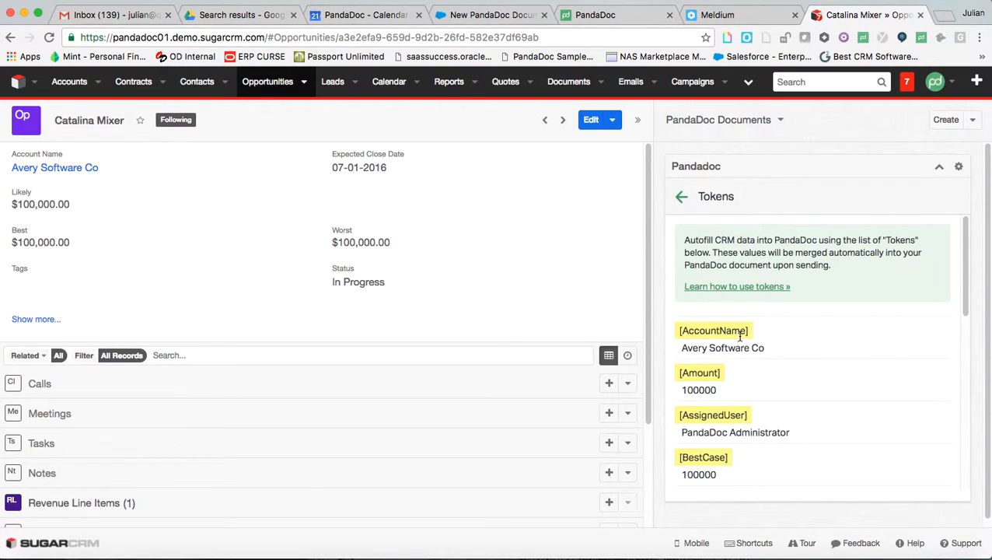
mouse_move(678, 336)
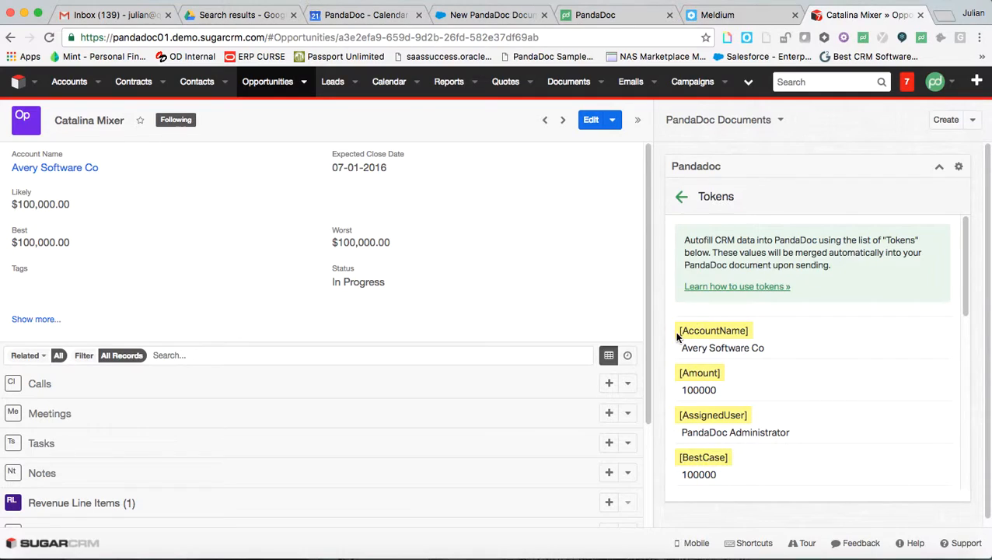
mouse_move(677, 348)
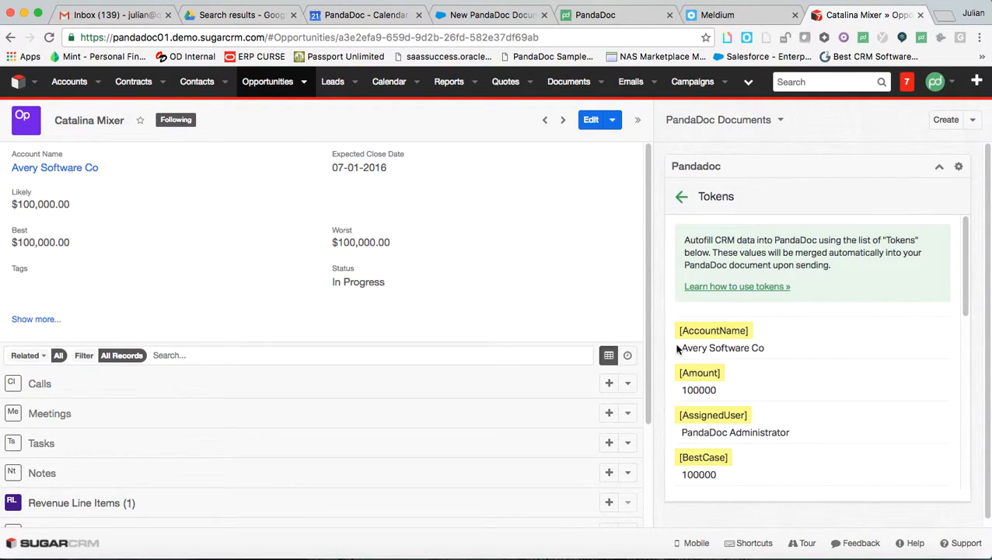
scroll("down", 3)
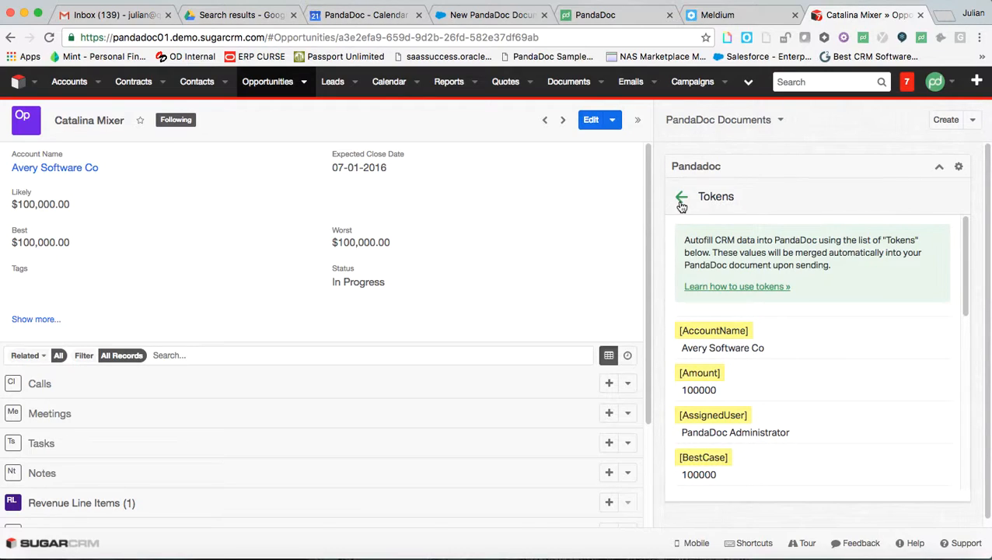
Go back to related documents and browse My templates in the New document dialog
left_click(681, 196)
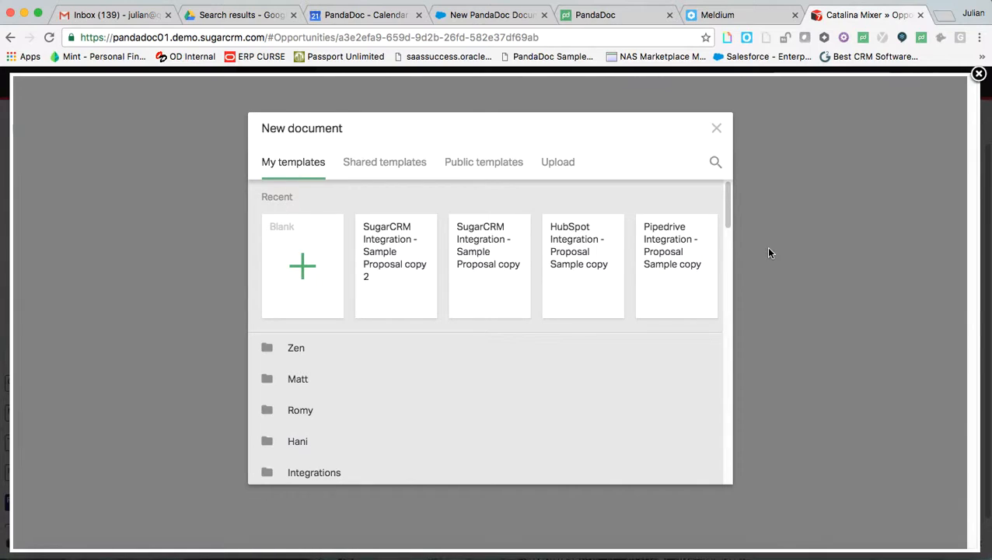
mouse_move(294, 329)
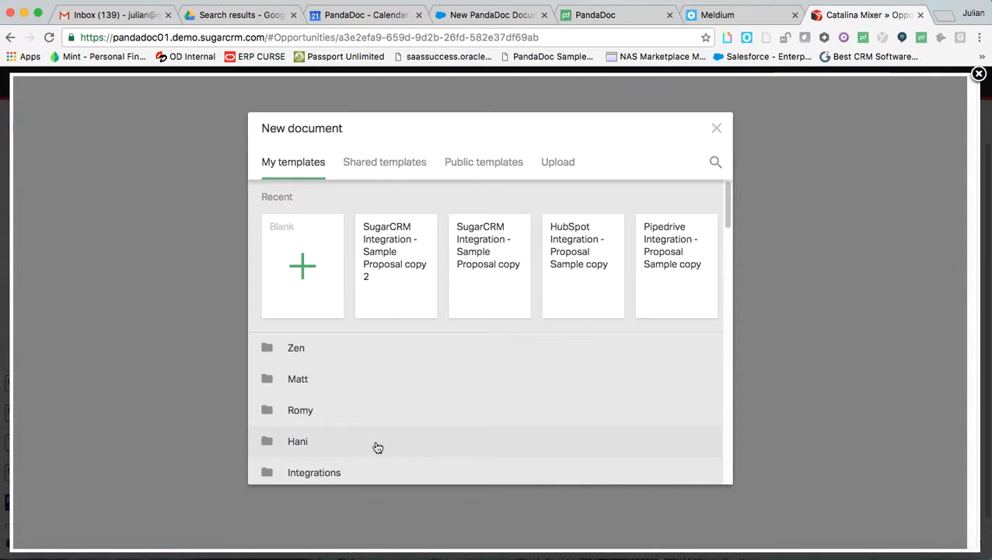
mouse_move(418, 302)
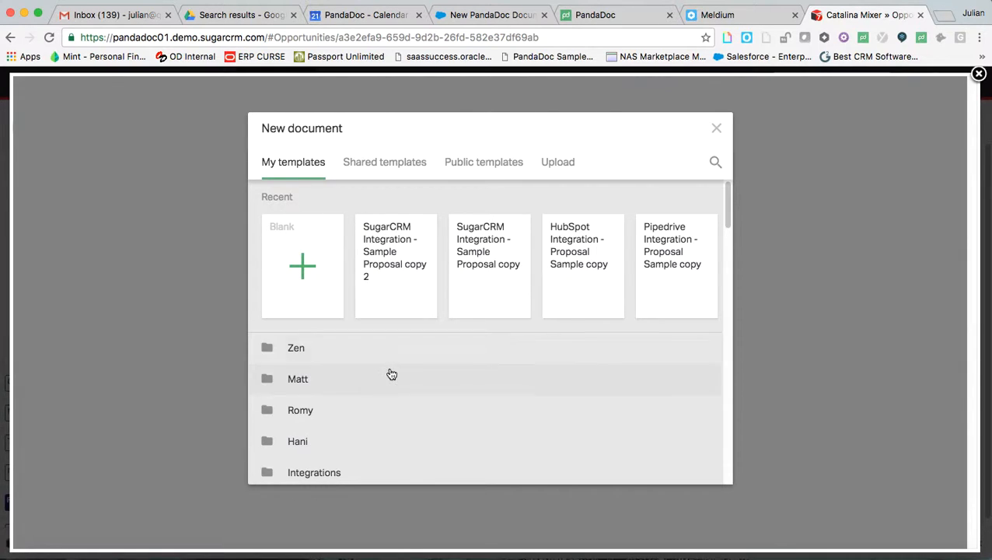
scroll("down", 3)
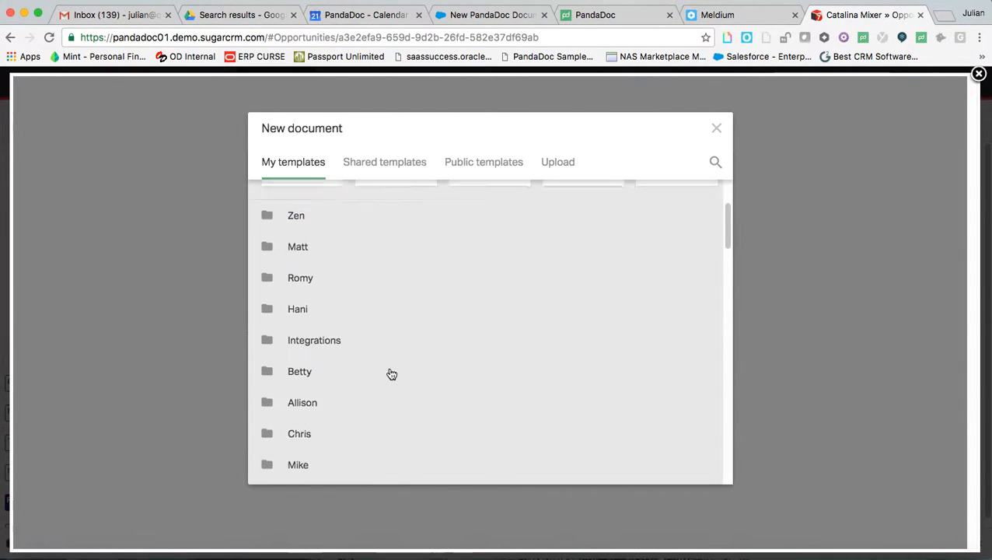
Start a Sample Proposal copy 2 document with Silver Surfer as Client and Tony Stark added
left_click(391, 374)
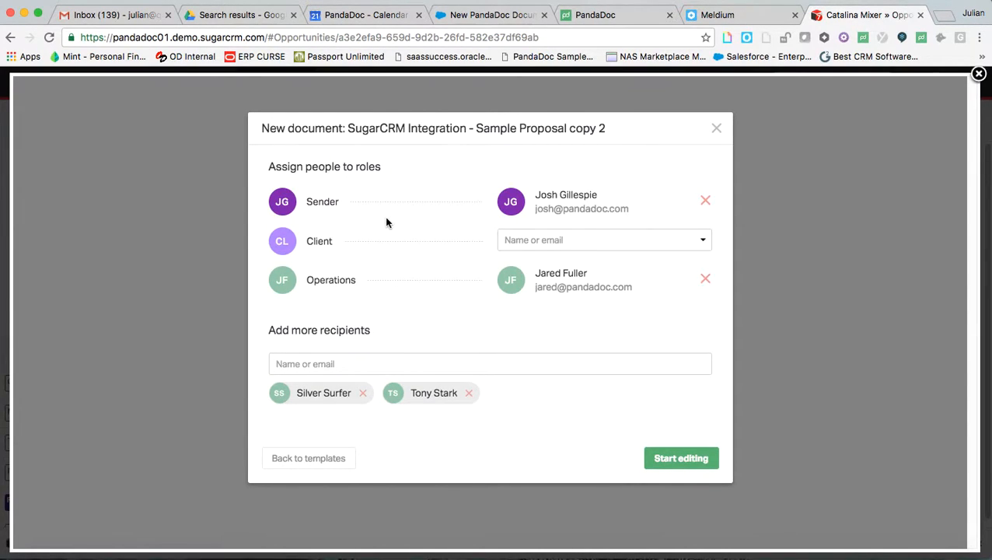
mouse_move(412, 222)
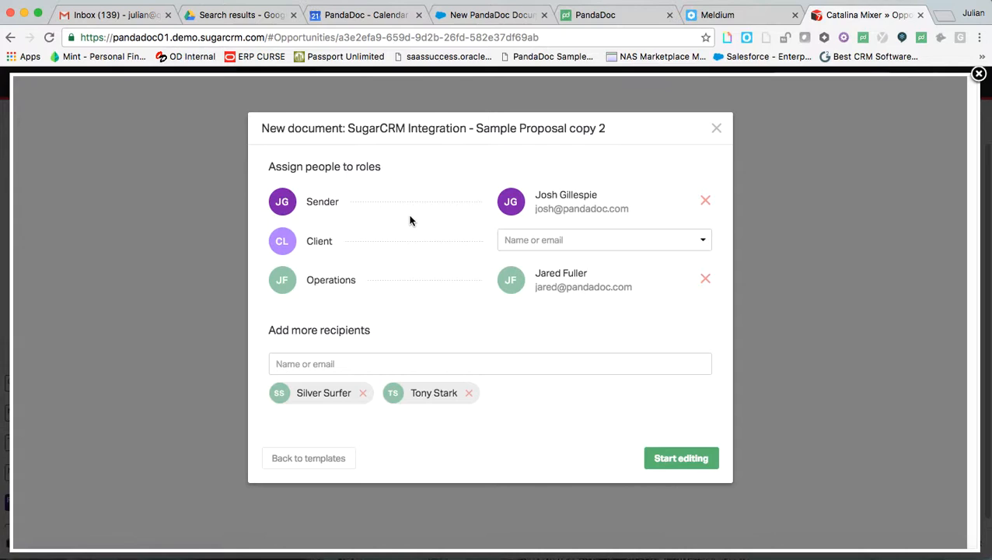
mouse_move(427, 211)
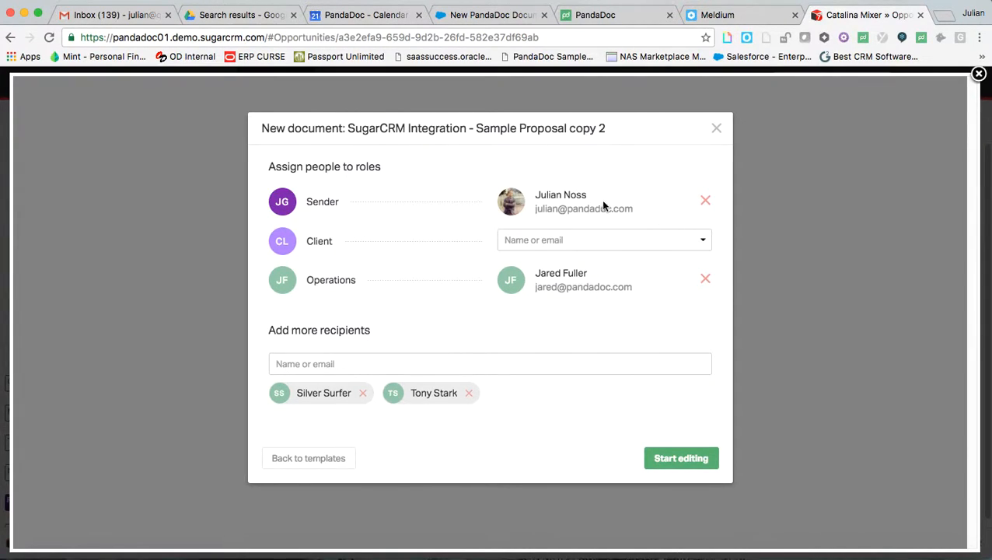
mouse_move(525, 226)
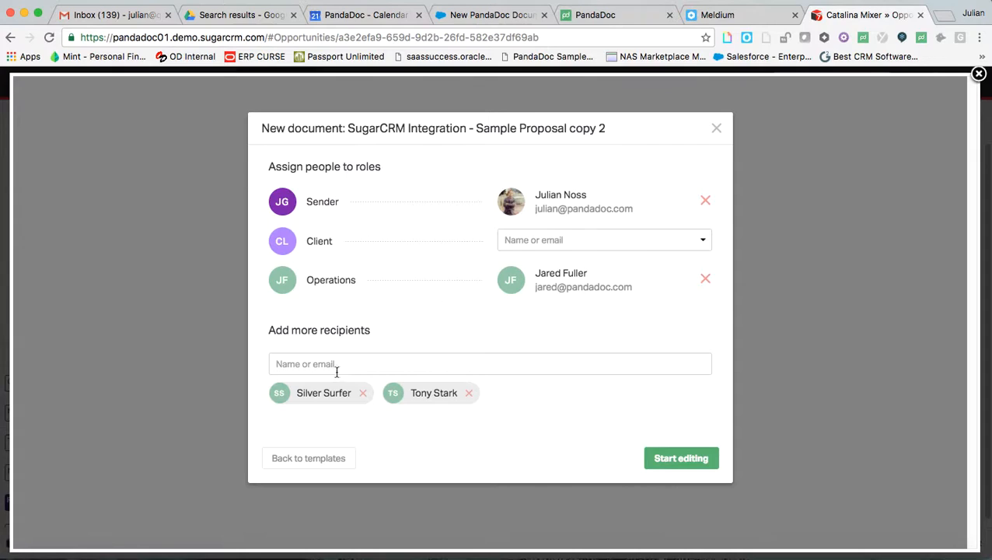
mouse_move(470, 408)
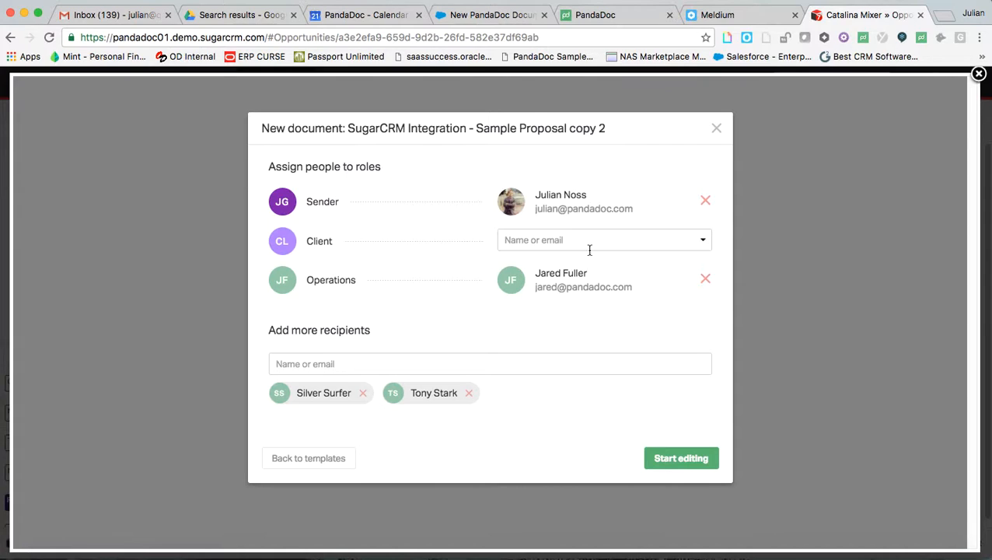
left_click(603, 239)
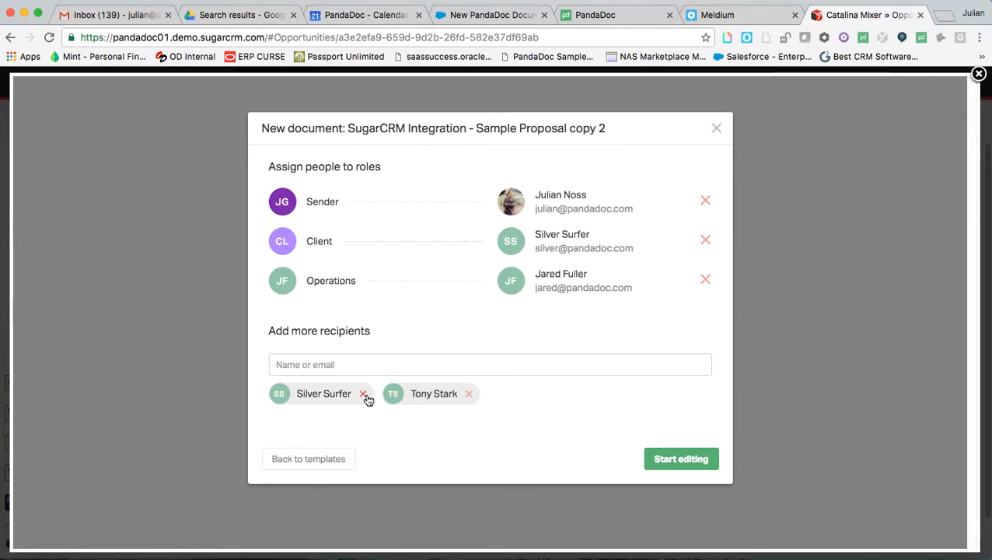
left_click(364, 394)
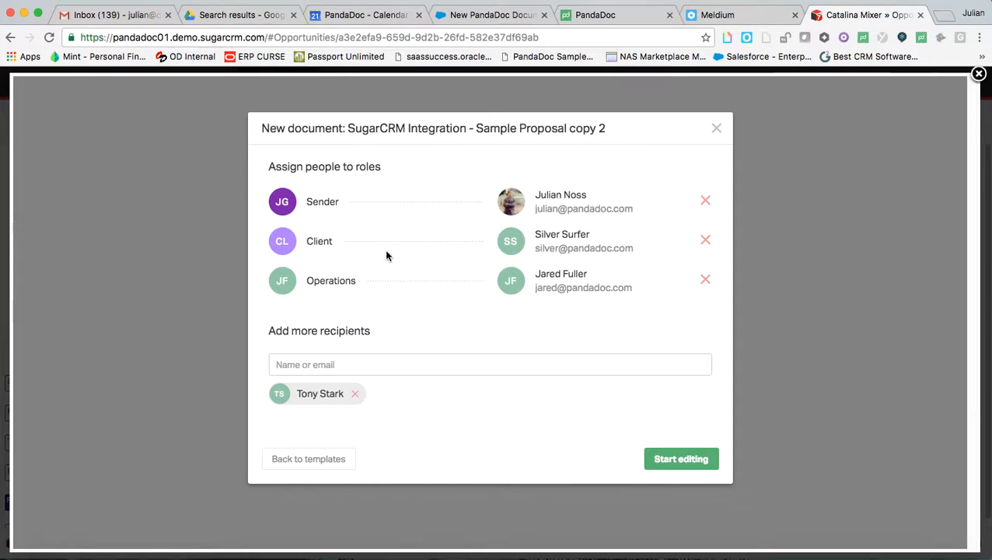
mouse_move(535, 198)
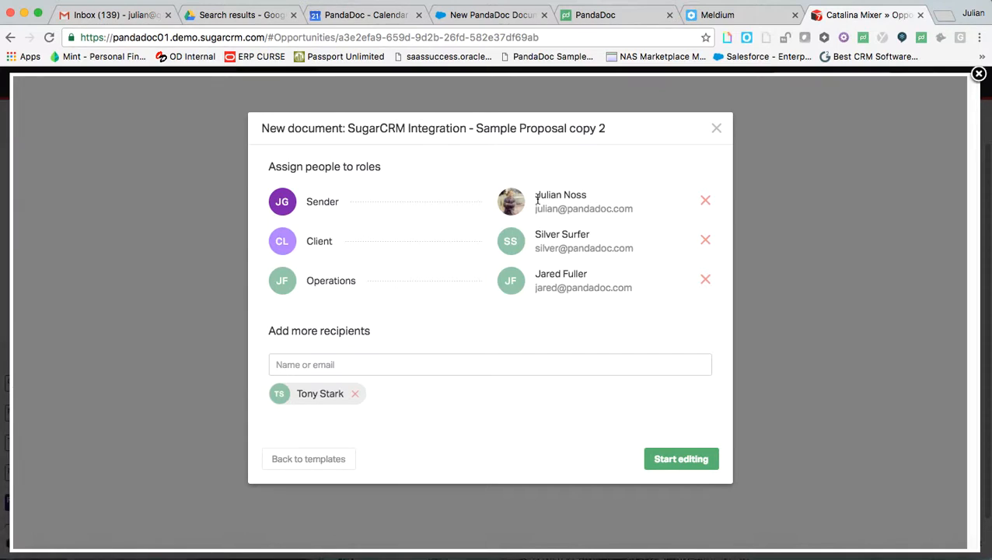
mouse_move(284, 293)
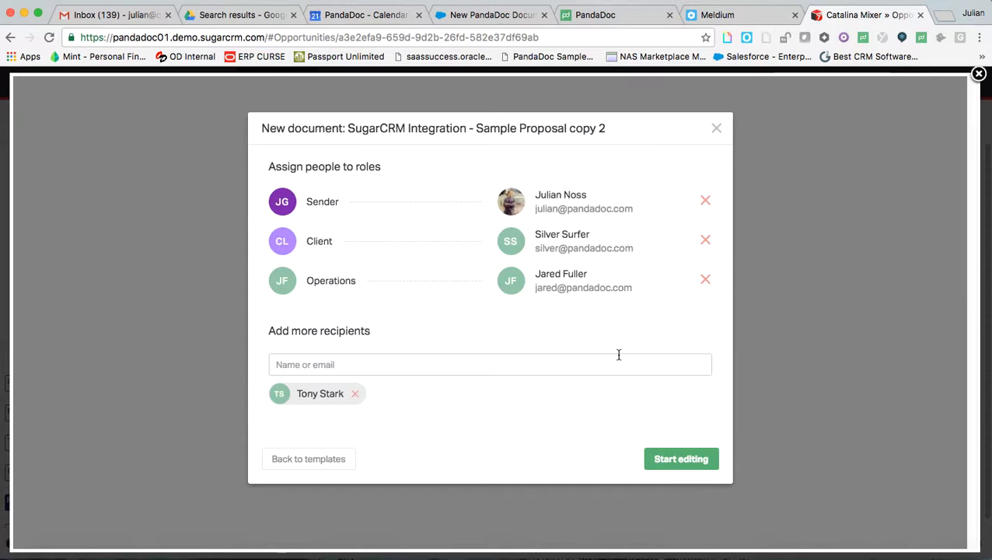
left_click(680, 459)
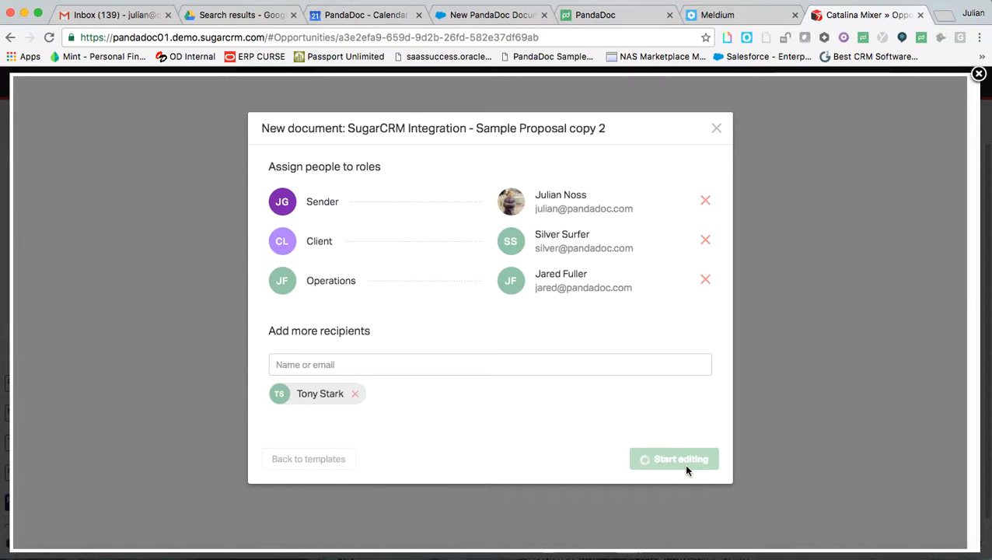
Open the Catalina Mixer draft, select the cover client details, and scroll through its sections
left_click(674, 458)
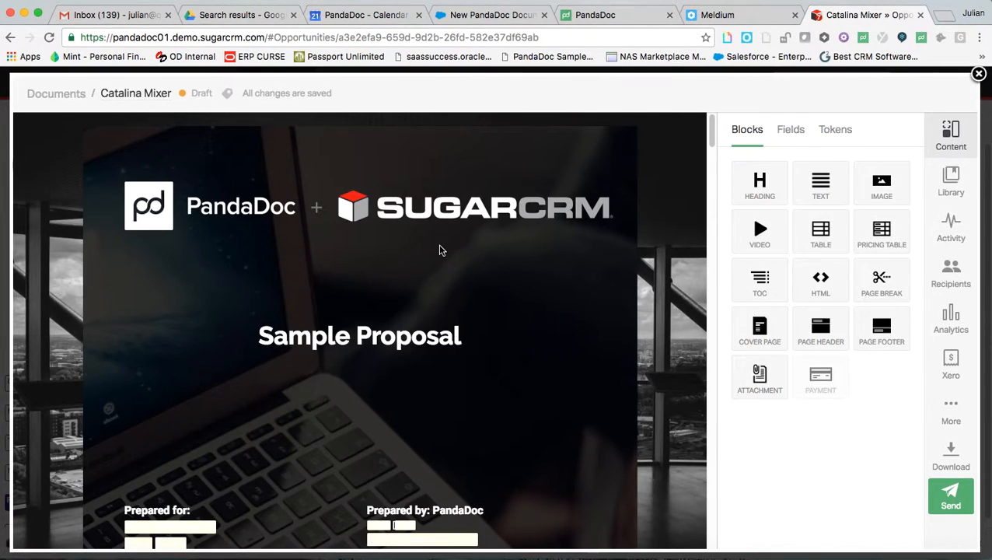
mouse_move(179, 90)
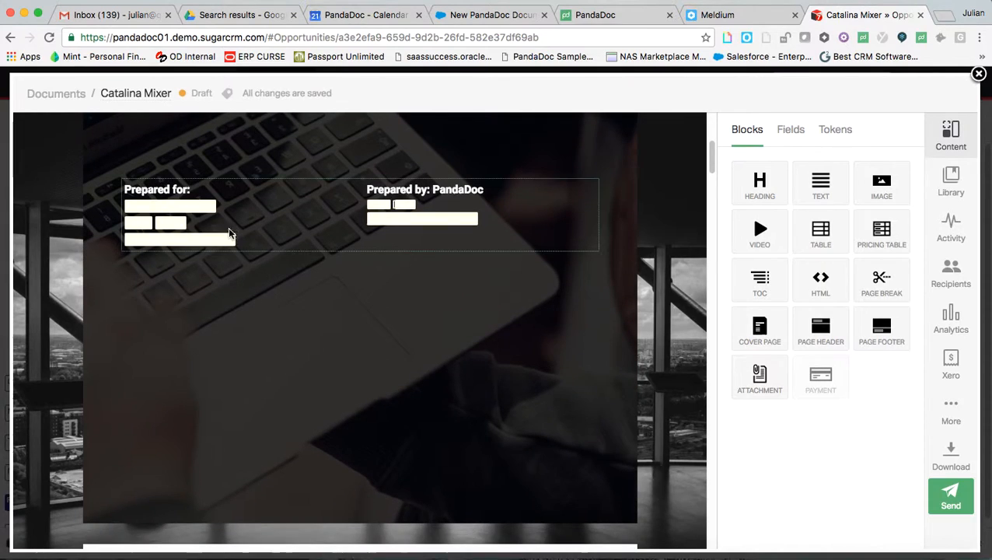
left_click(171, 223)
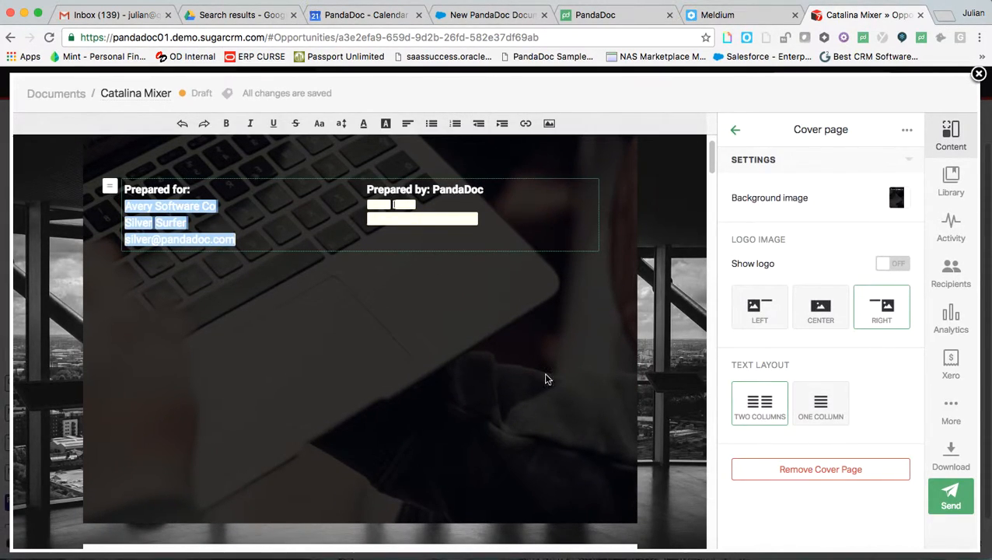
scroll("down", 3)
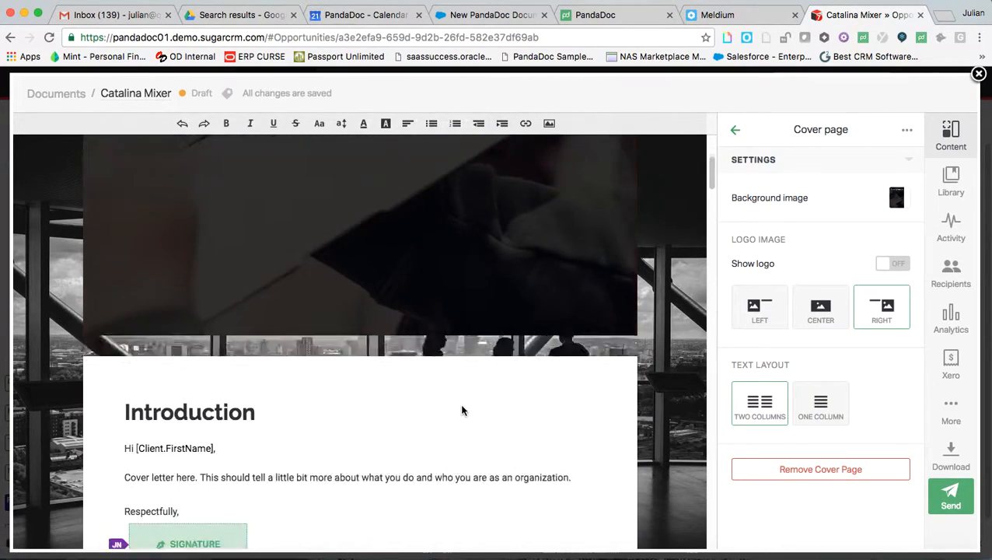
scroll("down", 3)
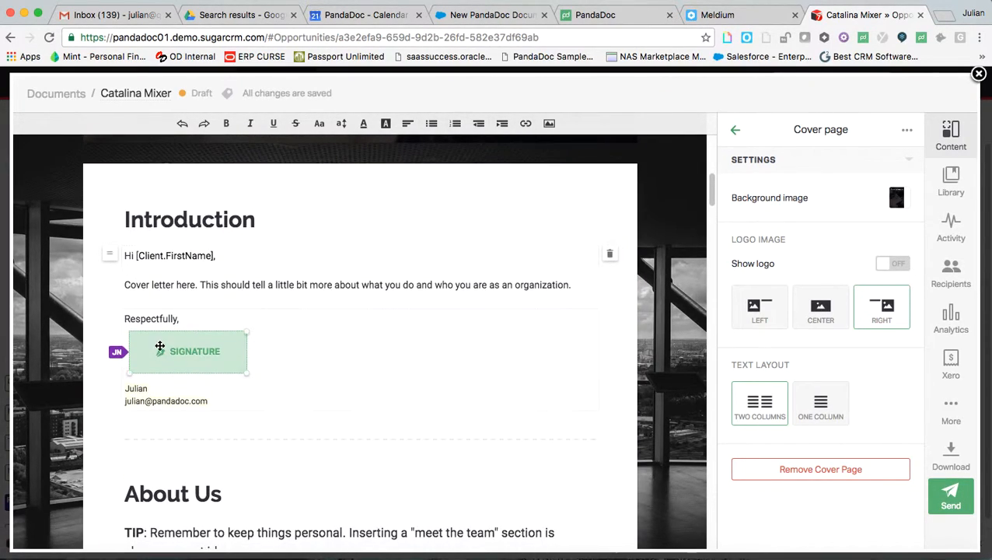
scroll("down", 3)
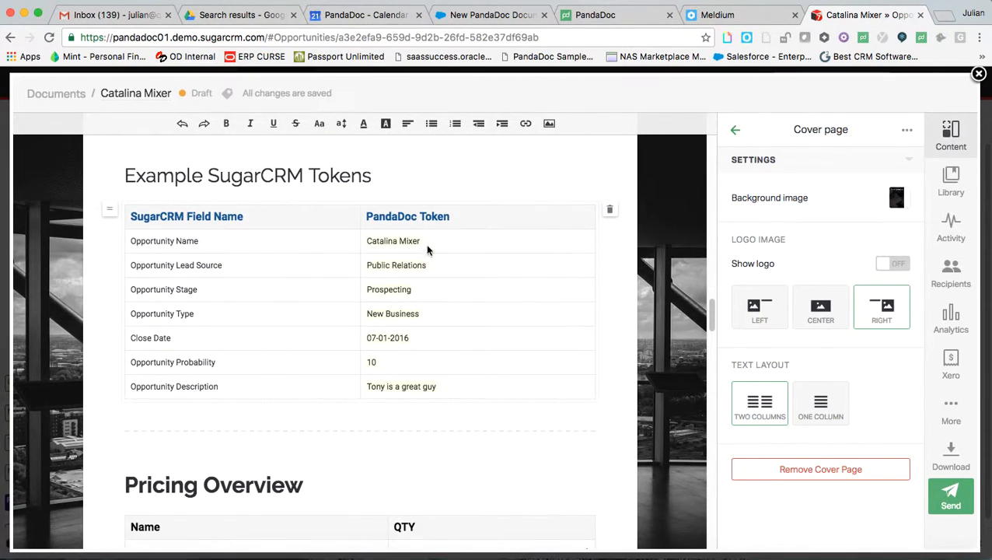
mouse_move(191, 365)
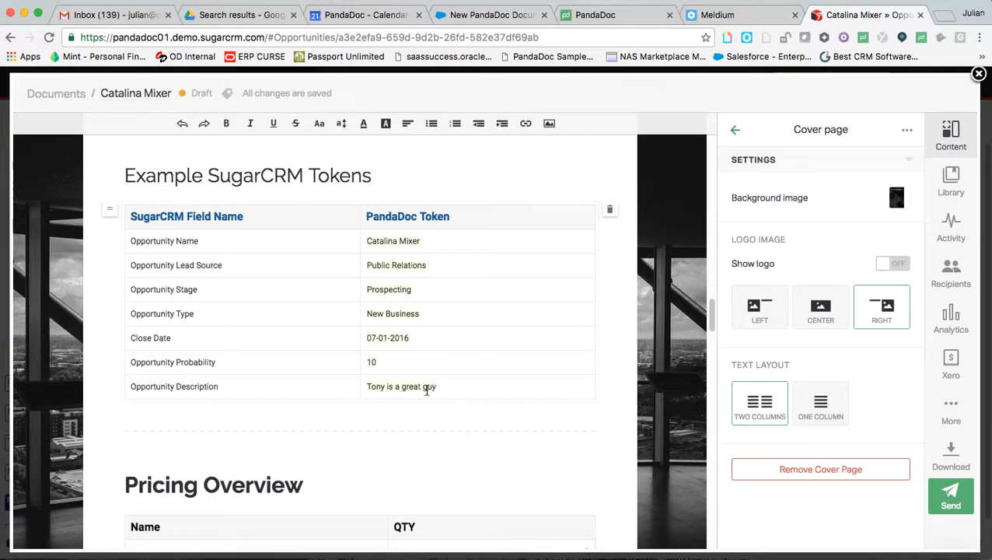
scroll("down", 3)
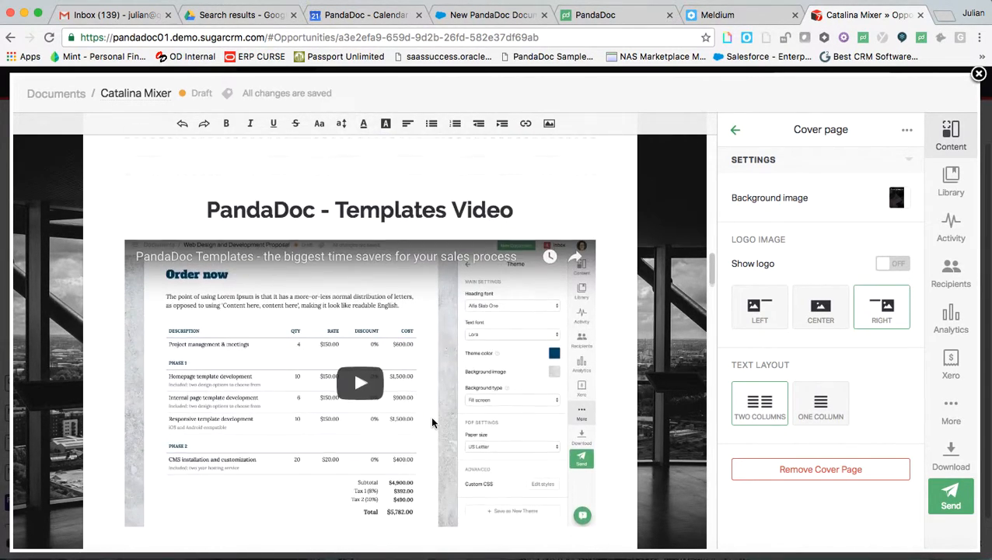
scroll("down", 3)
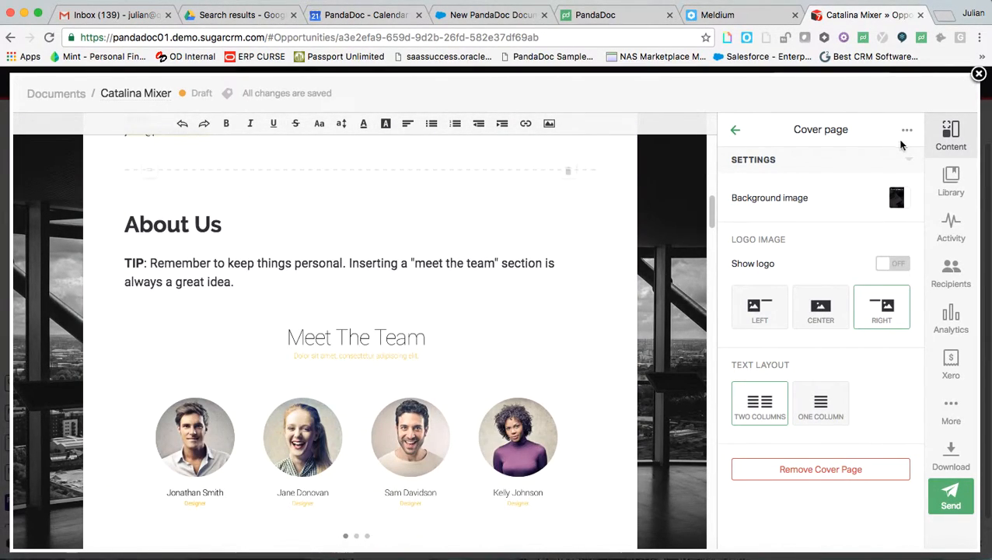
scroll("down", 3)
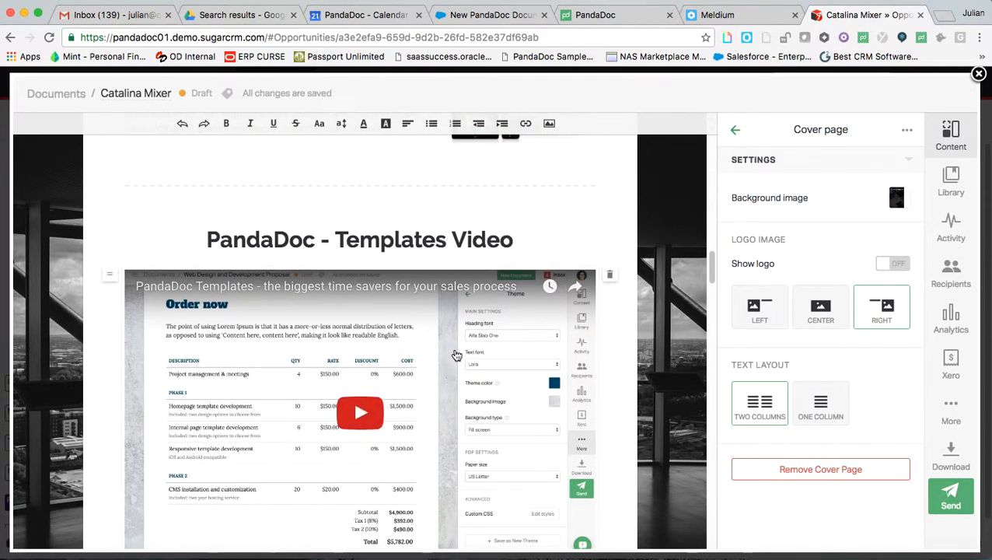
scroll("down", 3)
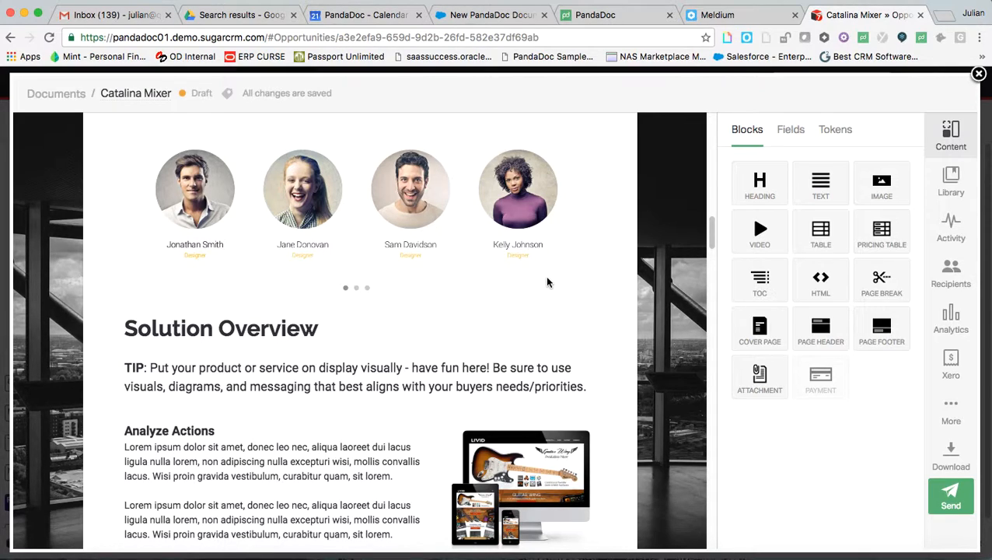
mouse_move(423, 289)
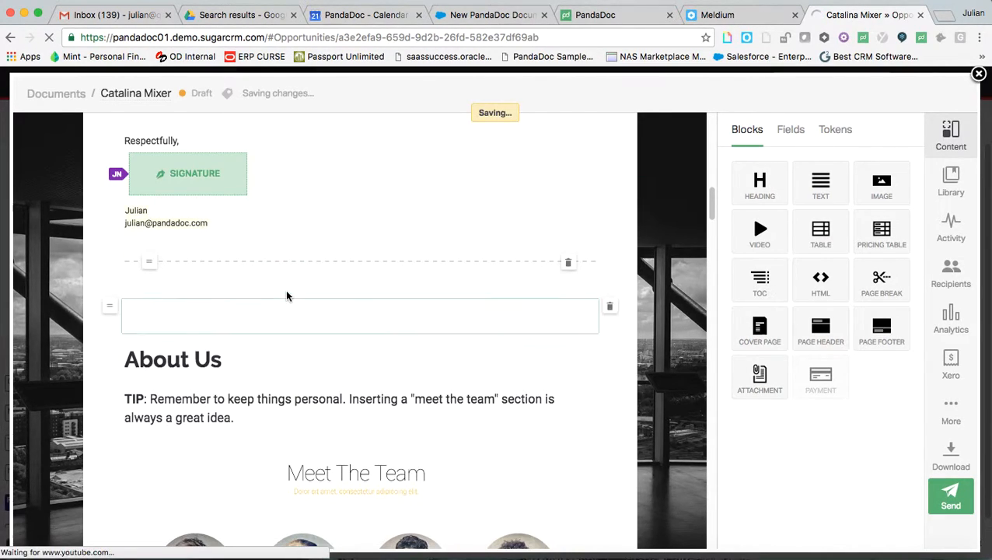
Type 'julian' into the trial heading block
left_click(360, 314)
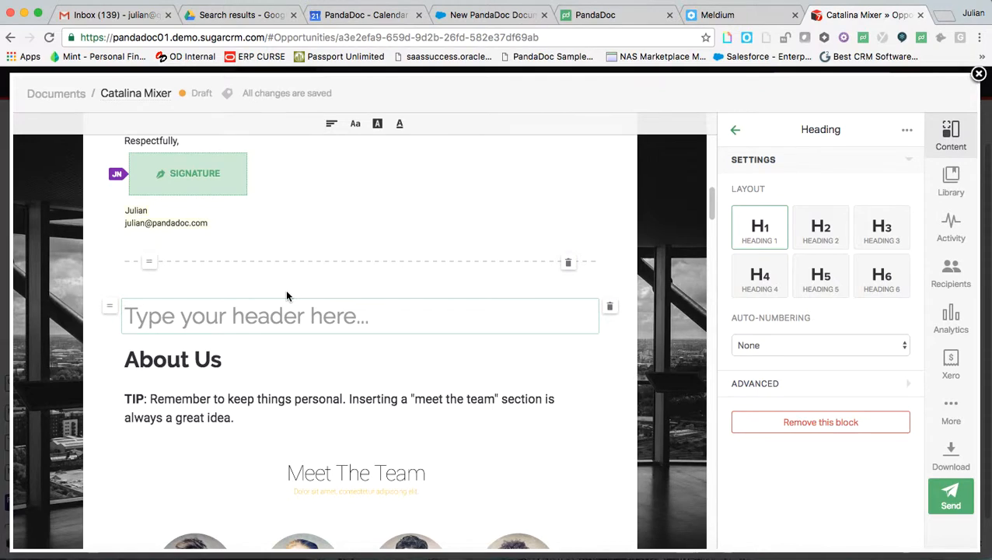
type("juli")
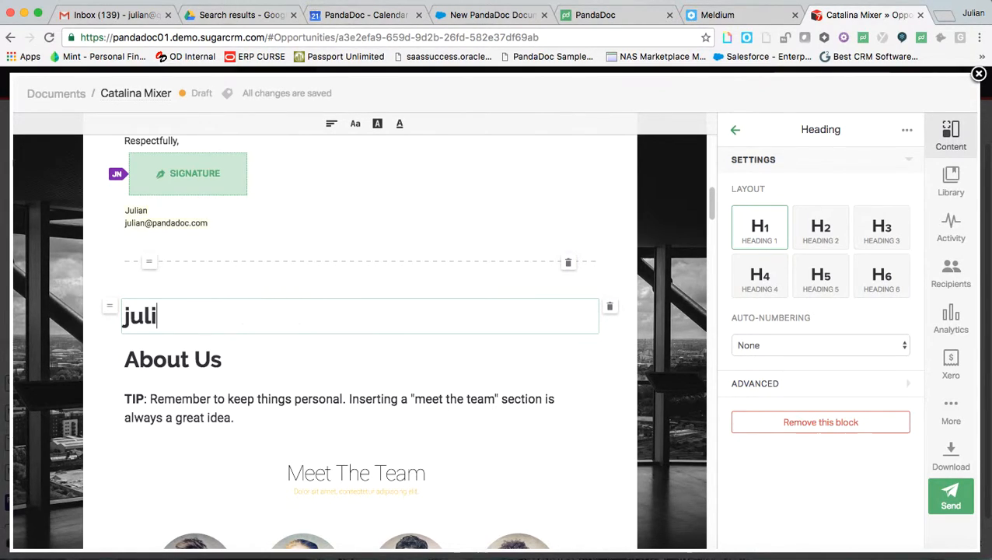
type("an")
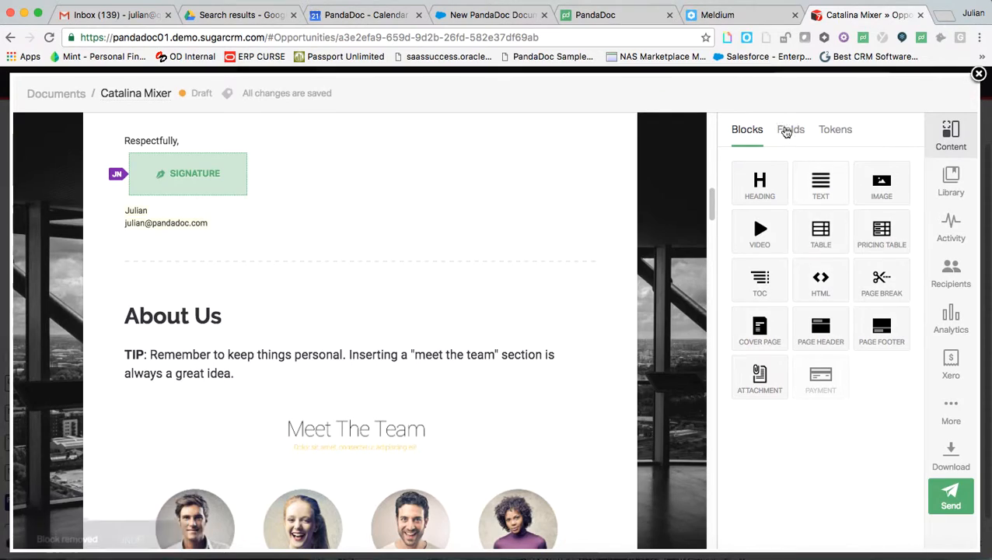
Place a Textfield beside the introduction signature, then remove that field
left_click(790, 129)
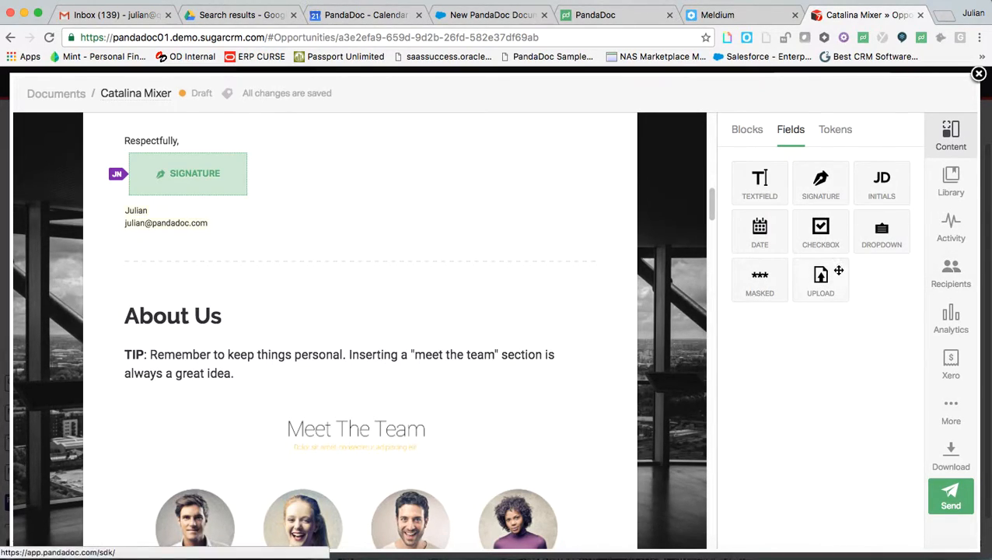
mouse_move(720, 85)
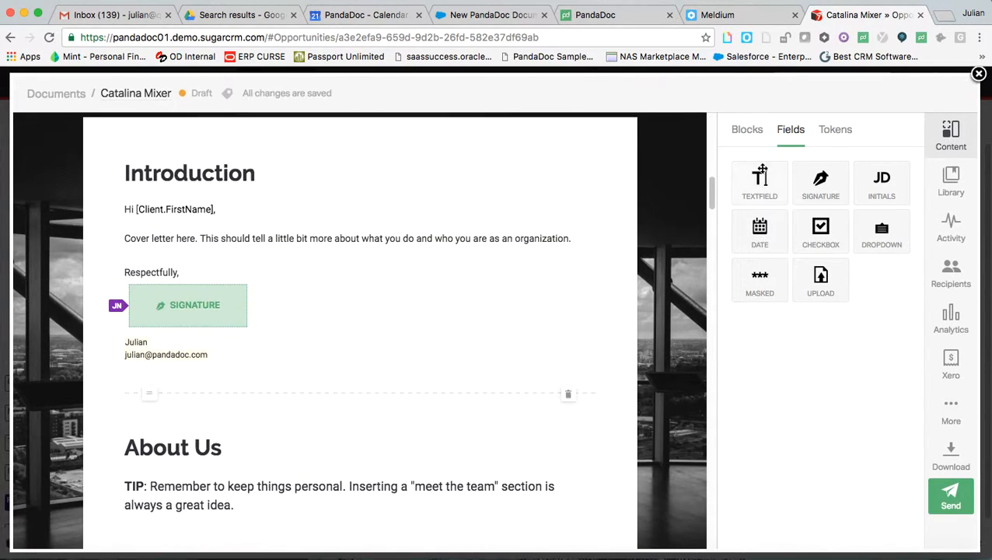
left_click_drag(759, 184, 395, 308)
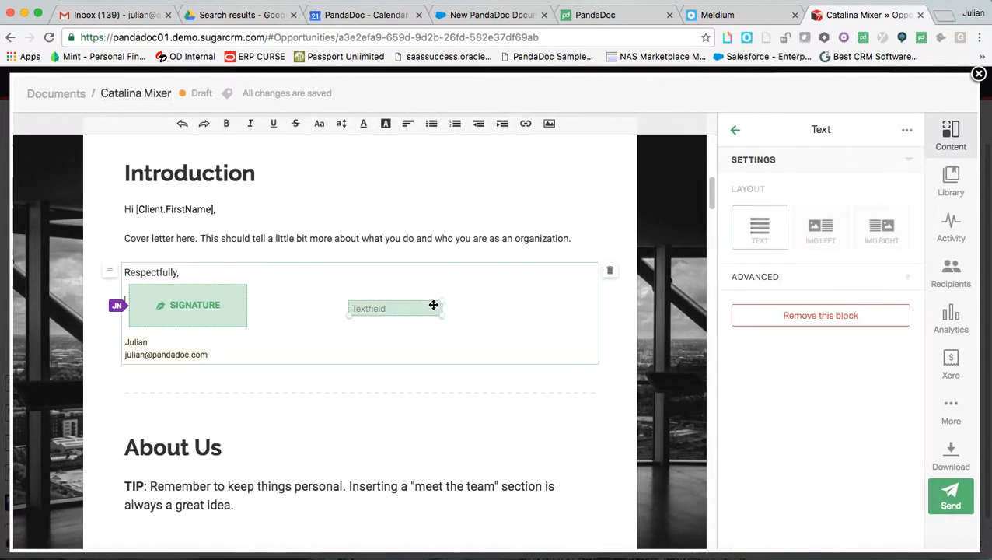
left_click(395, 308)
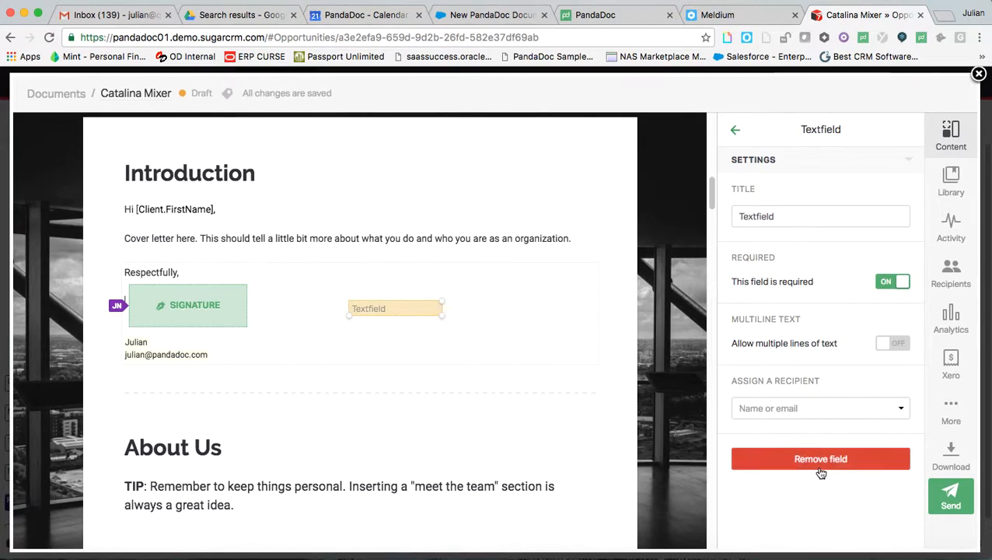
left_click(820, 458)
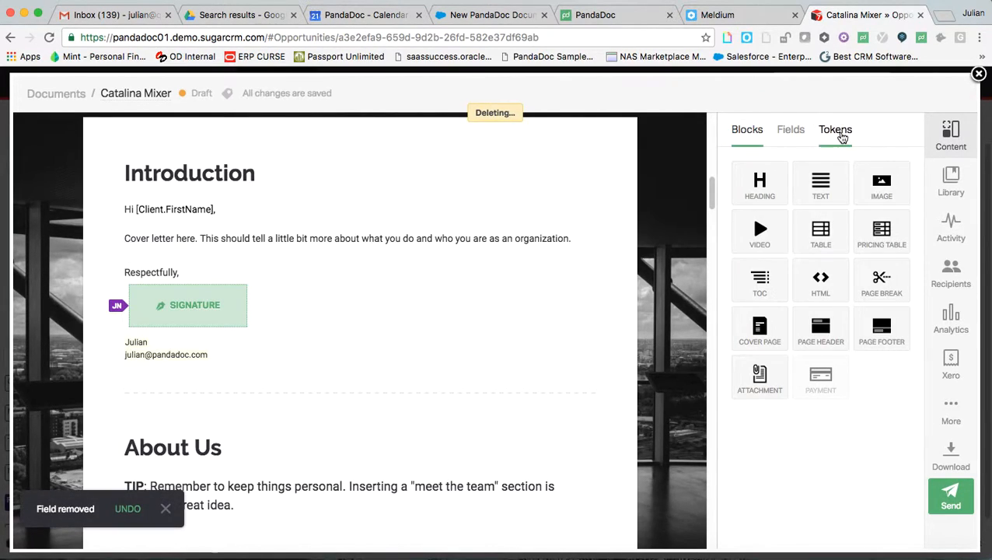
left_click(835, 129)
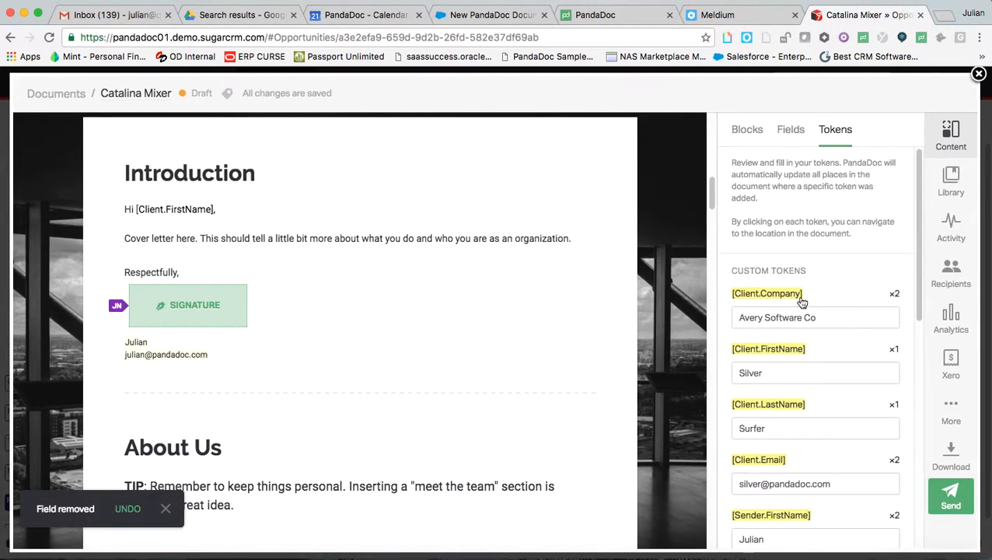
scroll("down", 3)
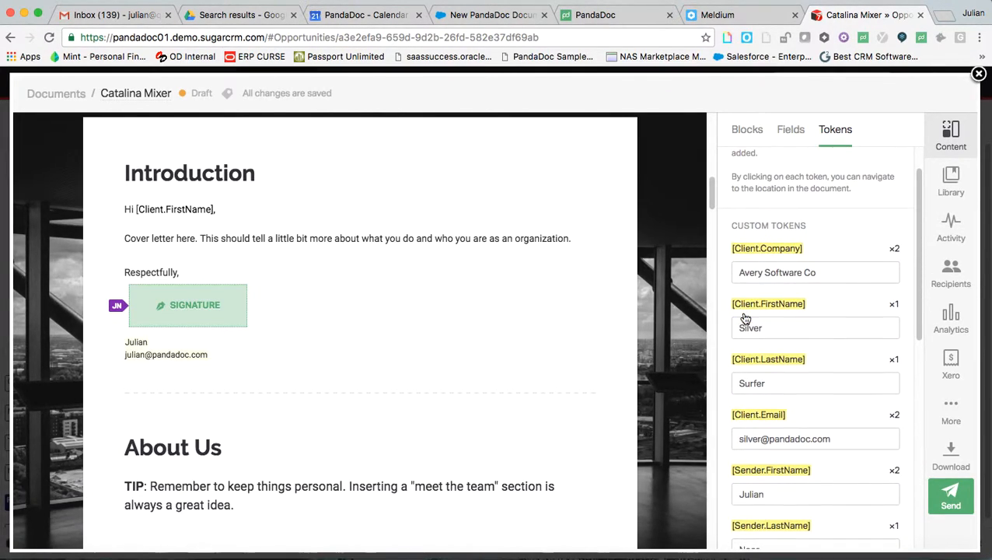
left_click(746, 129)
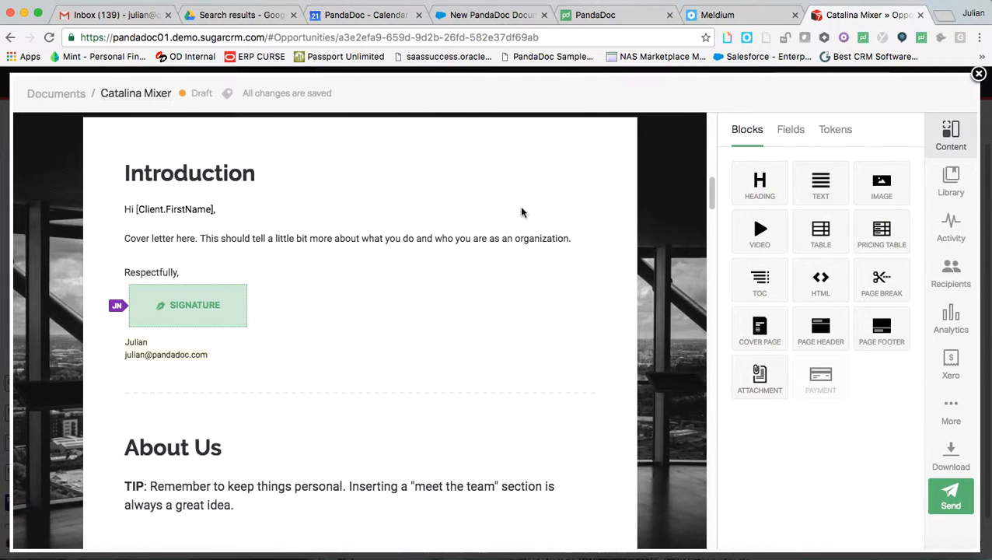
scroll("down", 3)
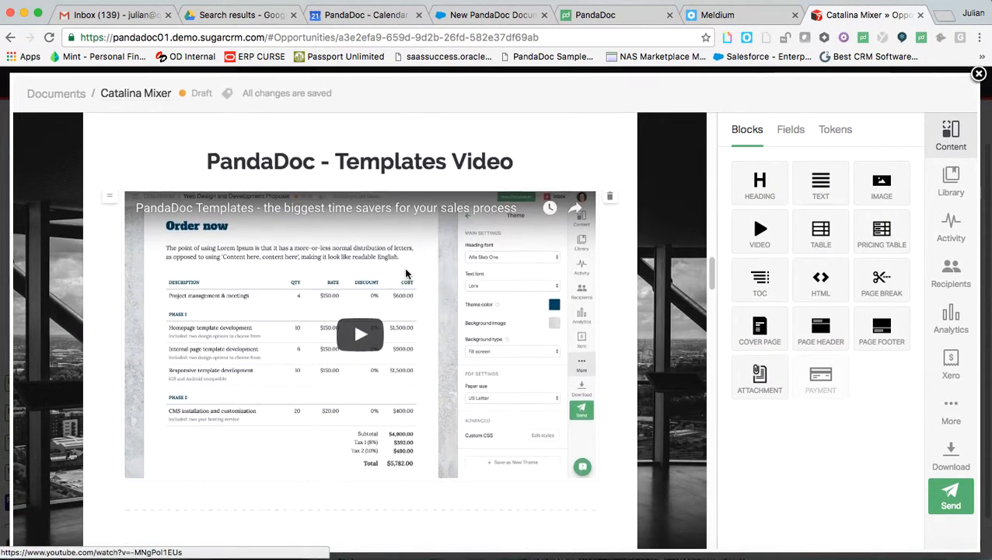
scroll("down", 3)
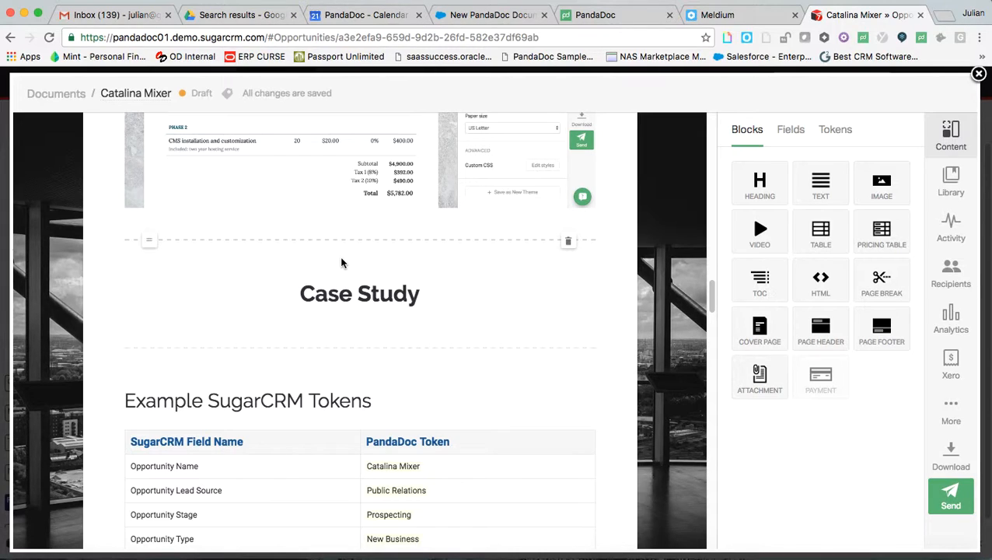
mouse_move(626, 184)
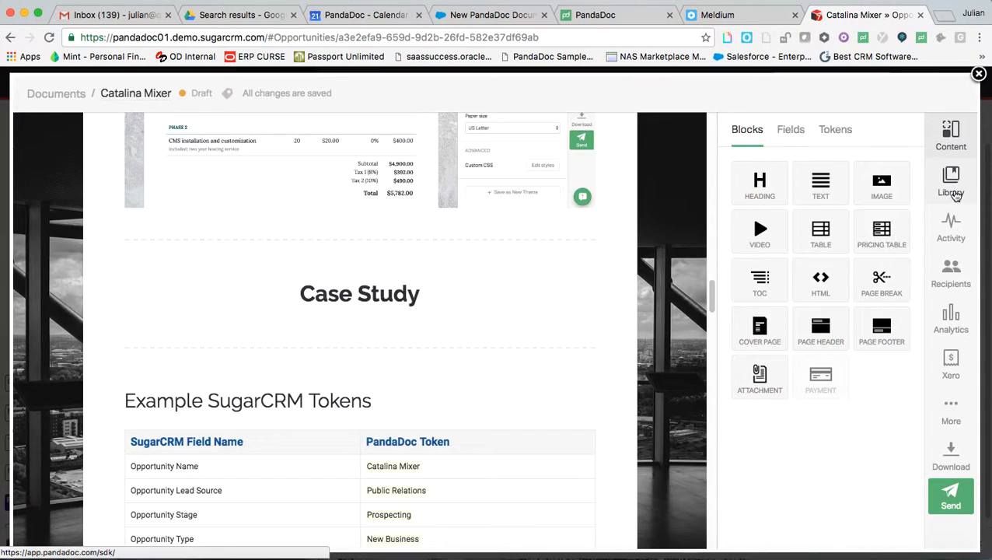
Open the content library's Case Studies folder and browse the Seafoam Media case study
left_click(951, 183)
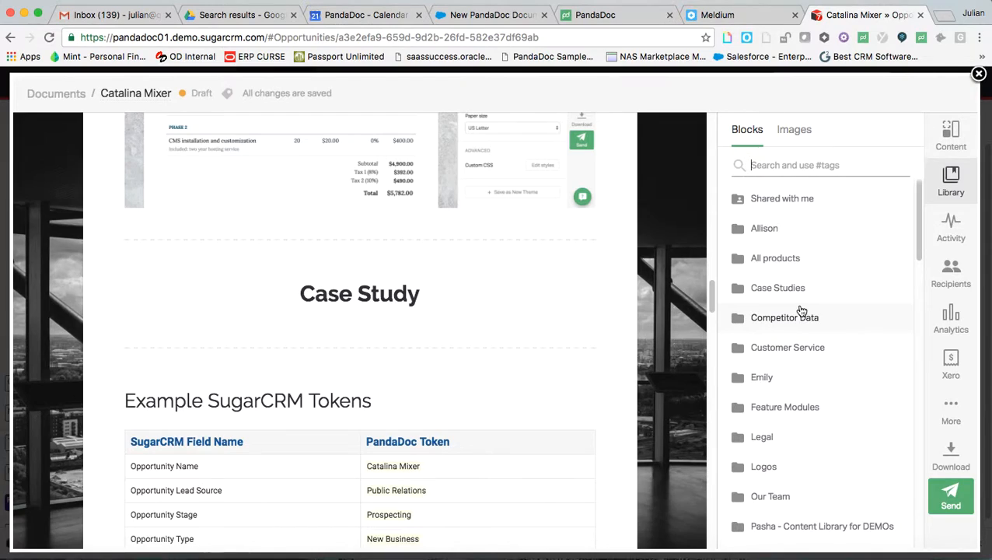
left_click(777, 288)
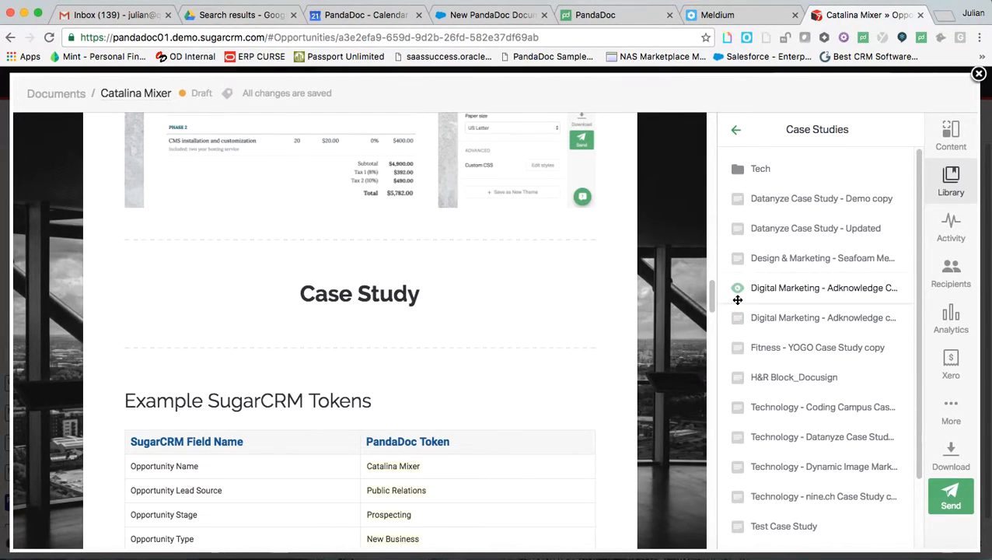
mouse_move(822, 257)
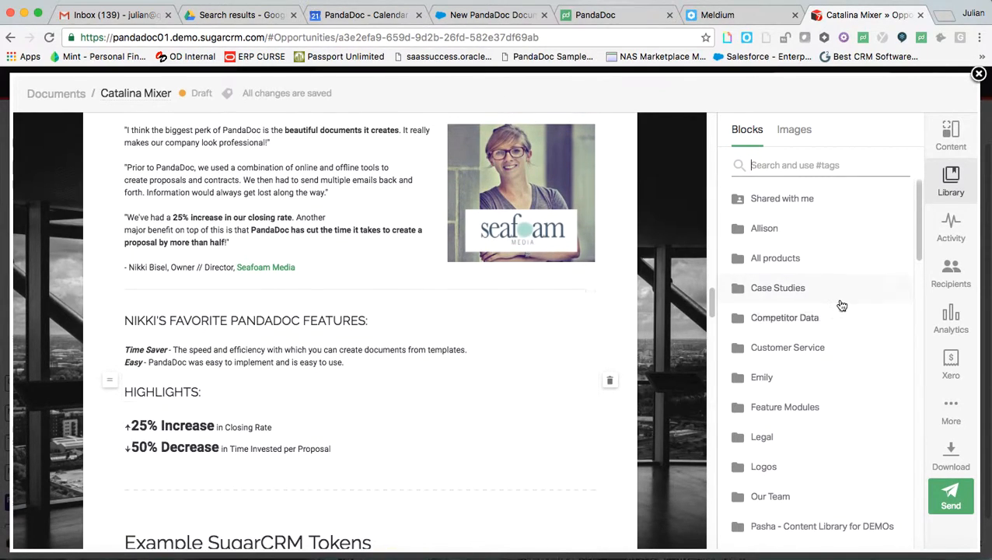
scroll("down", 3)
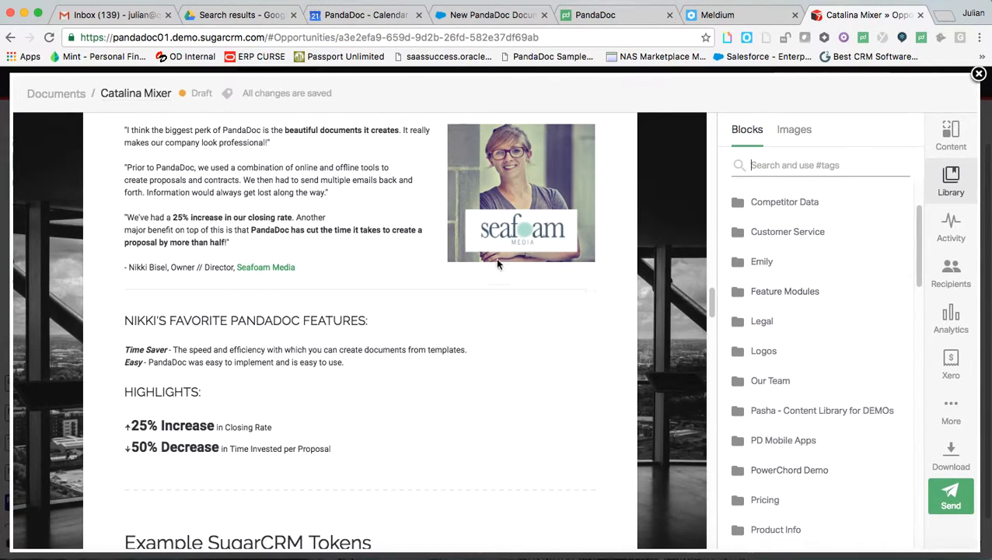
scroll("up", 3)
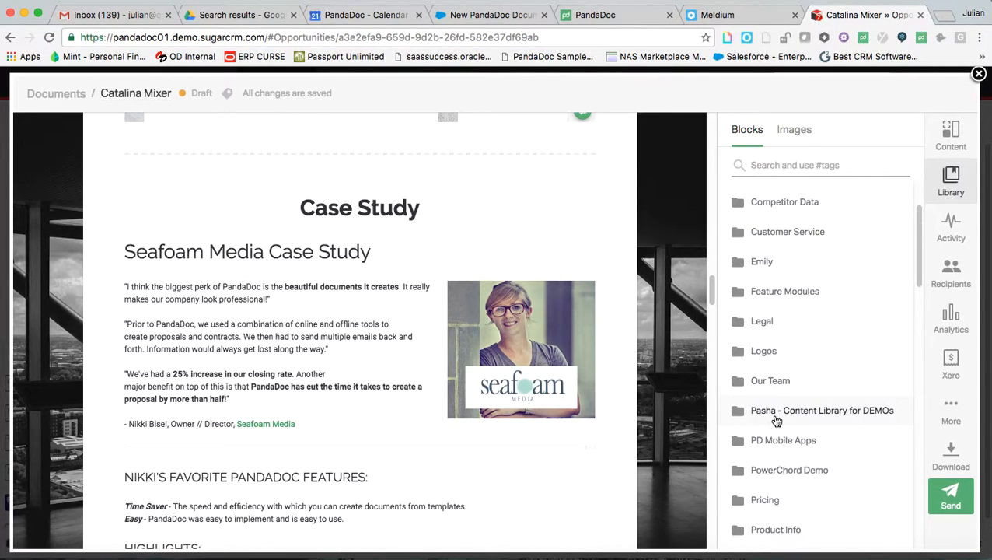
mouse_move(763, 476)
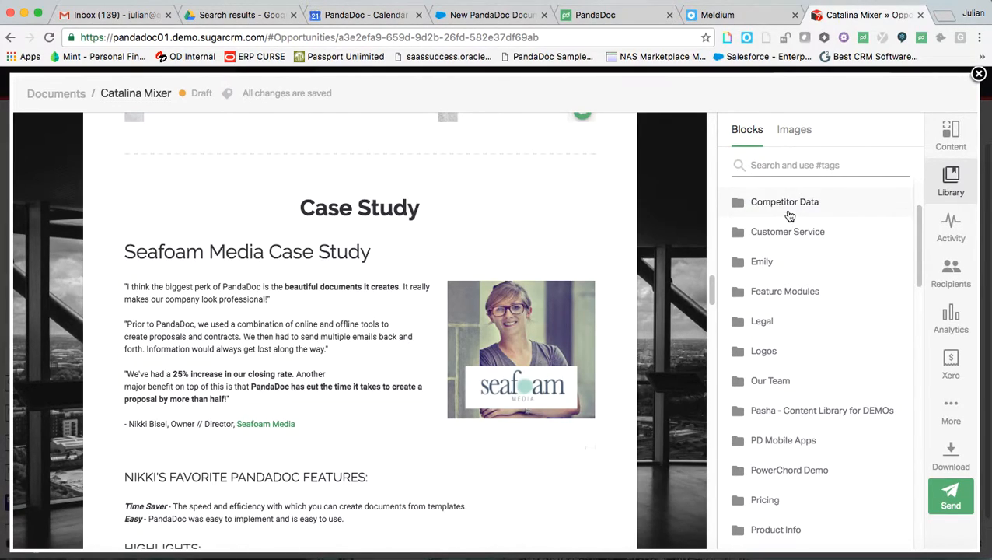
Check the library Images, then open Add from Catalog for the Pricing Overview table
left_click(794, 129)
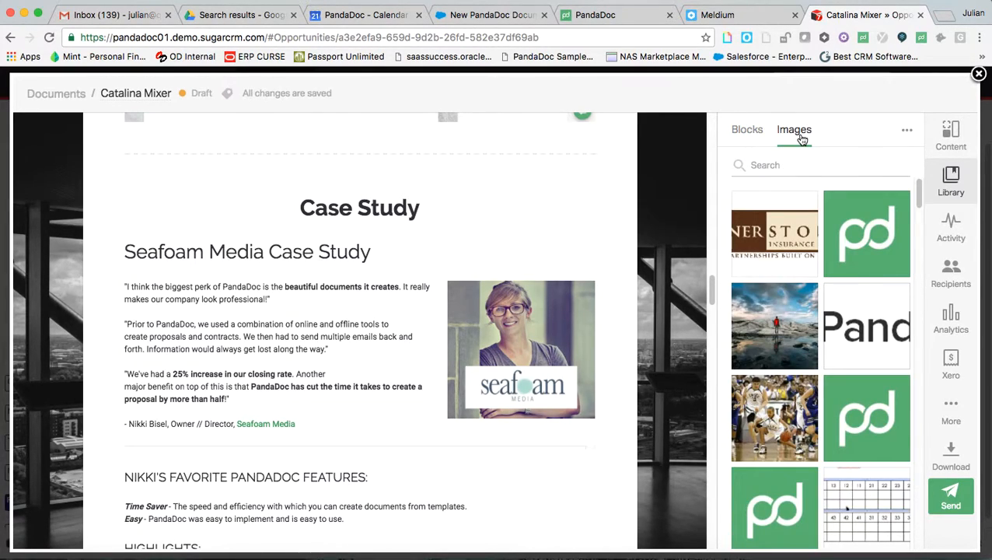
left_click(747, 129)
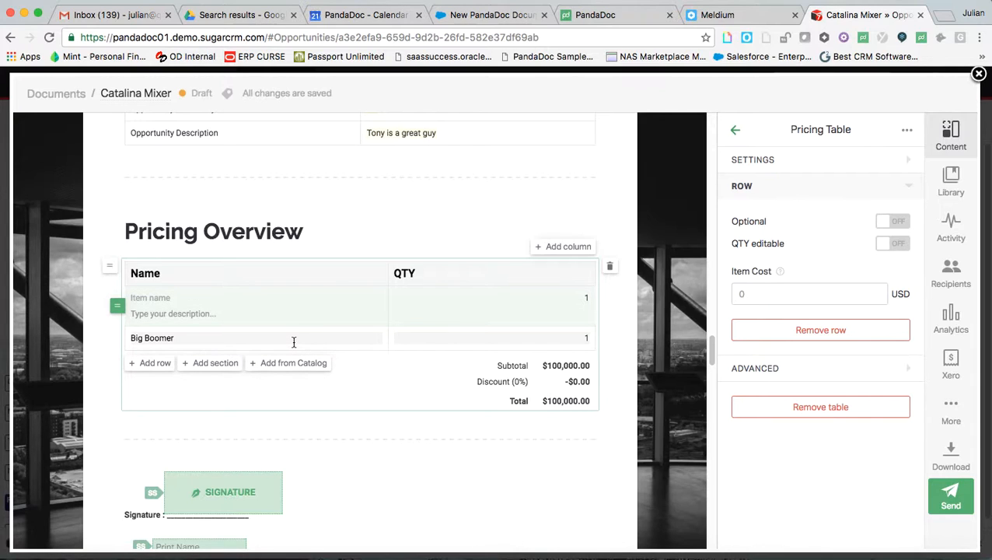
left_click(294, 362)
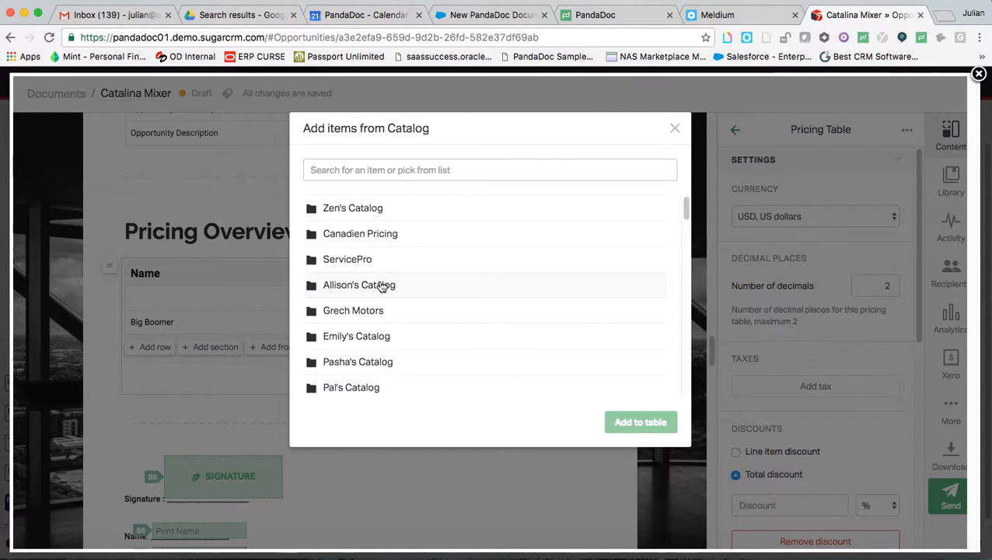
Add the Test catalog item at quantity 10, bringing the table total to $110,000
left_click(359, 284)
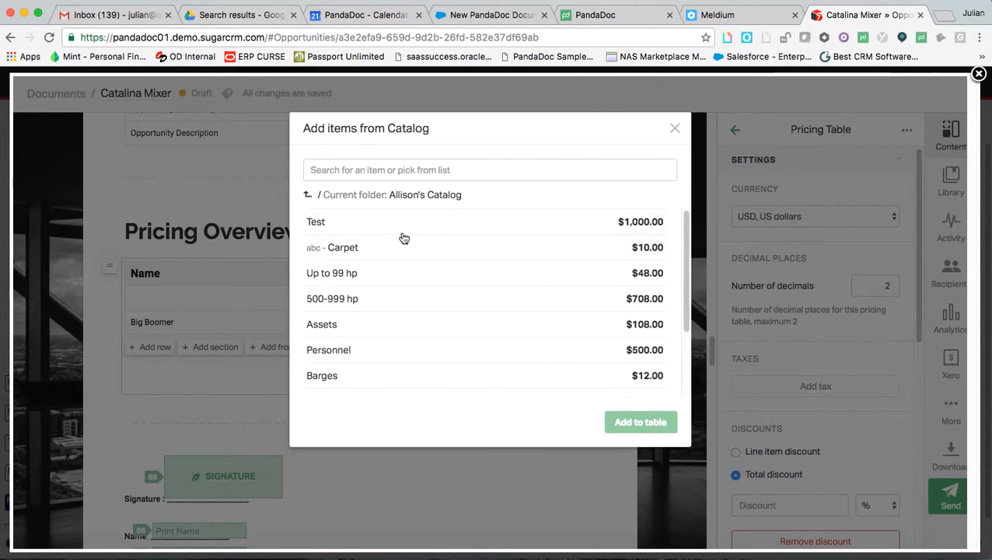
left_click(315, 222)
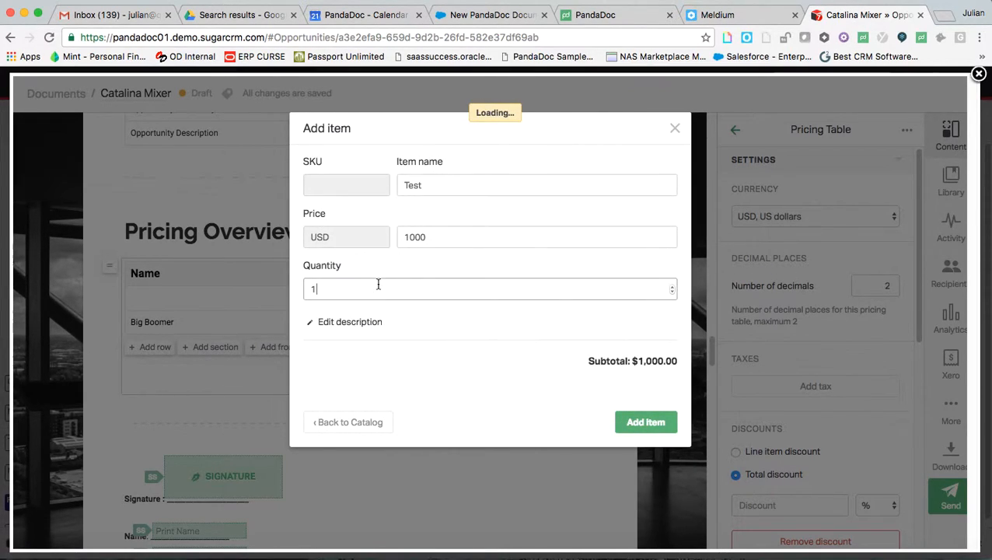
type("0")
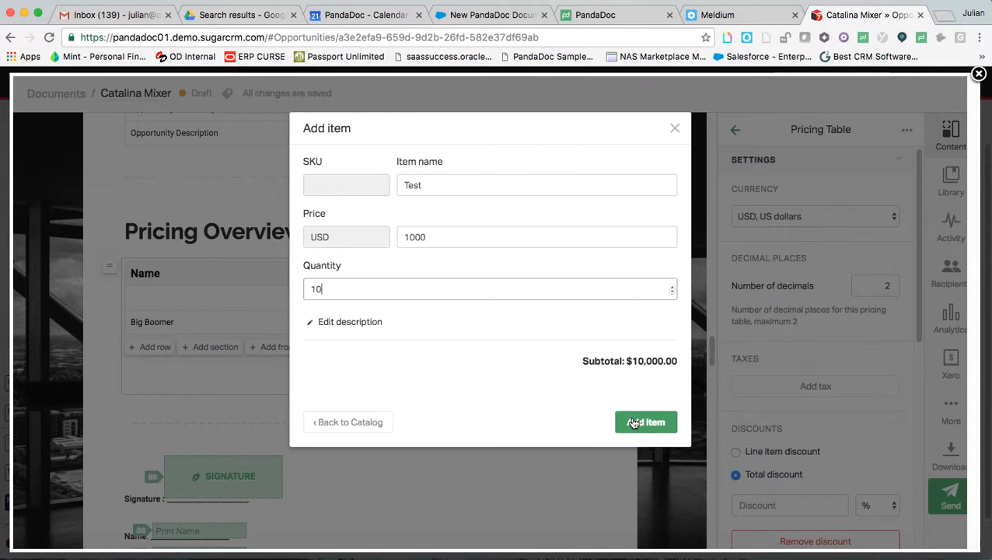
left_click(645, 422)
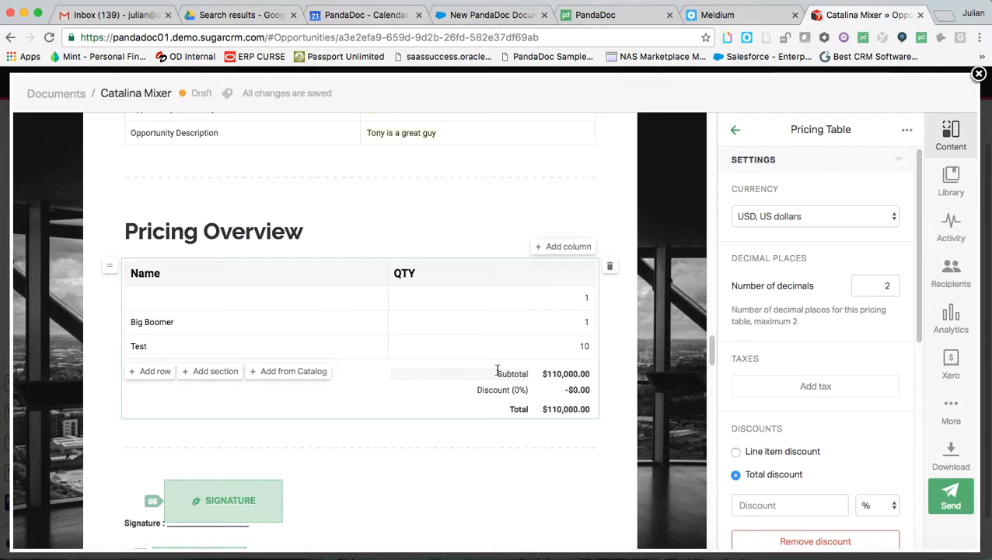
mouse_move(563, 406)
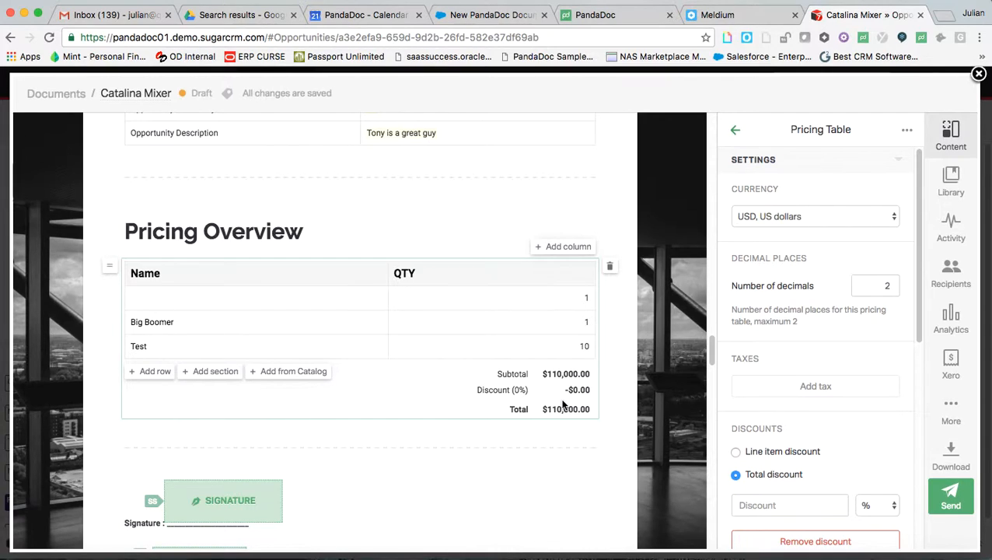
mouse_move(449, 404)
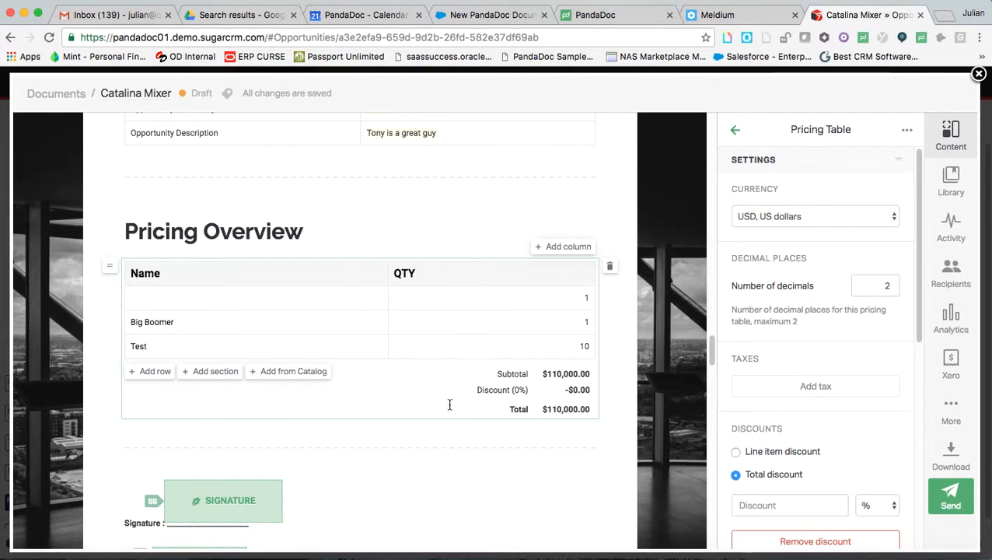
Apply a 15% discount and 6% tax and show profit and margin, totaling $99,110
scroll("down", 3)
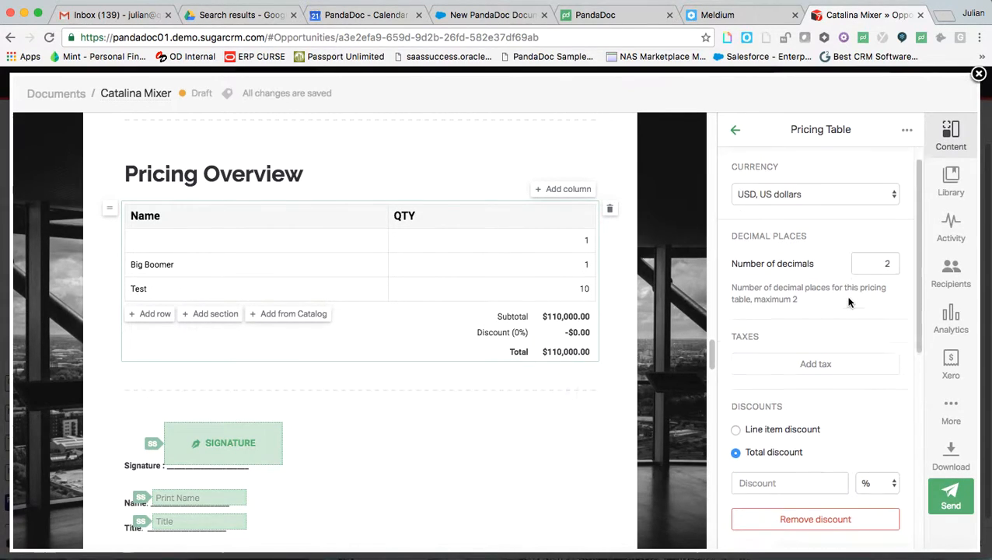
scroll("down", 3)
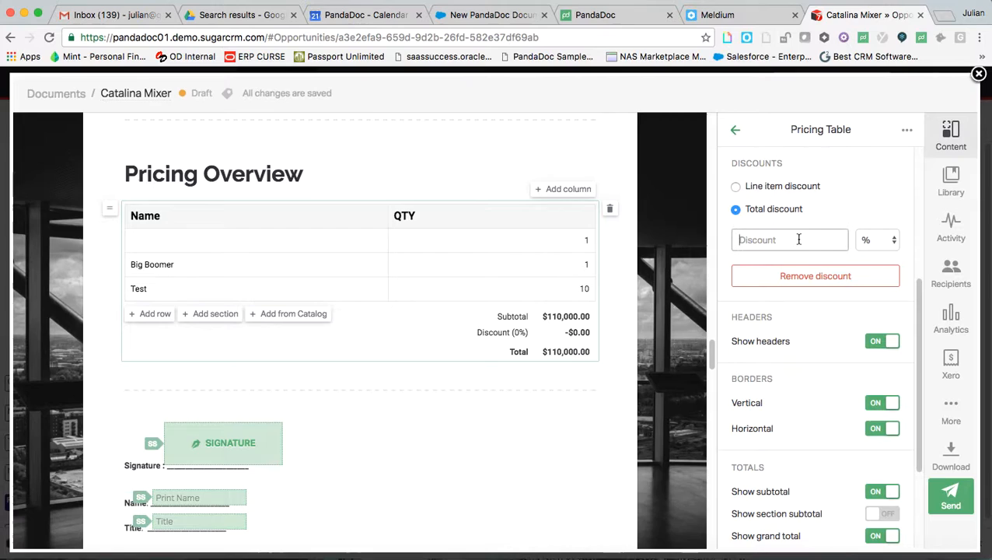
type("15")
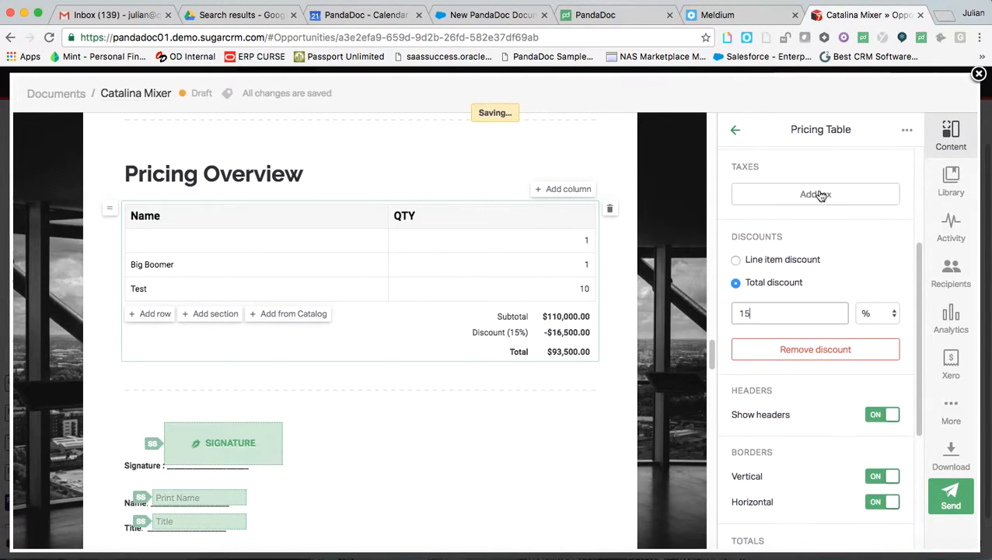
left_click(814, 193)
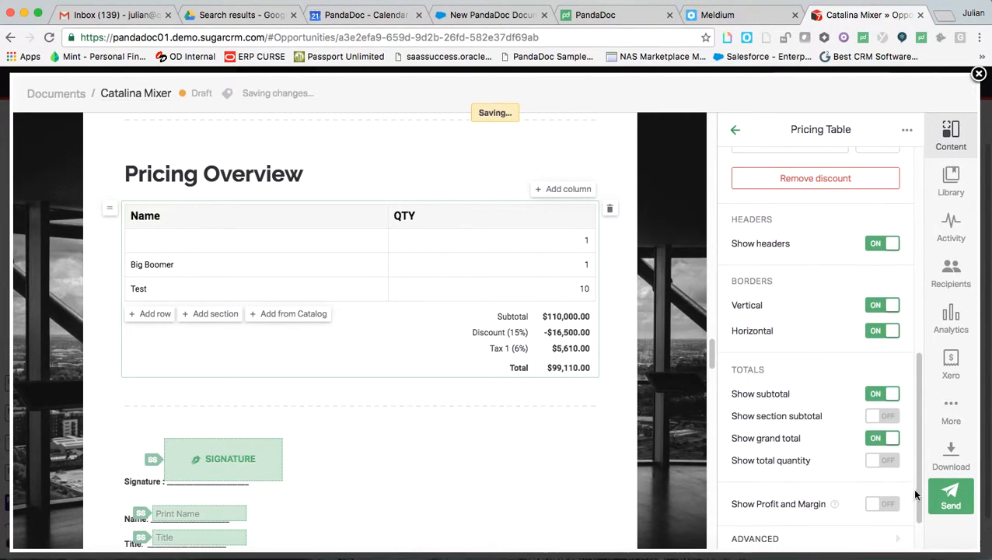
left_click(881, 504)
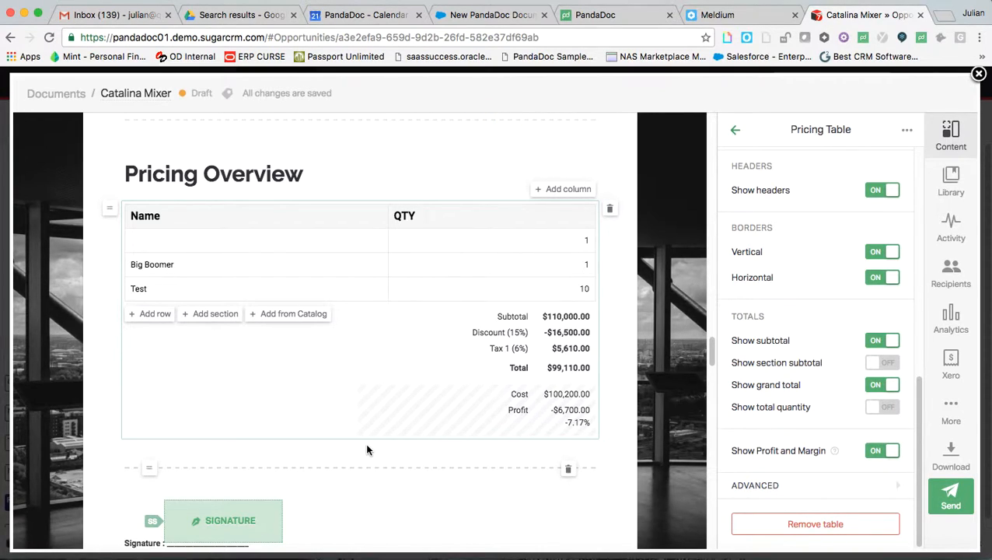
left_click(492, 216)
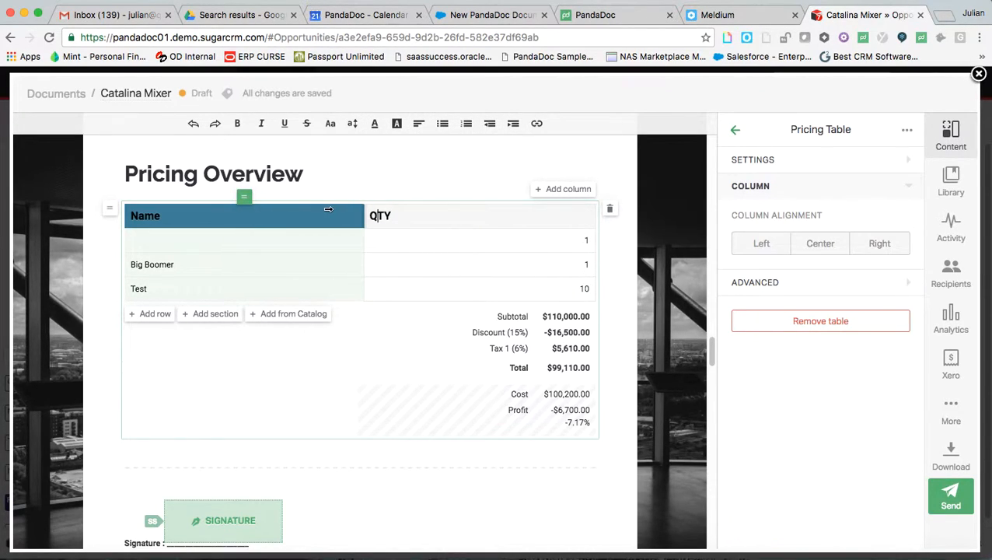
left_click(214, 173)
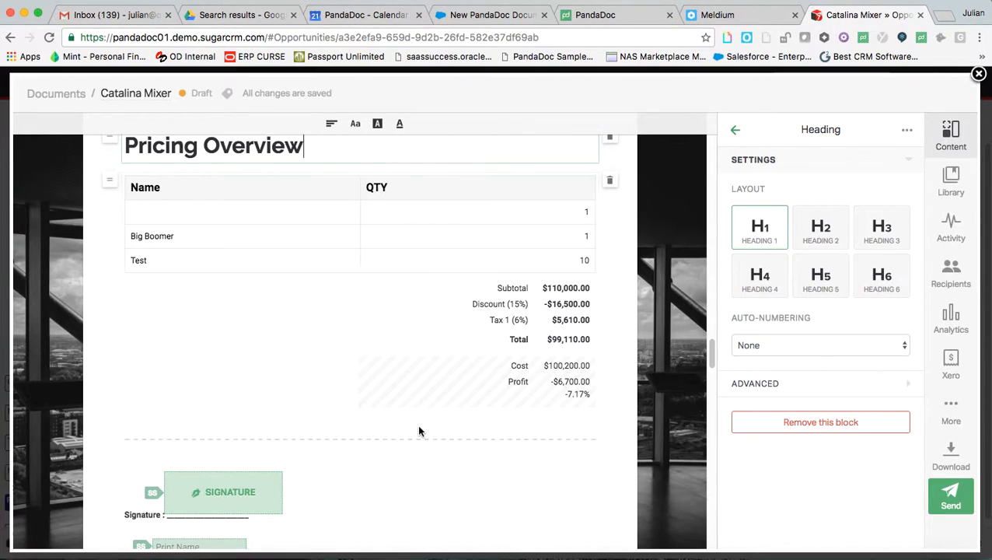
scroll("down", 3)
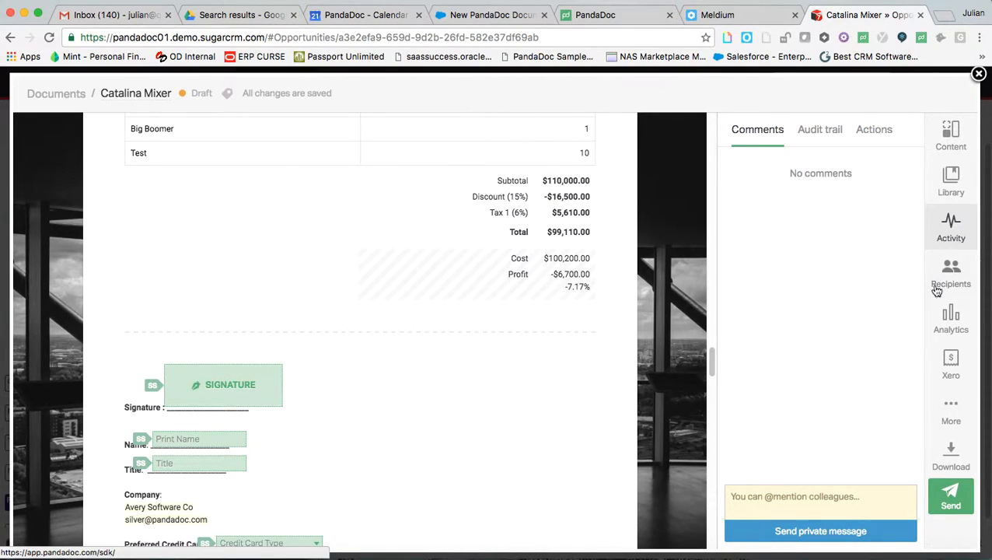
mouse_move(900, 302)
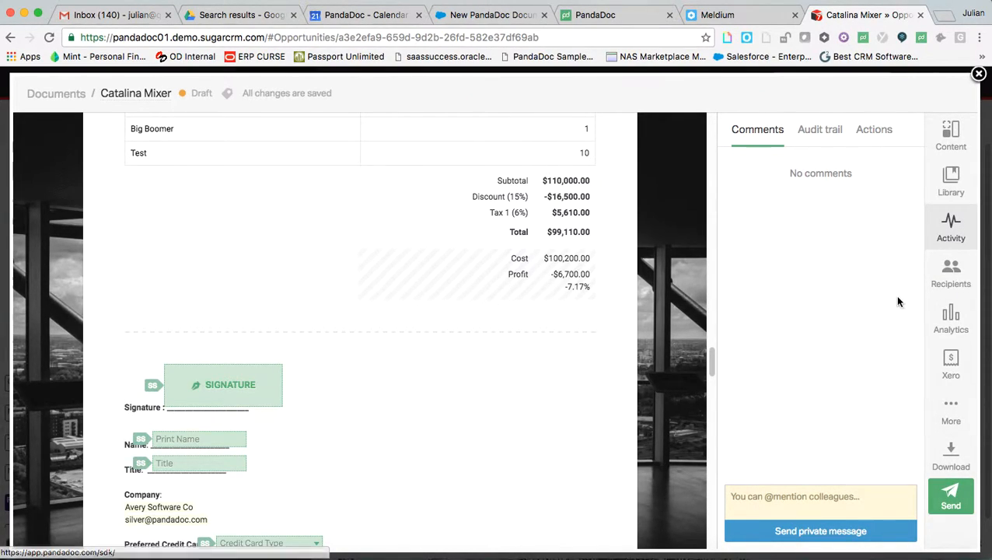
mouse_move(877, 229)
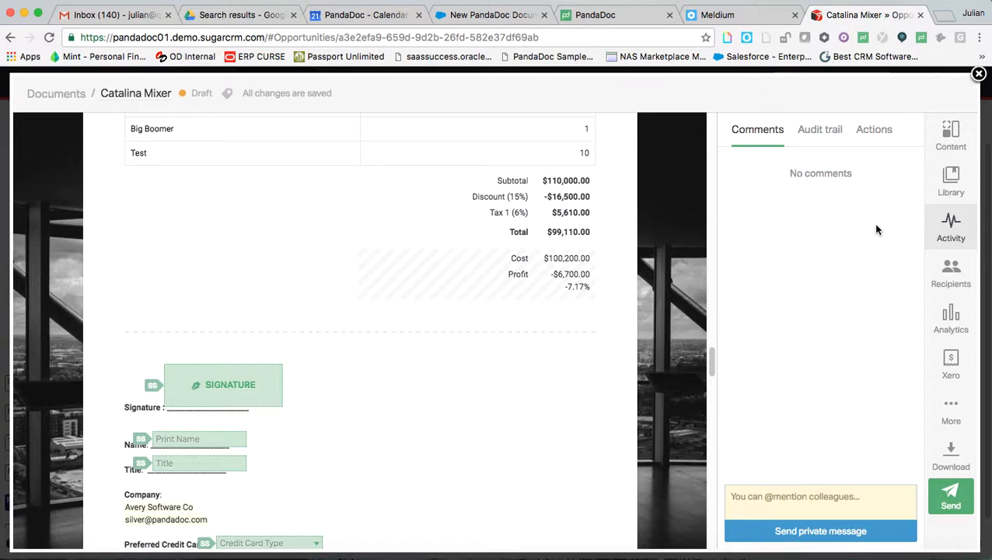
mouse_move(781, 408)
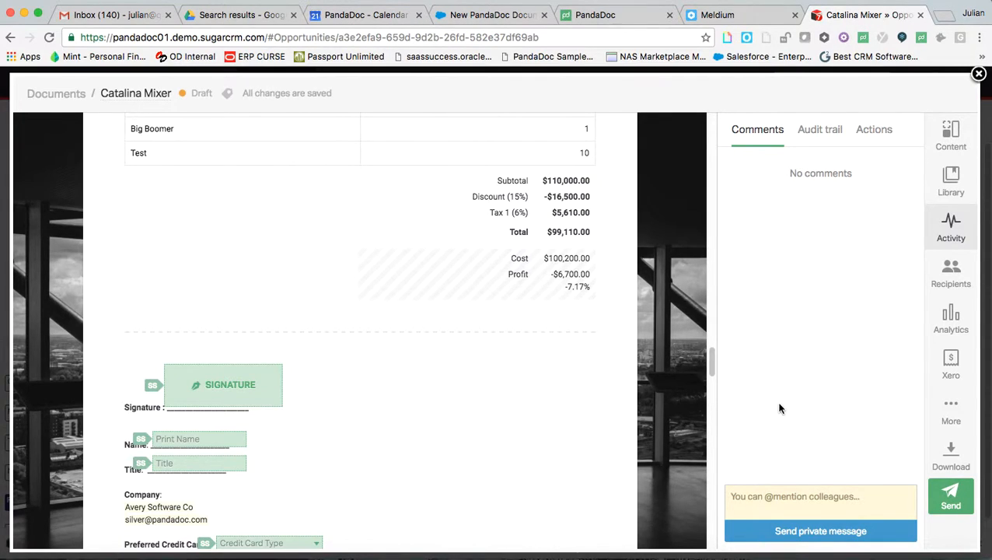
mouse_move(872, 181)
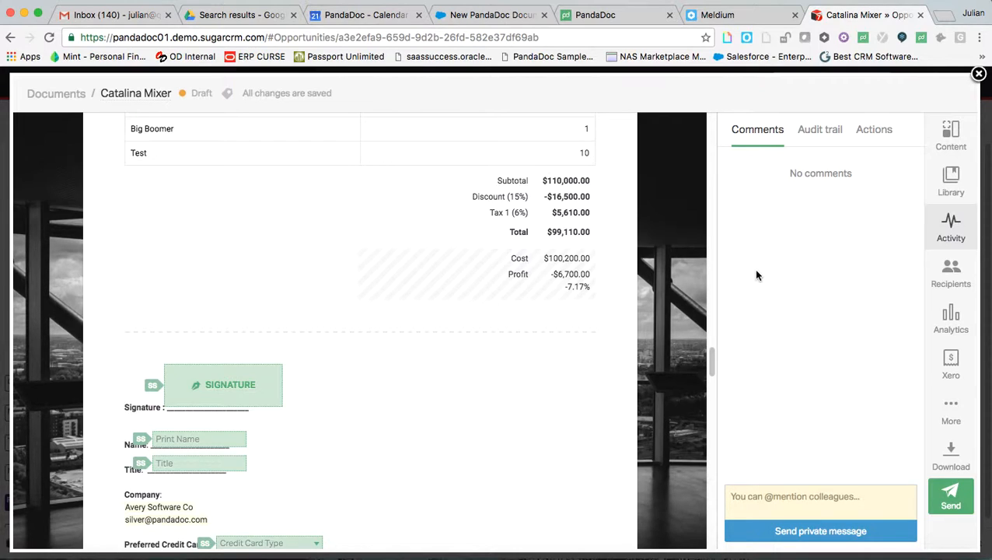
mouse_move(849, 135)
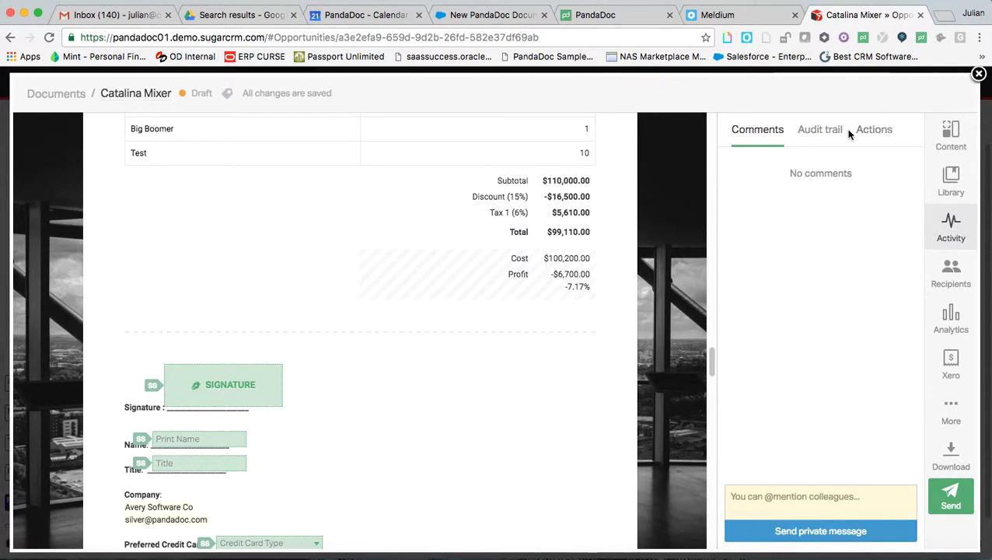
left_click(873, 129)
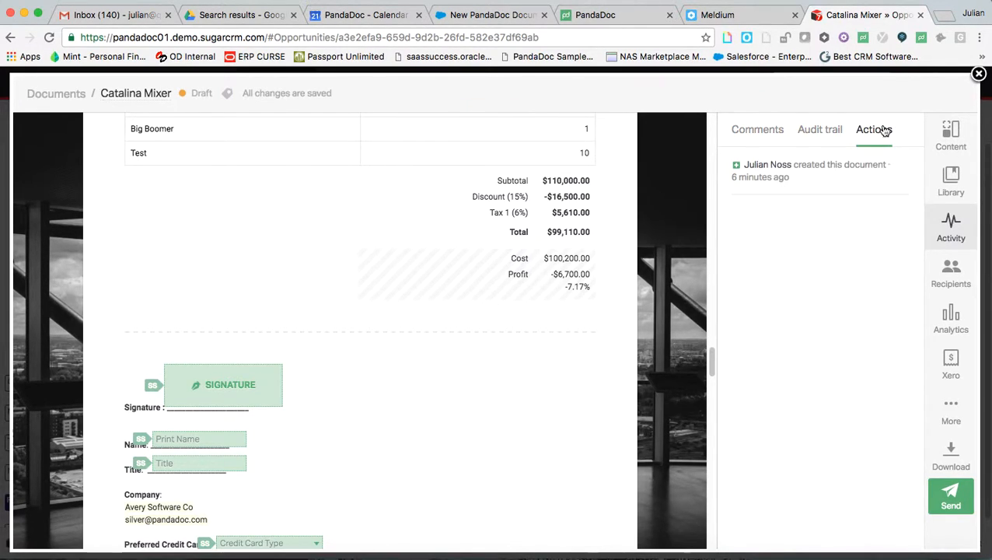
mouse_move(951, 272)
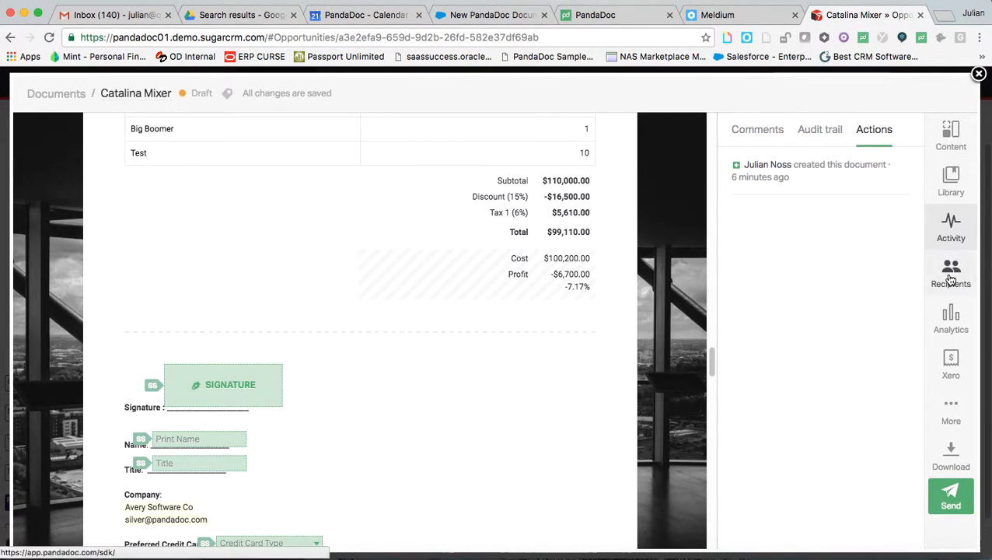
left_click(950, 272)
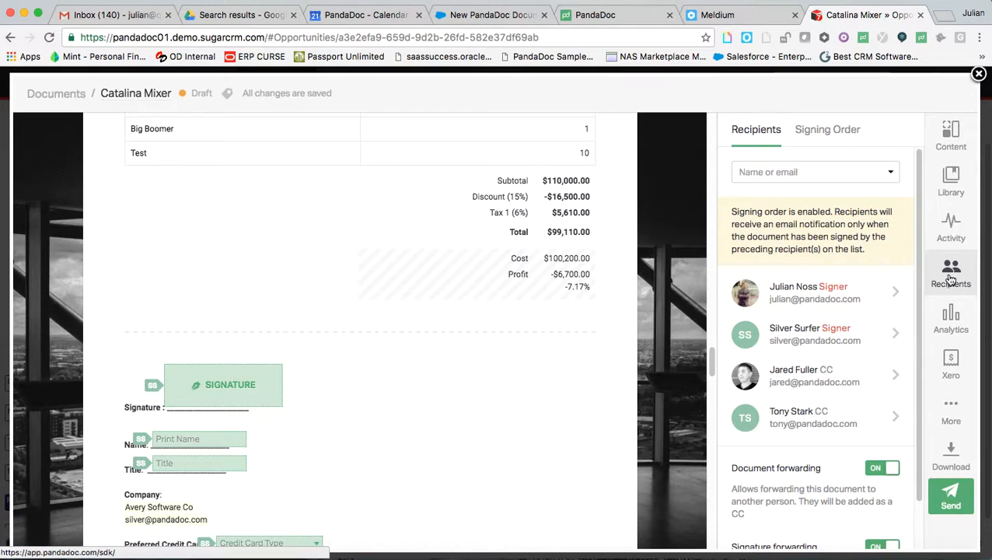
left_click(827, 129)
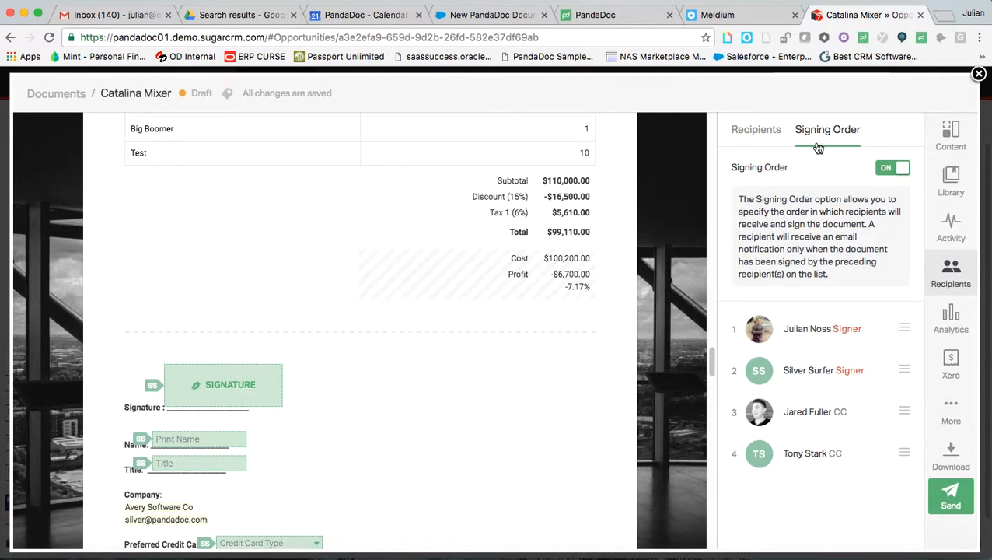
left_click_drag(822, 370, 821, 328)
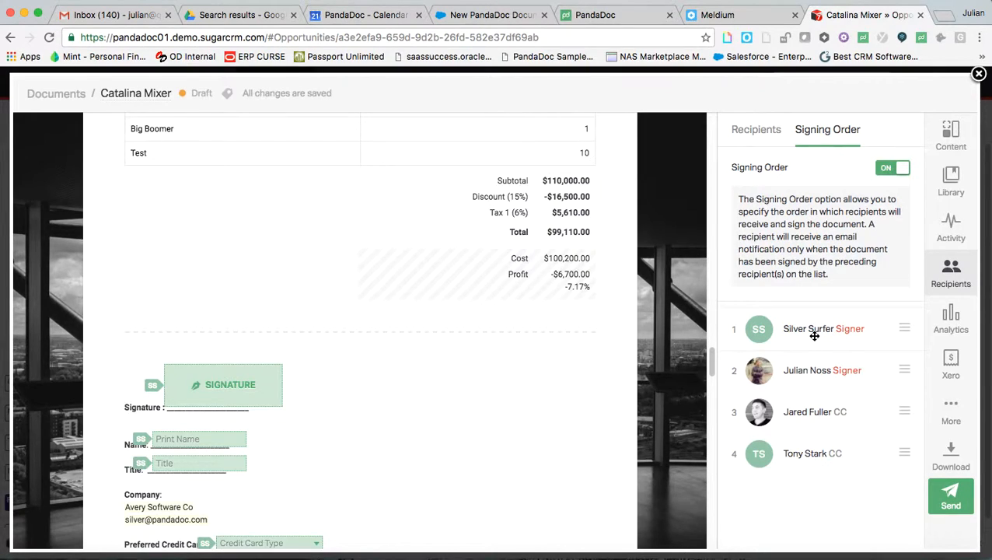
left_click_drag(759, 328, 759, 370)
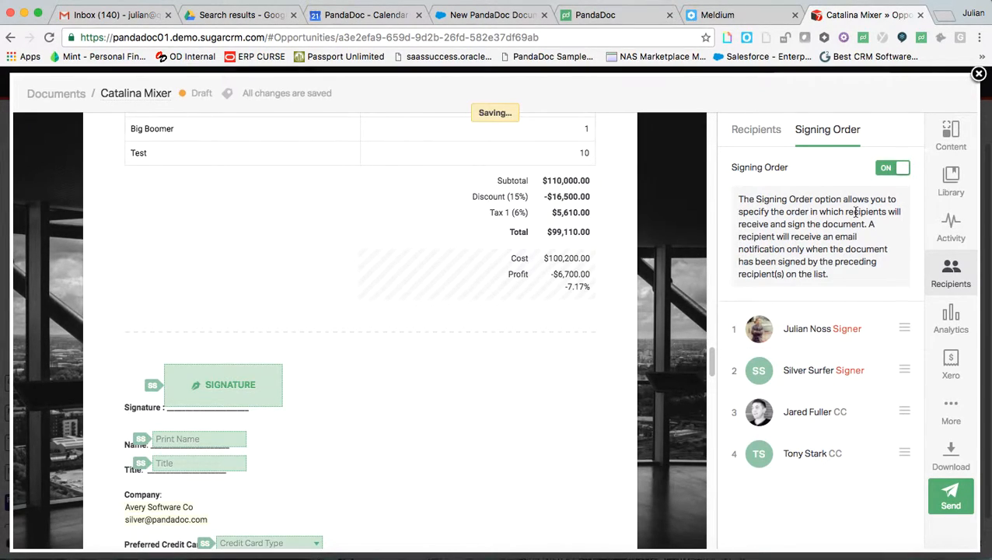
left_click(892, 168)
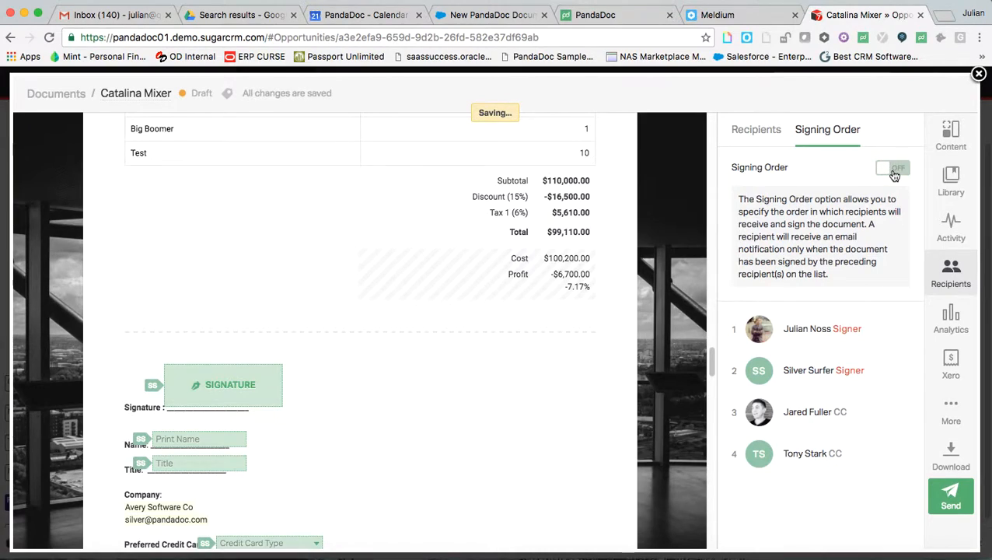
left_click(892, 168)
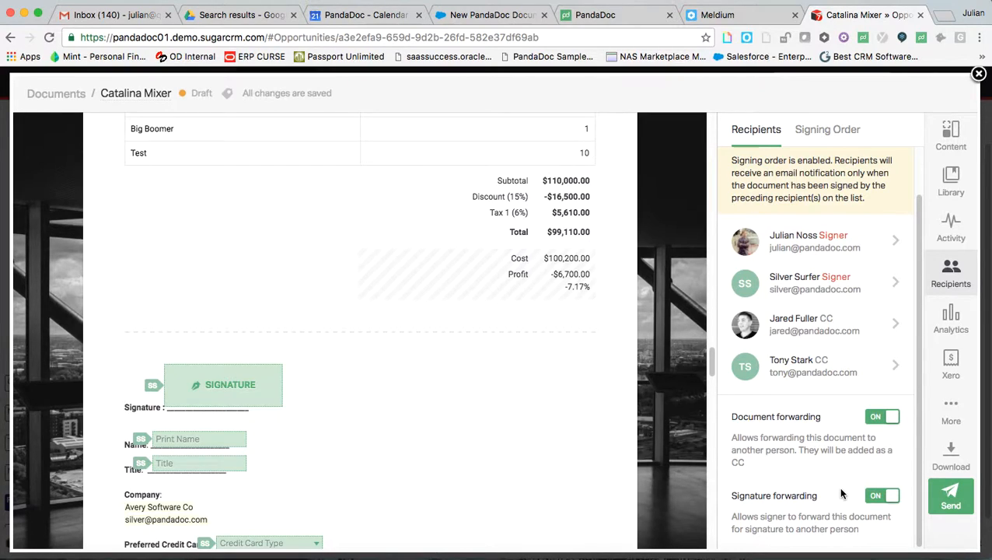
mouse_move(847, 432)
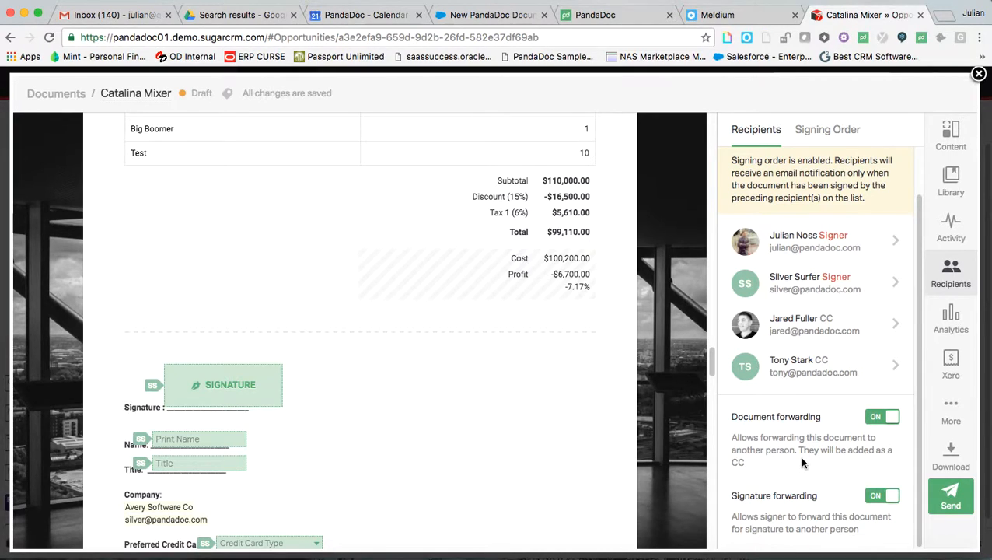
mouse_move(736, 451)
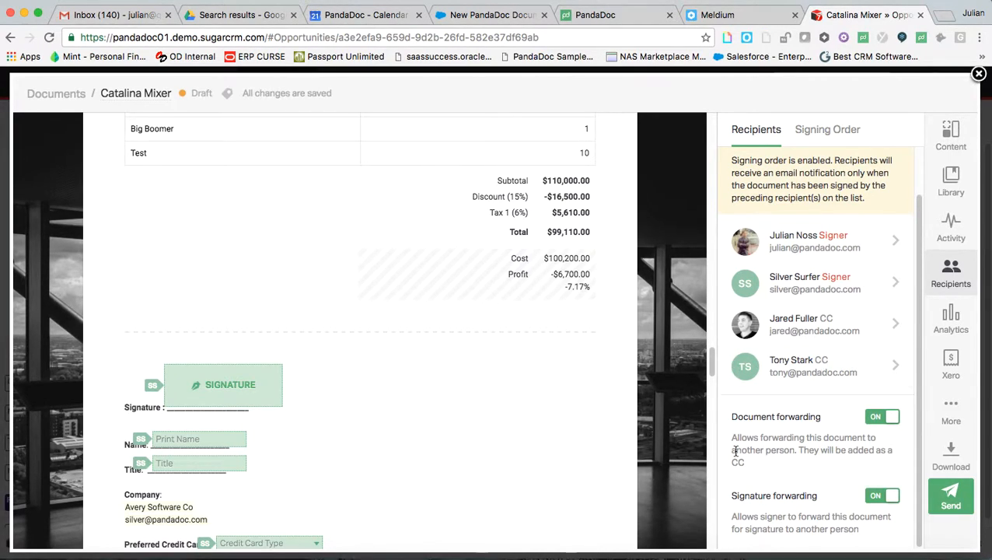
left_click(951, 411)
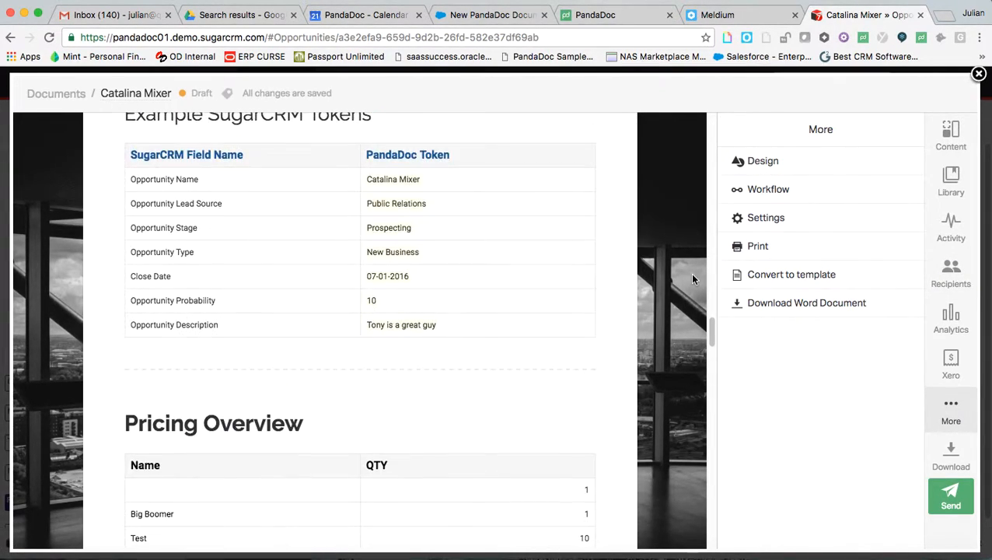
Show Design styles: Raleway and Roboto fonts, black theme, fill-screen background, US Letter
scroll("up", 3)
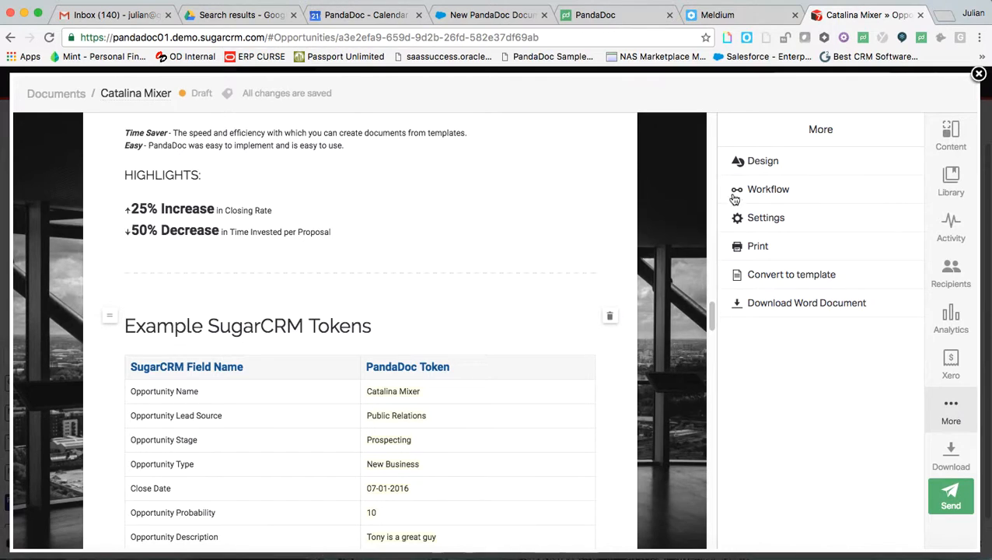
left_click(763, 161)
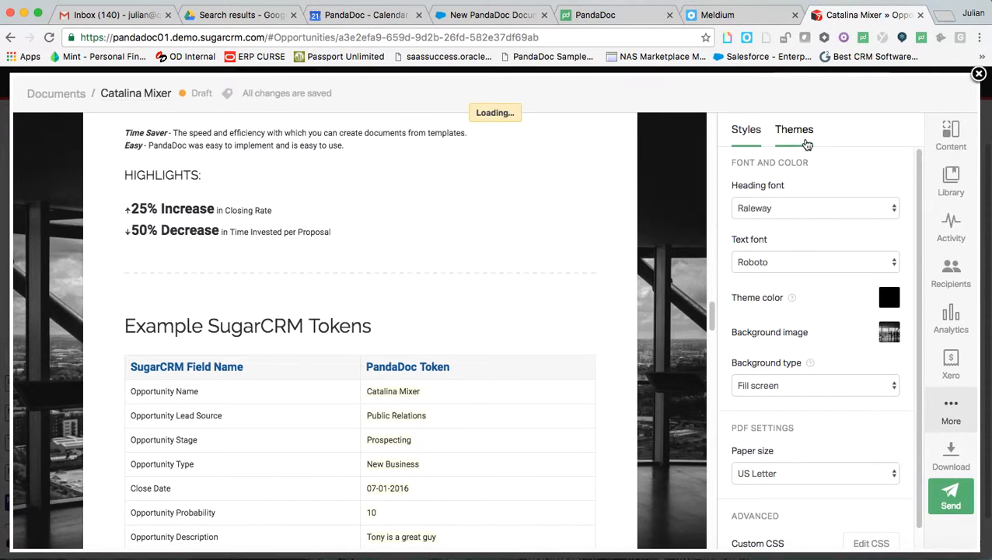
left_click(745, 129)
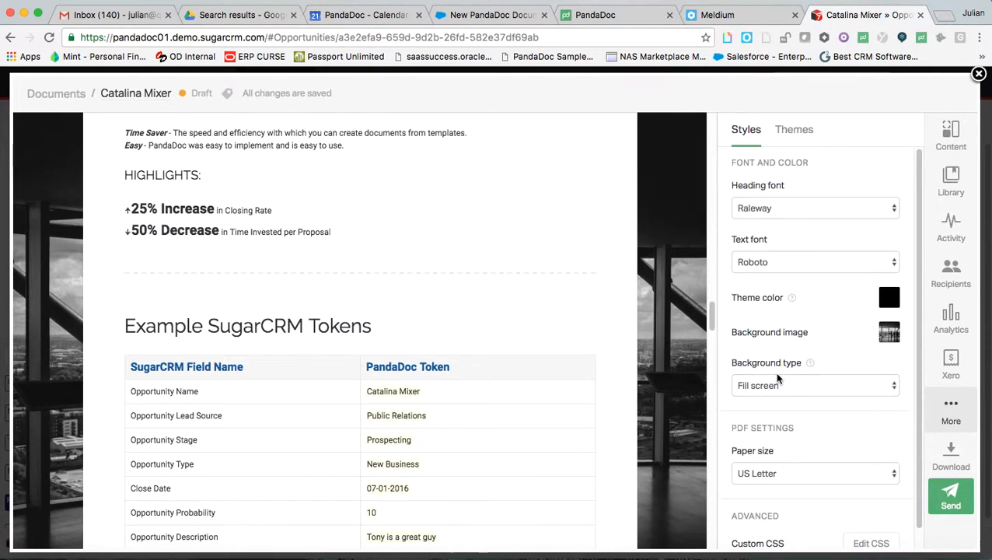
scroll("down", 3)
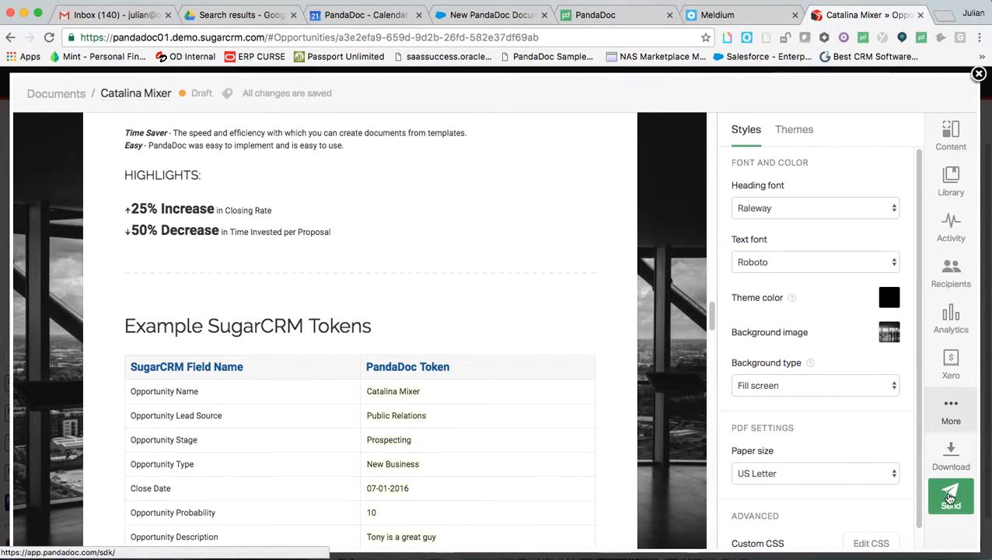
scroll("down", 3)
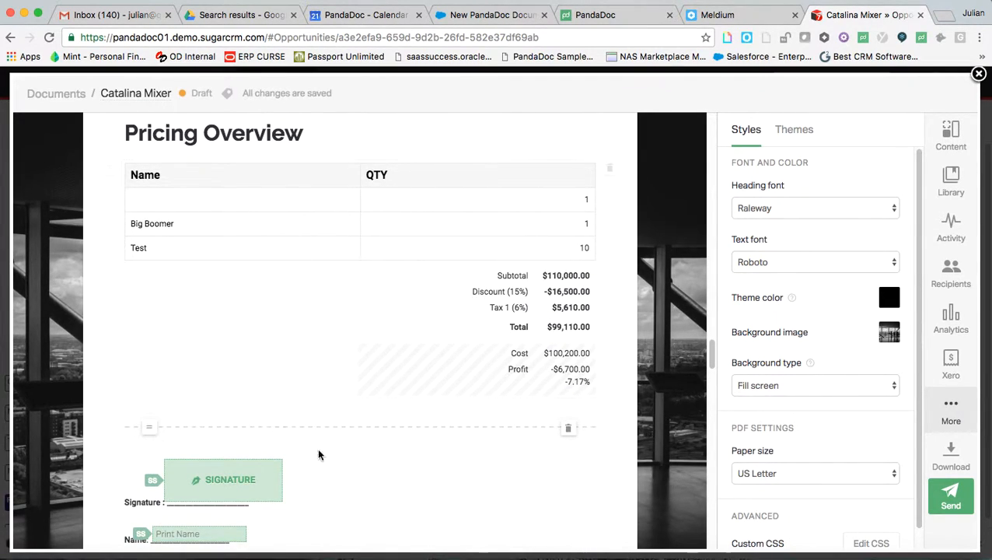
scroll("down", 3)
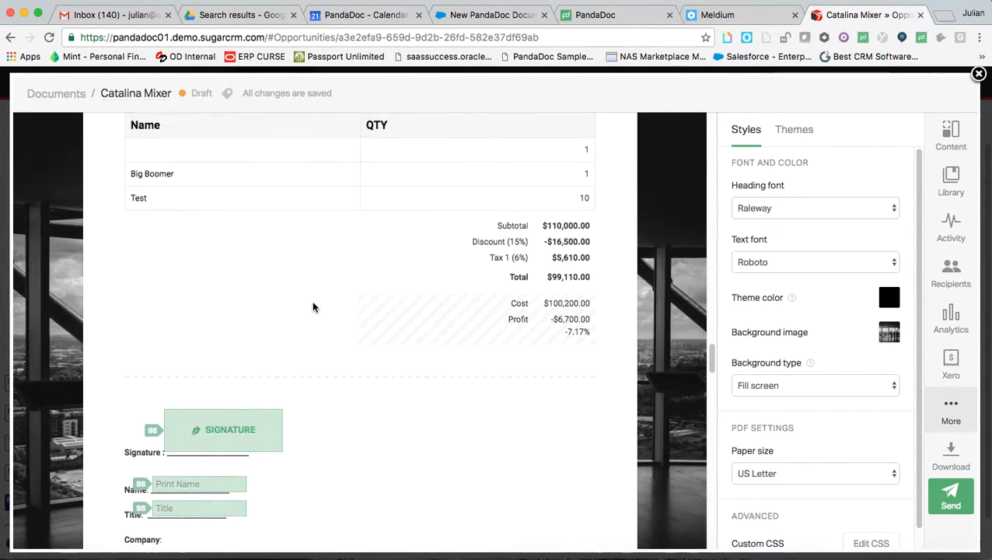
scroll("down", 3)
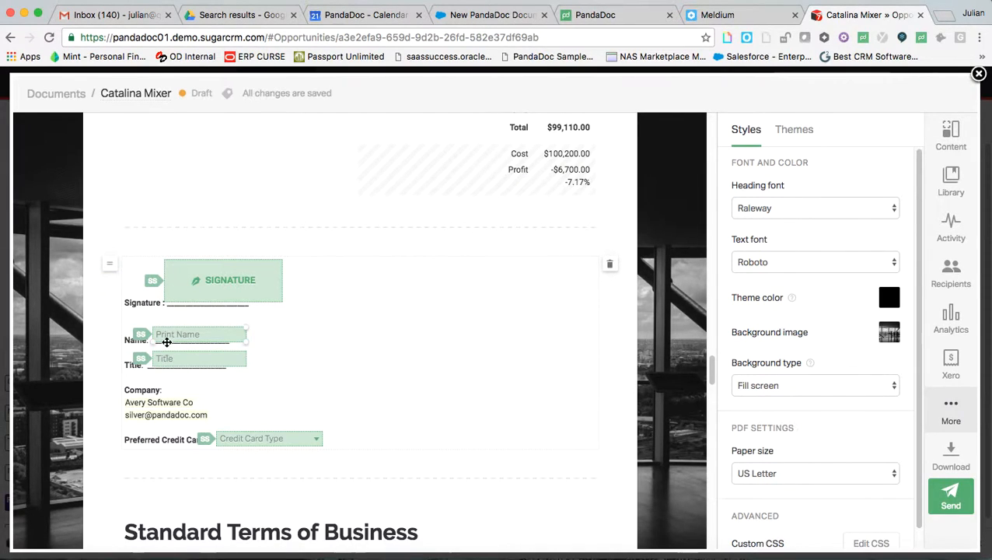
scroll("down", 3)
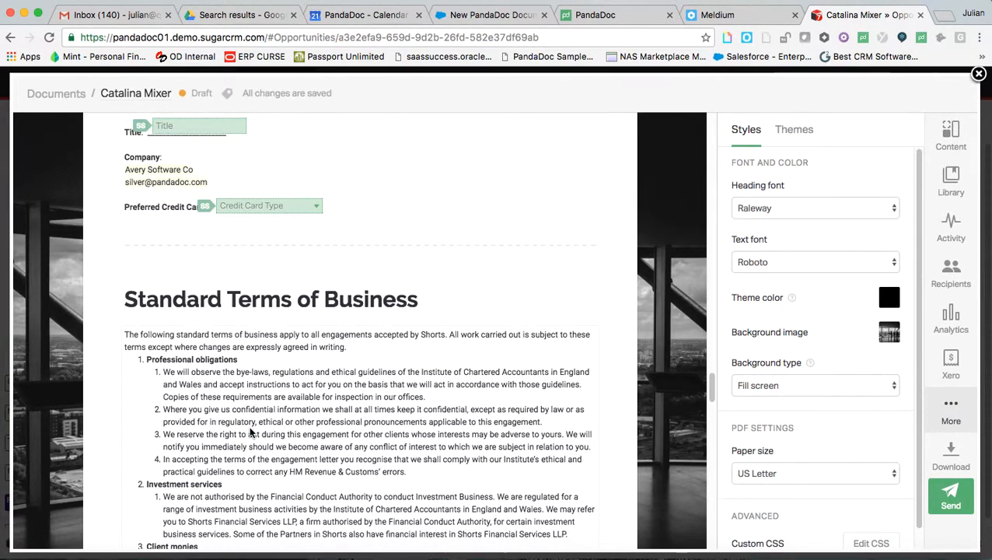
scroll("down", 3)
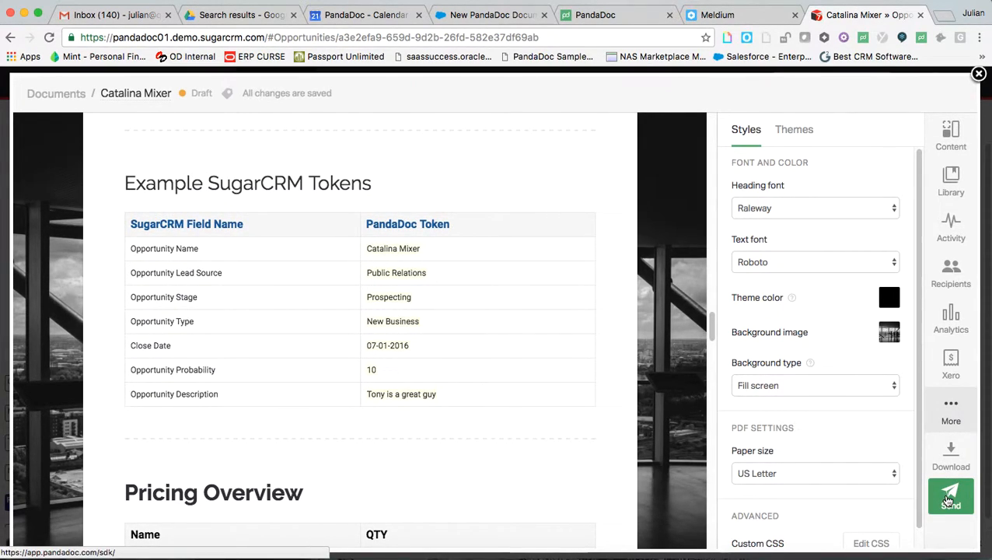
Send the proposal to all four recipients with the message 'Hi Julian - please sign'
left_click(951, 496)
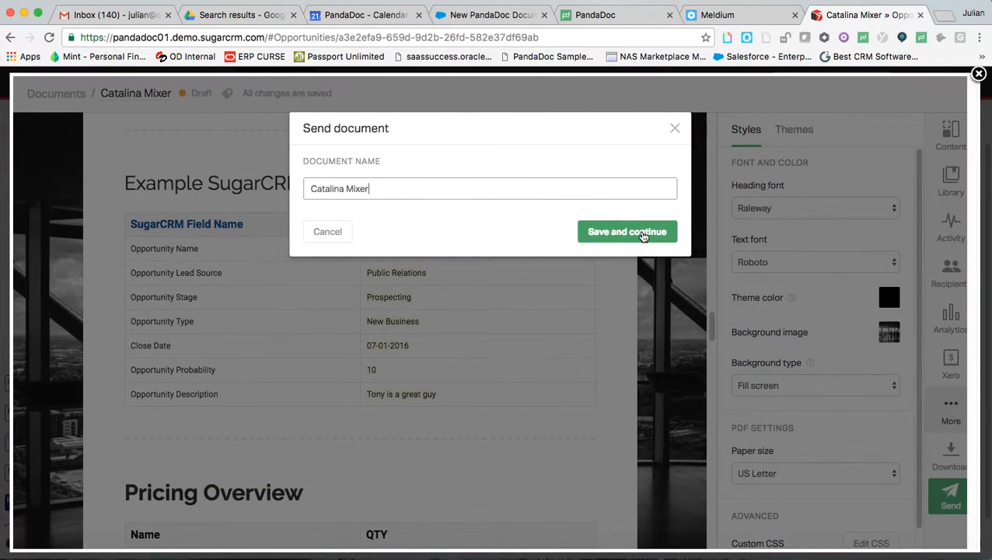
left_click(627, 231)
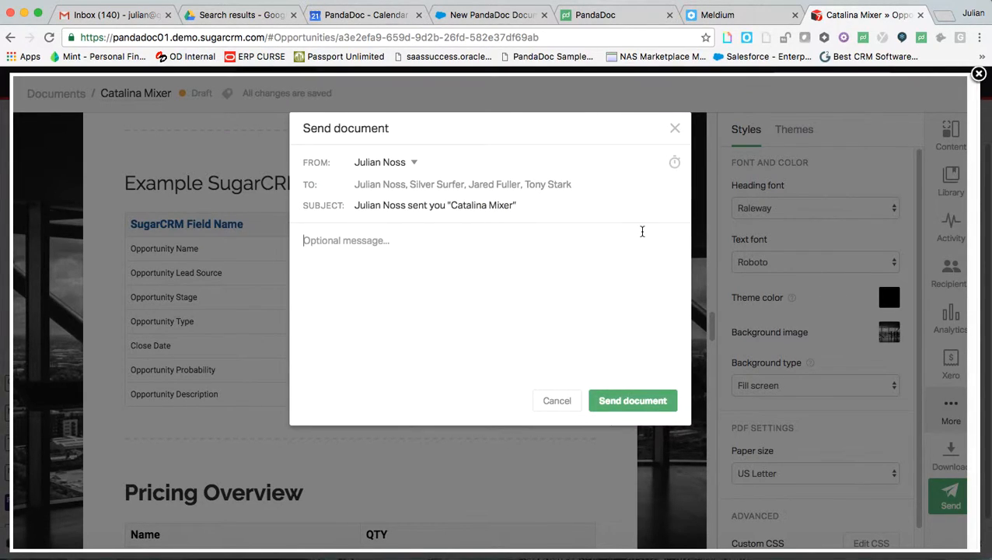
left_click(346, 240)
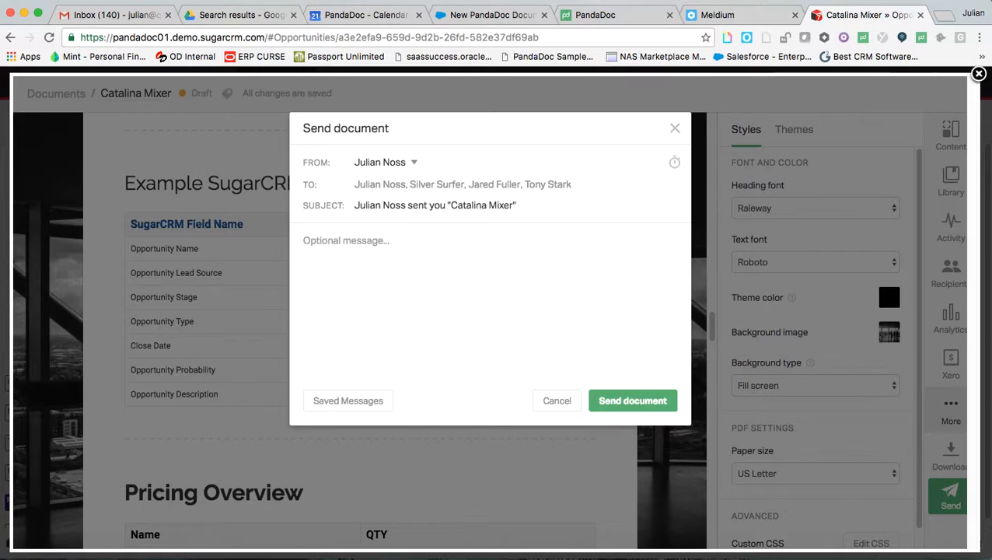
type("Hi J")
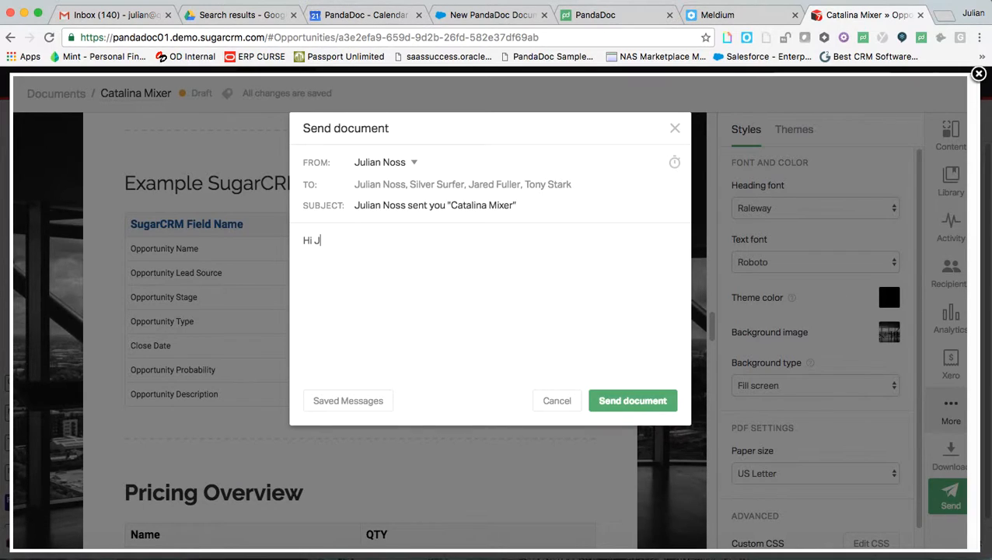
type("ulian")
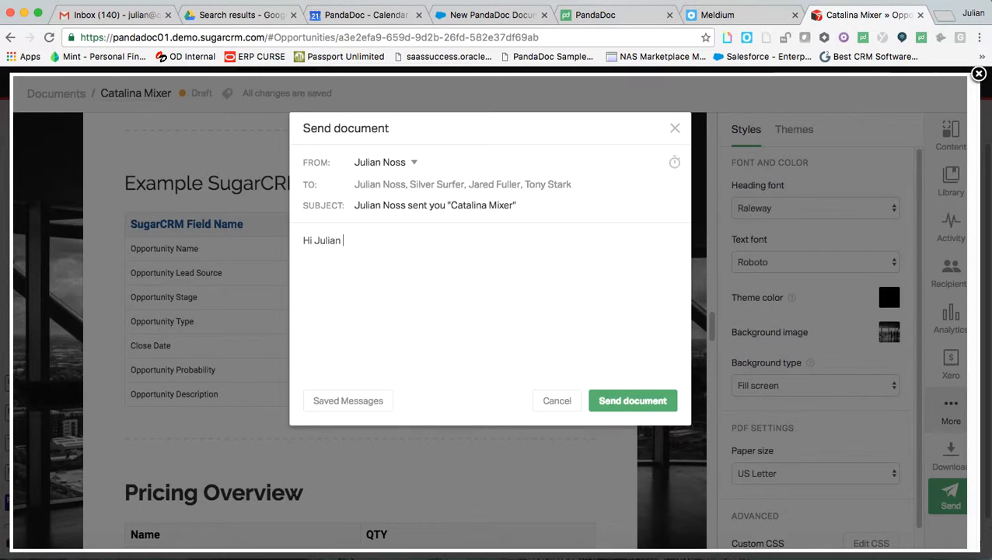
type("- please sign")
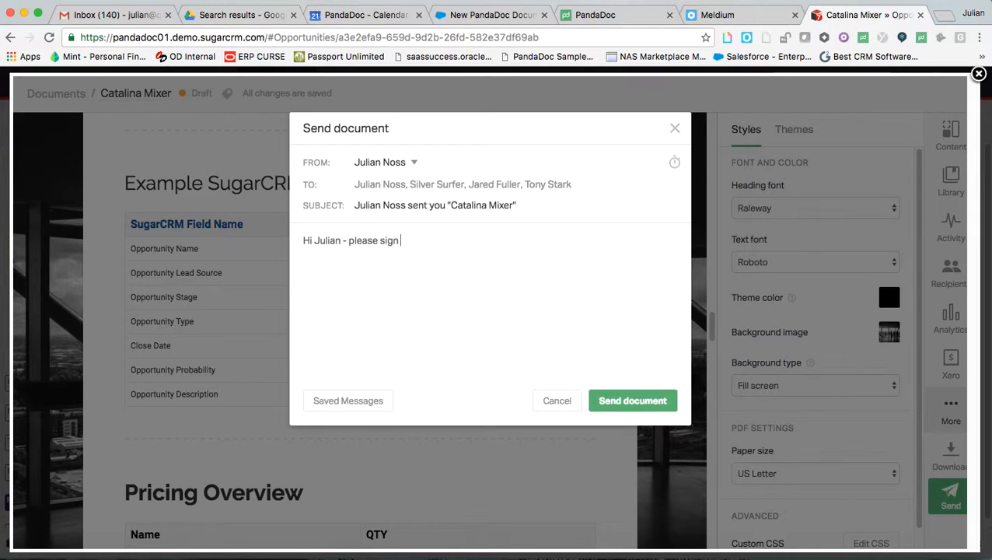
left_click(633, 400)
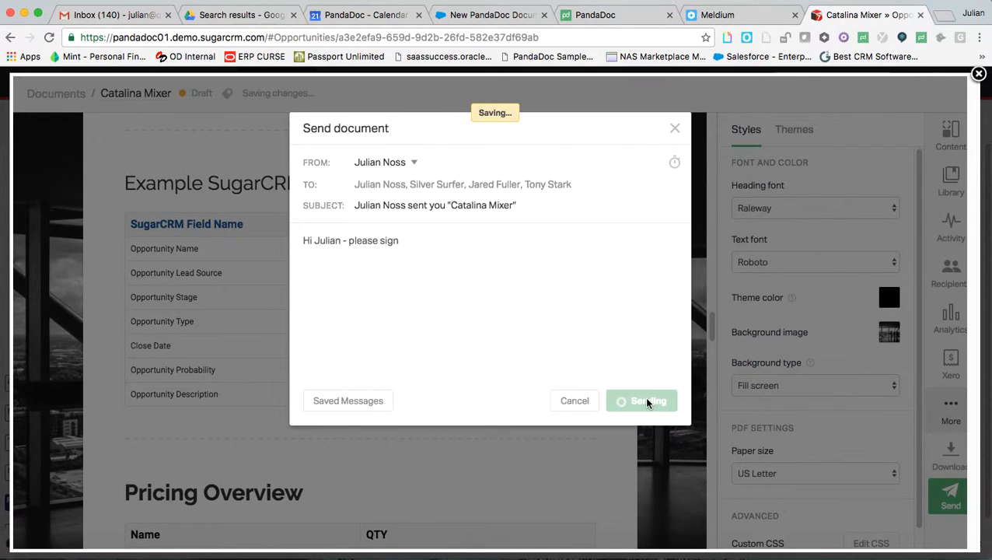
left_click(641, 400)
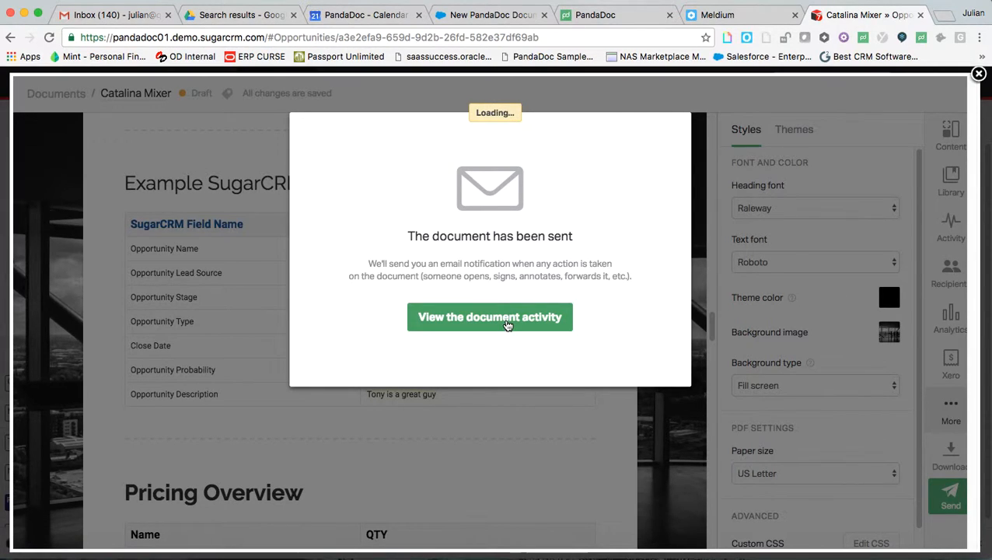
Review the sent proposal's activity, then jump to the signature field still to fill in
left_click(489, 316)
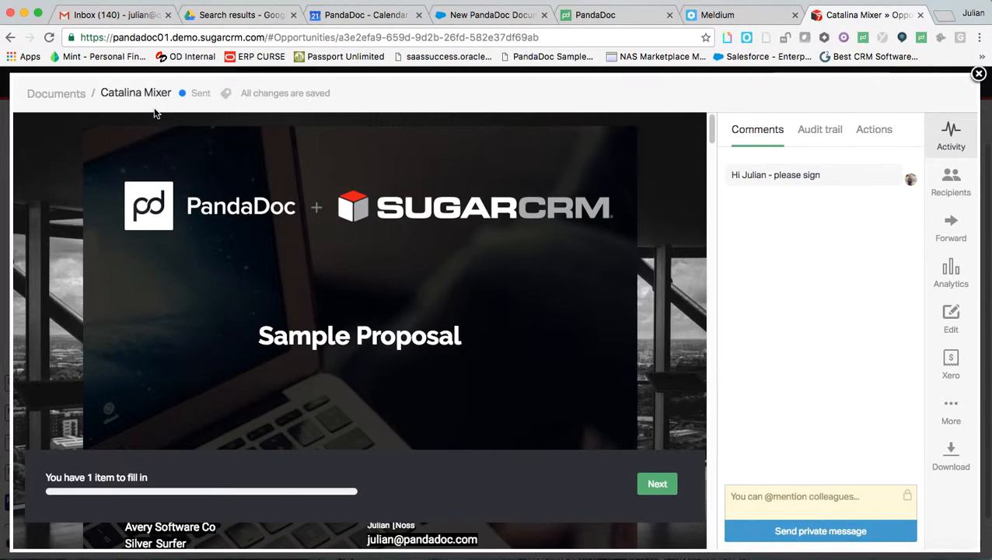
mouse_move(425, 379)
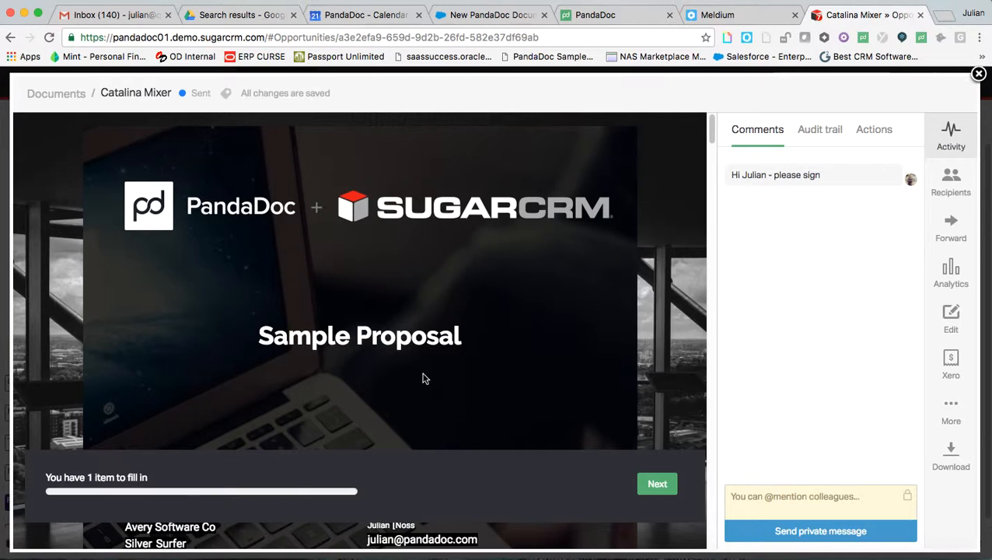
mouse_move(758, 130)
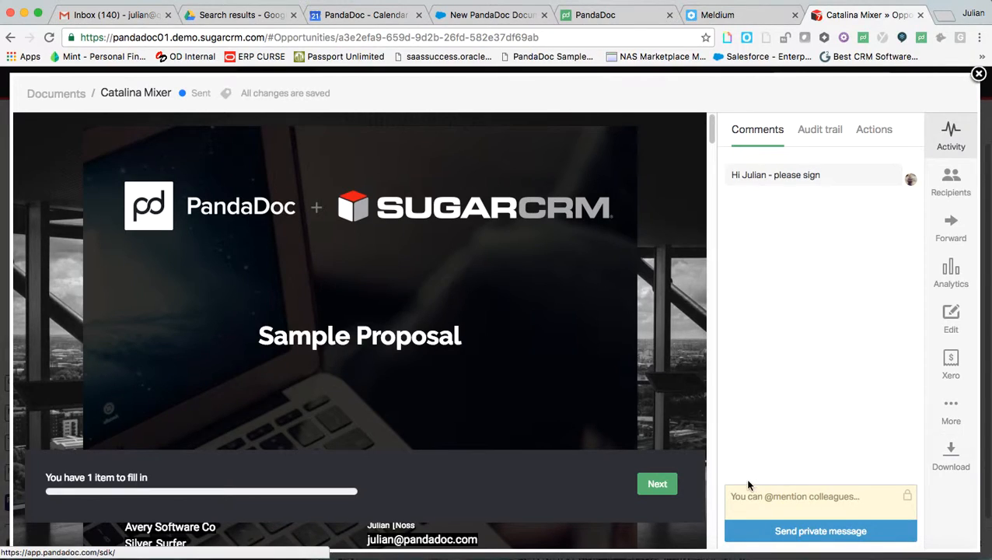
mouse_move(562, 349)
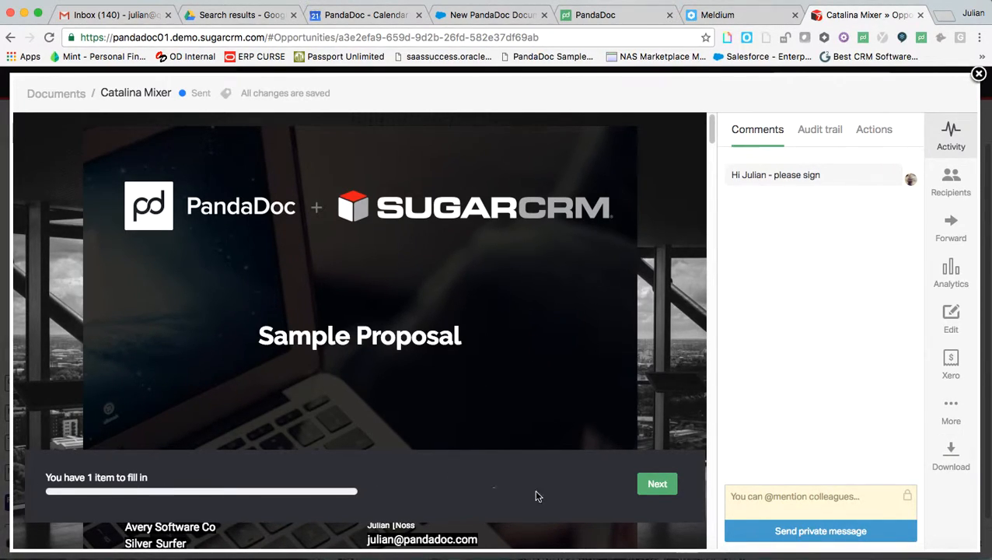
mouse_move(486, 475)
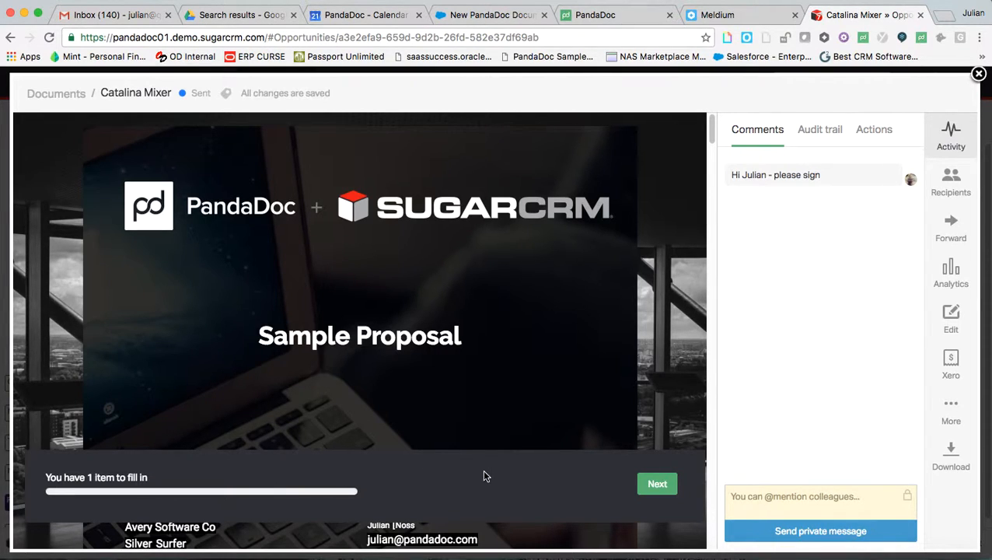
left_click(657, 482)
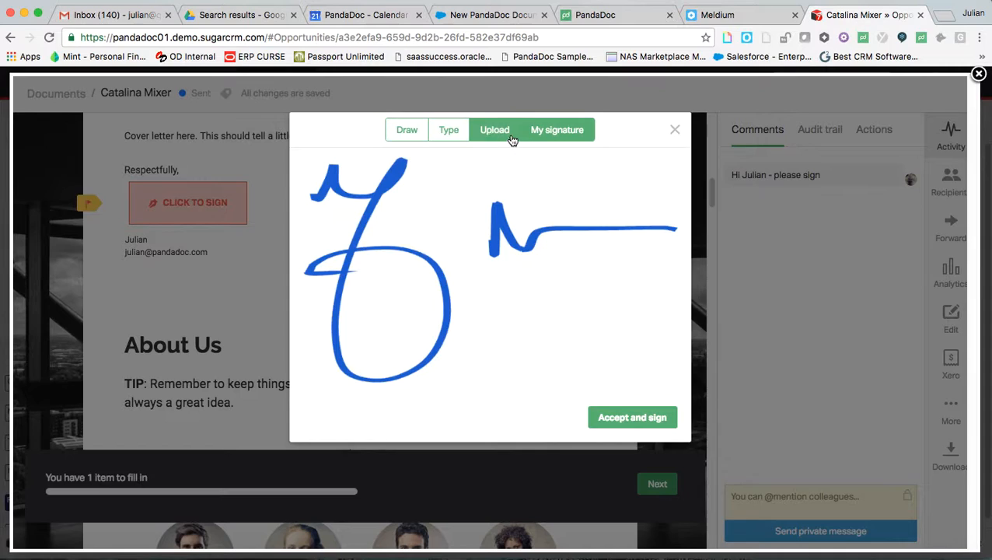
Sign with Julian's saved signature and finalize the Catalina Mixer proposal
left_click(407, 130)
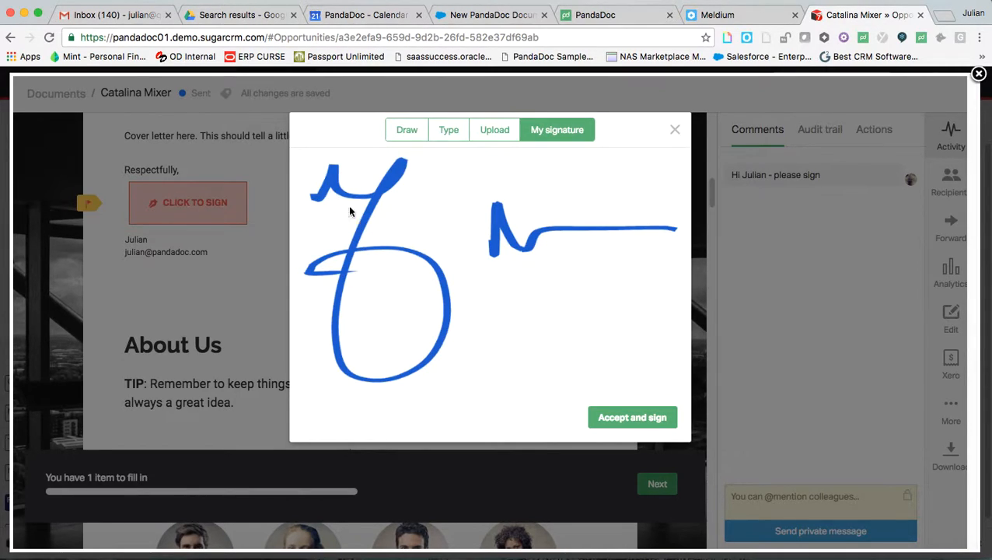
mouse_move(325, 303)
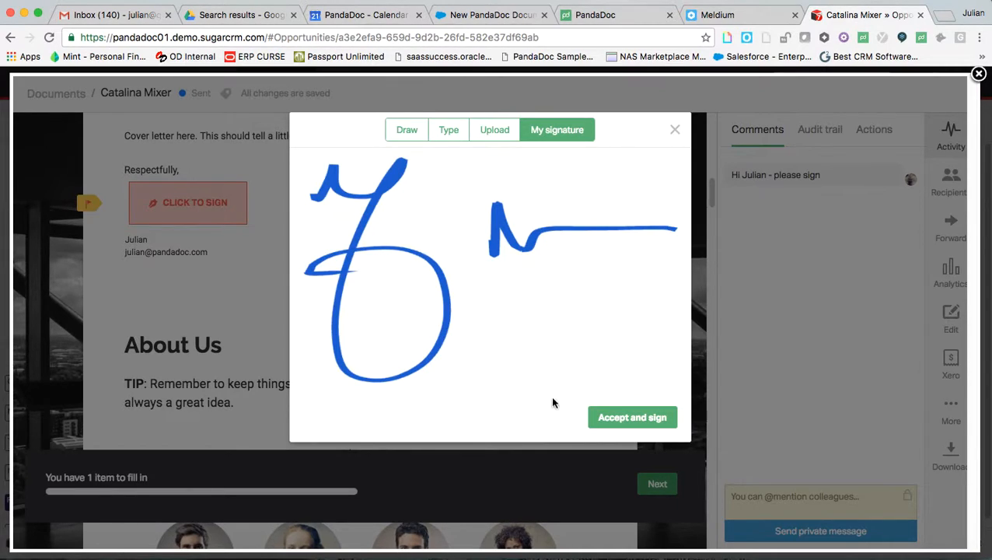
left_click(632, 417)
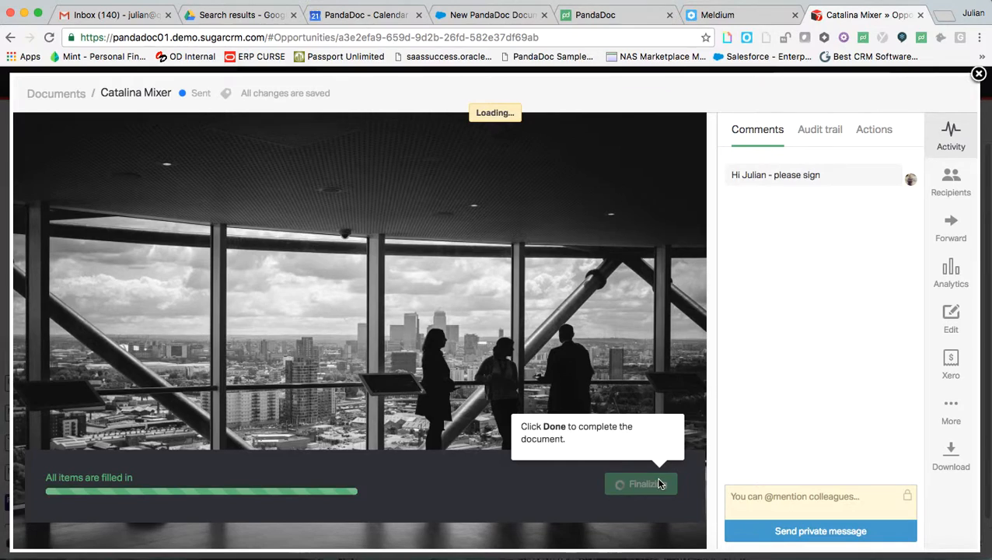
left_click(641, 483)
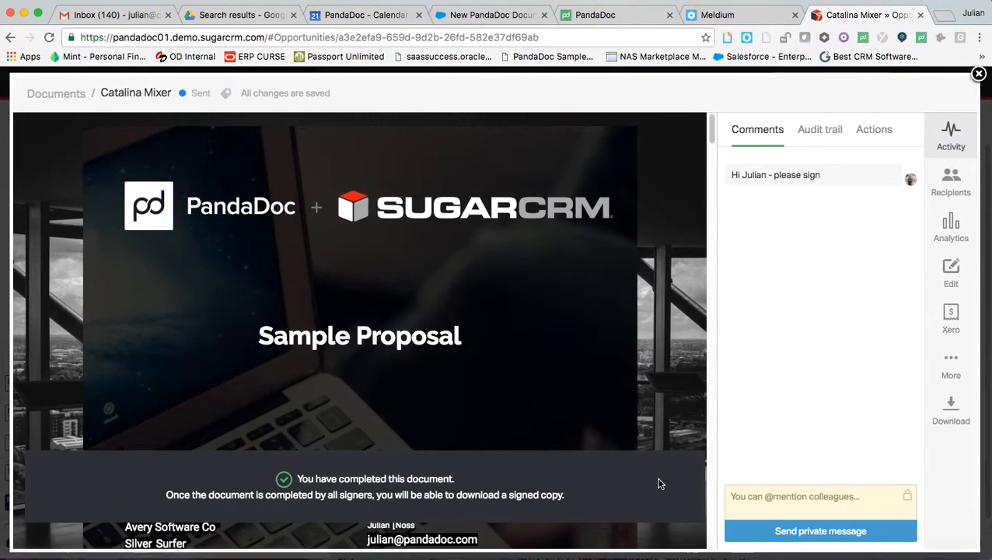
mouse_move(790, 398)
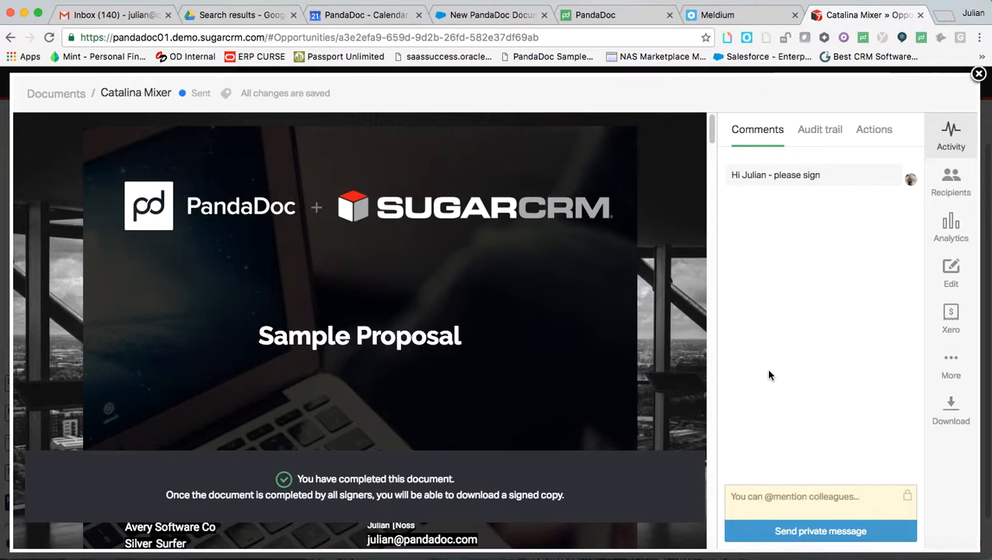
left_click(819, 129)
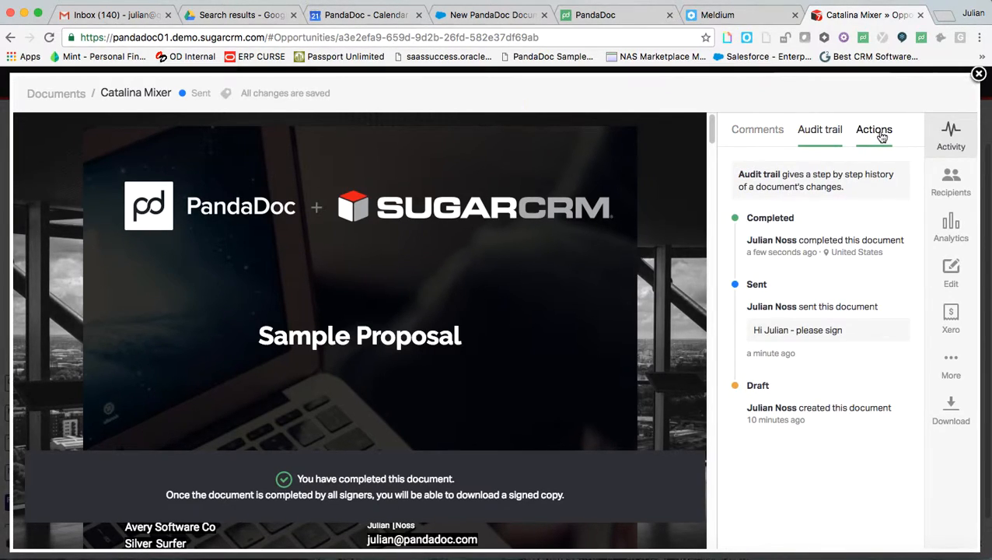
left_click(873, 129)
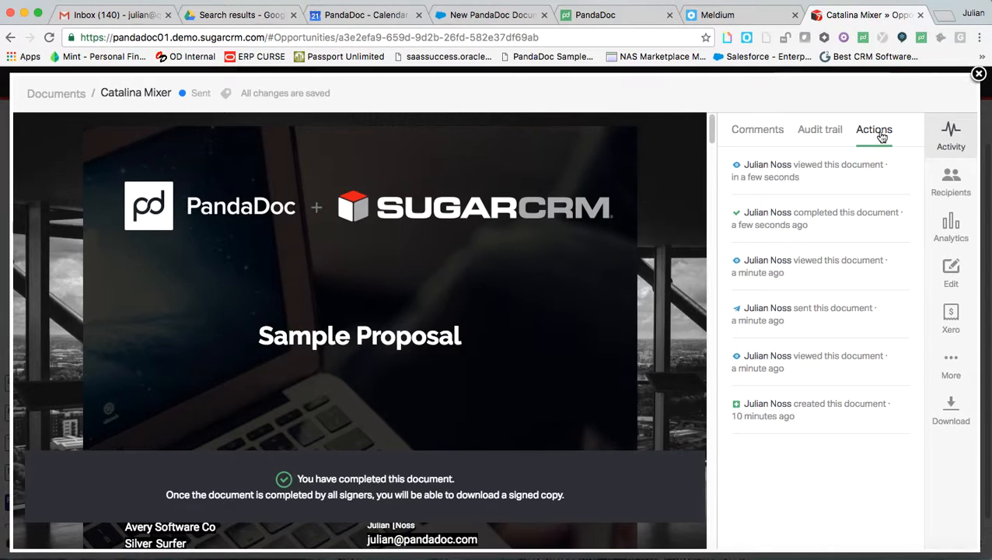
left_click(951, 180)
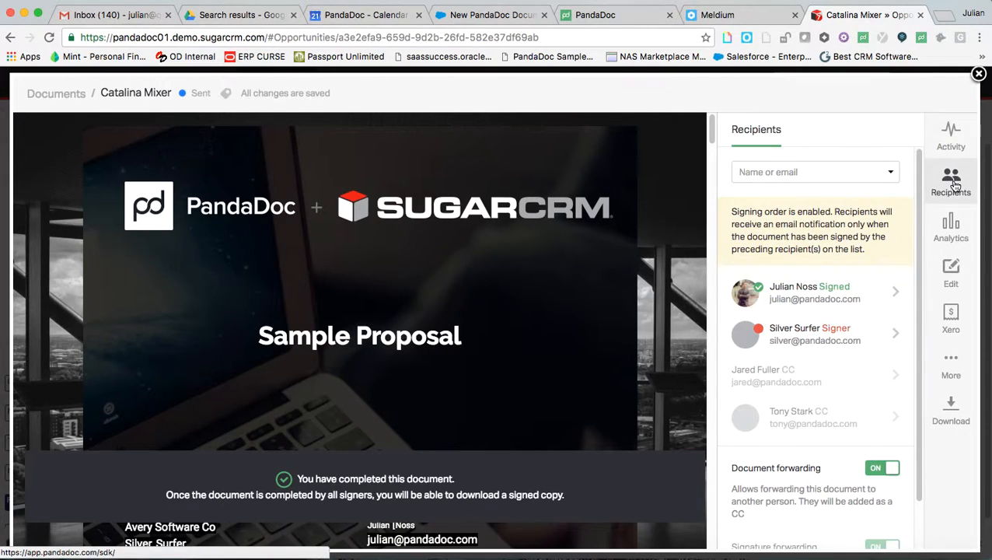
Inspect Silver Surfer's recipient details, return to the list, then show viewing analytics
left_click(814, 334)
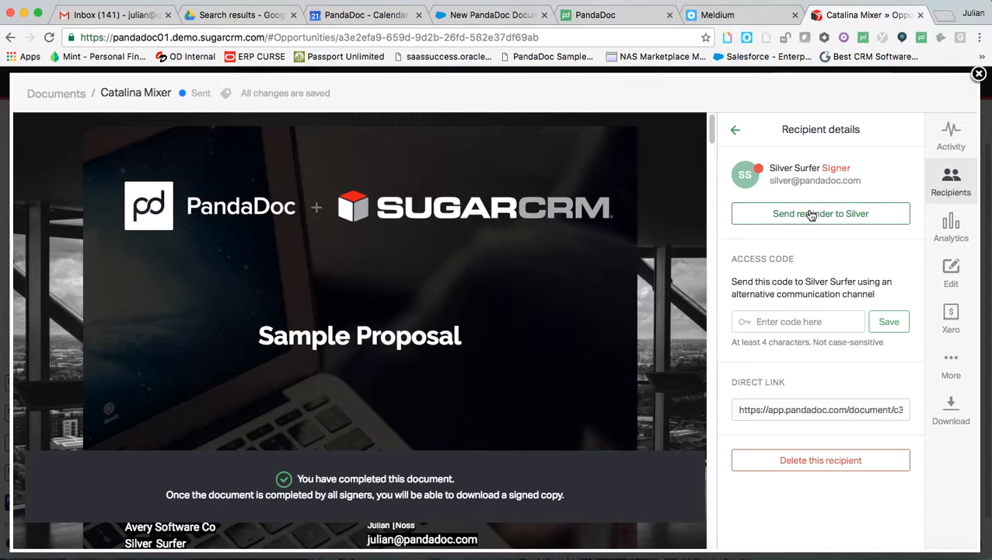
left_click(734, 129)
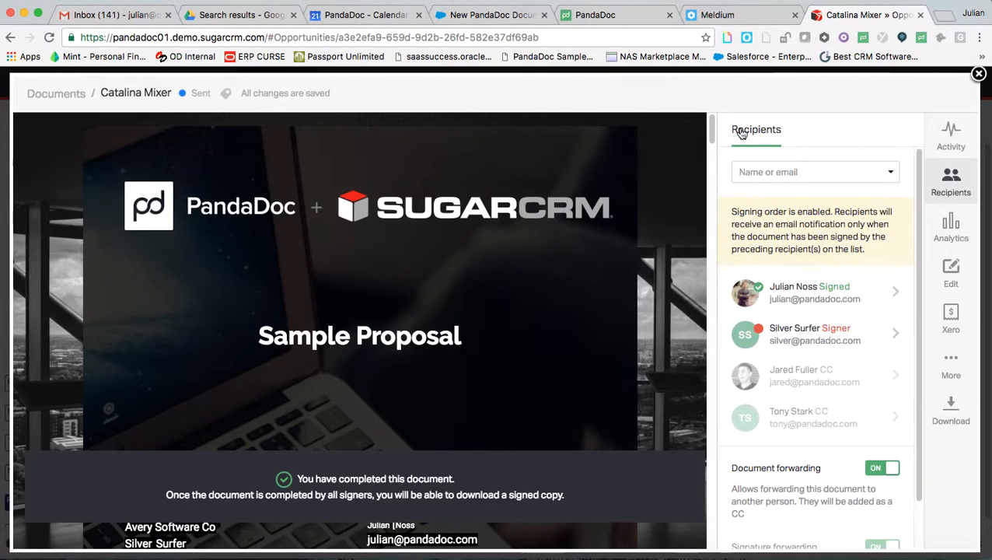
mouse_move(951, 229)
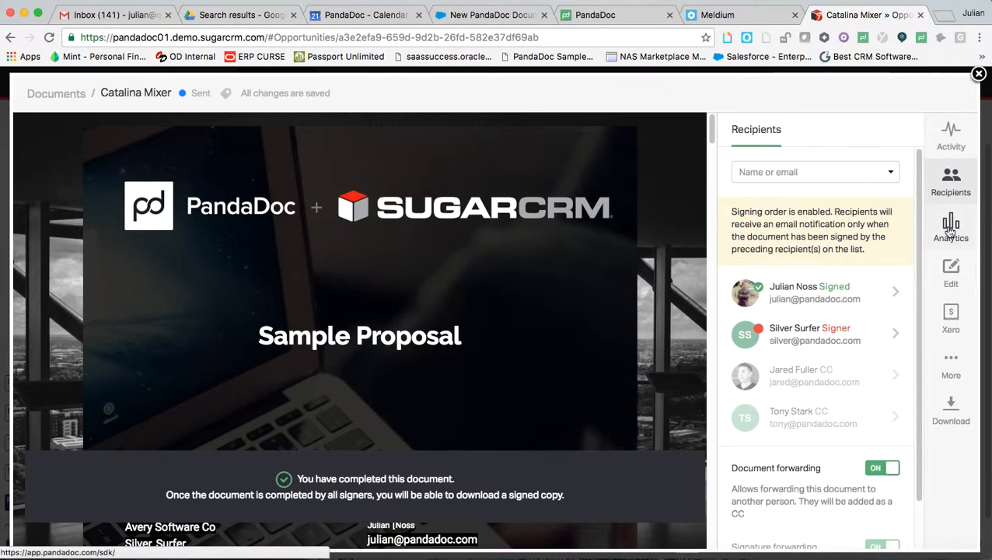
left_click(951, 225)
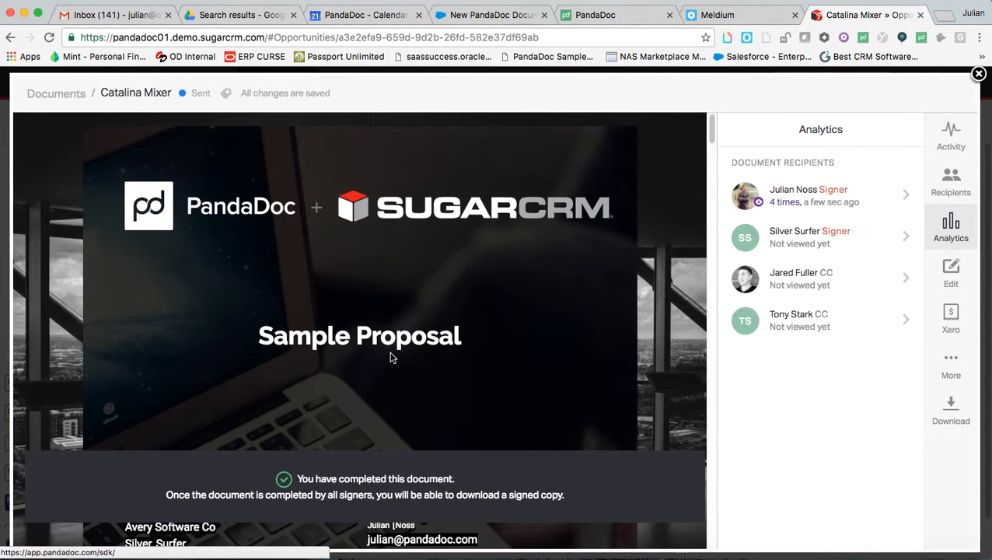
scroll("down", 3)
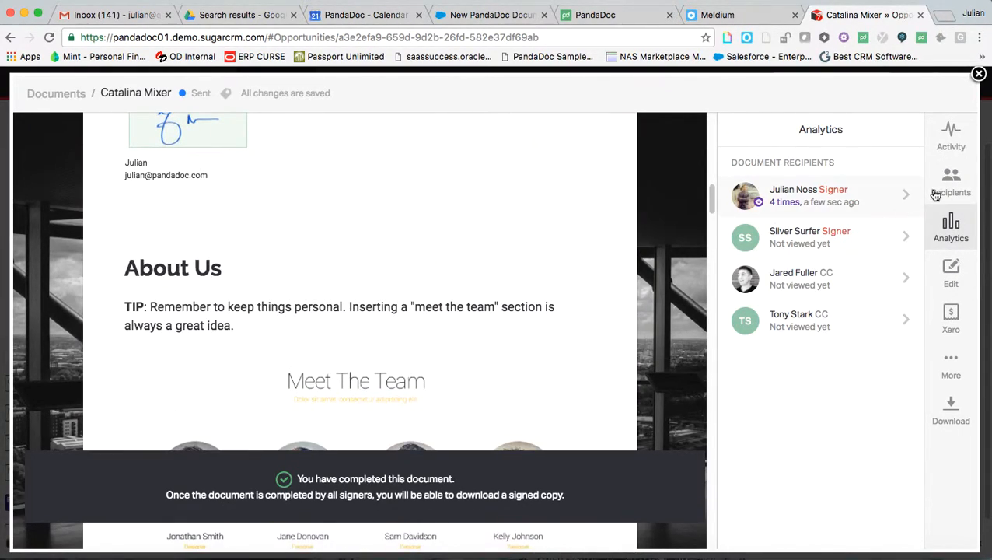
left_click(820, 195)
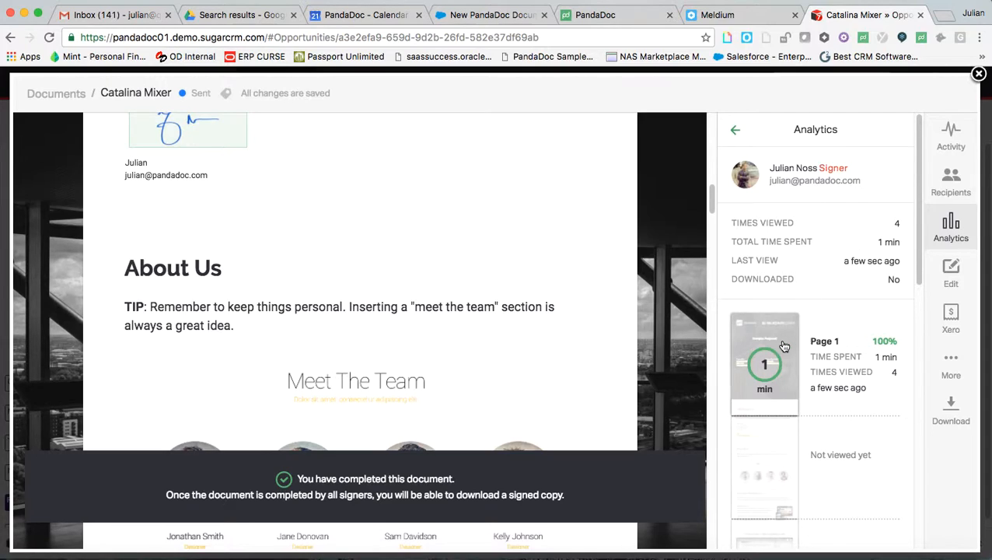
scroll("down", 3)
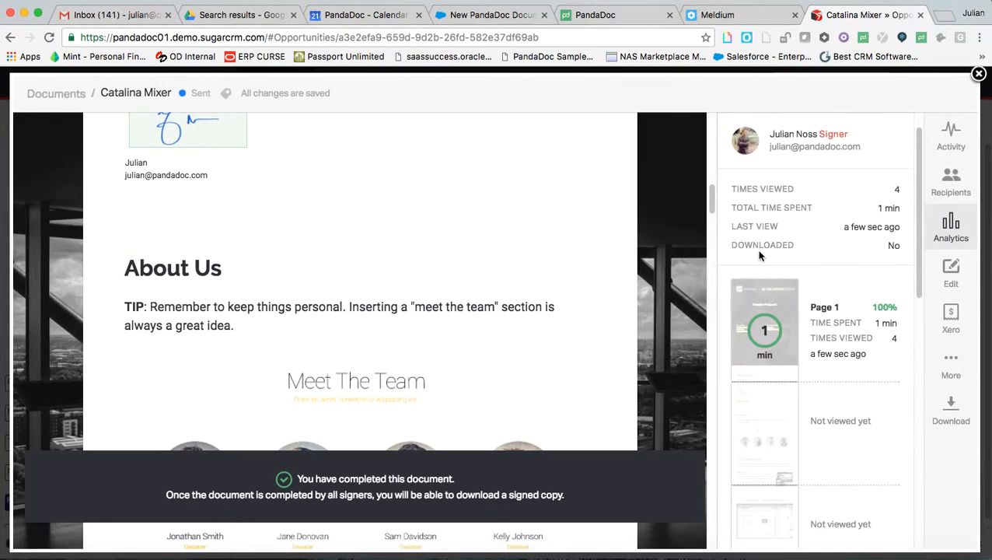
mouse_move(909, 232)
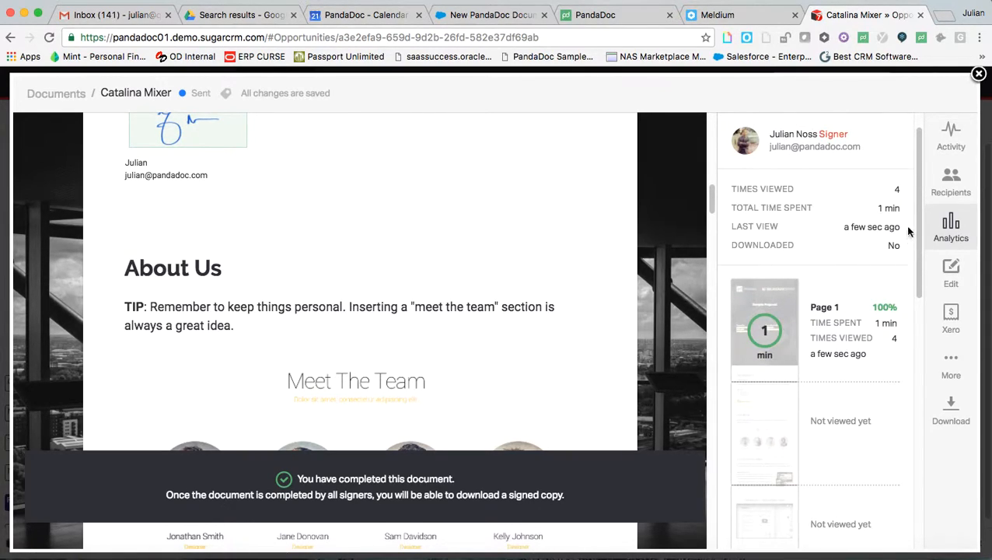
mouse_move(881, 257)
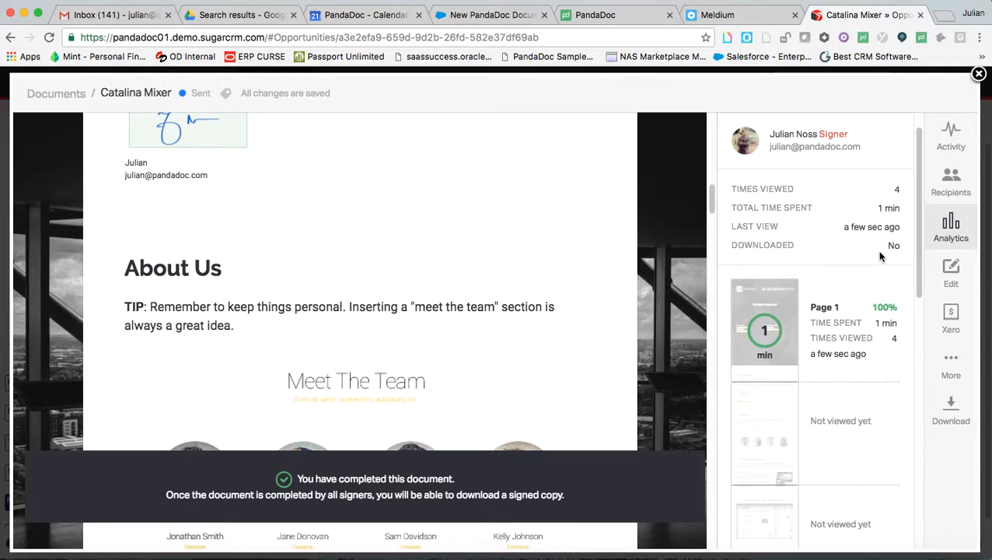
mouse_move(876, 248)
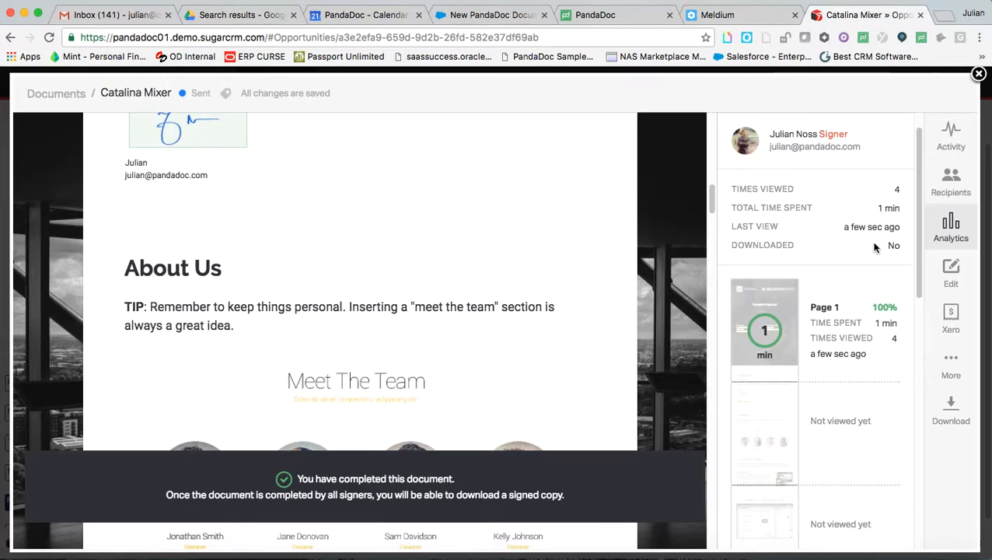
mouse_move(951, 140)
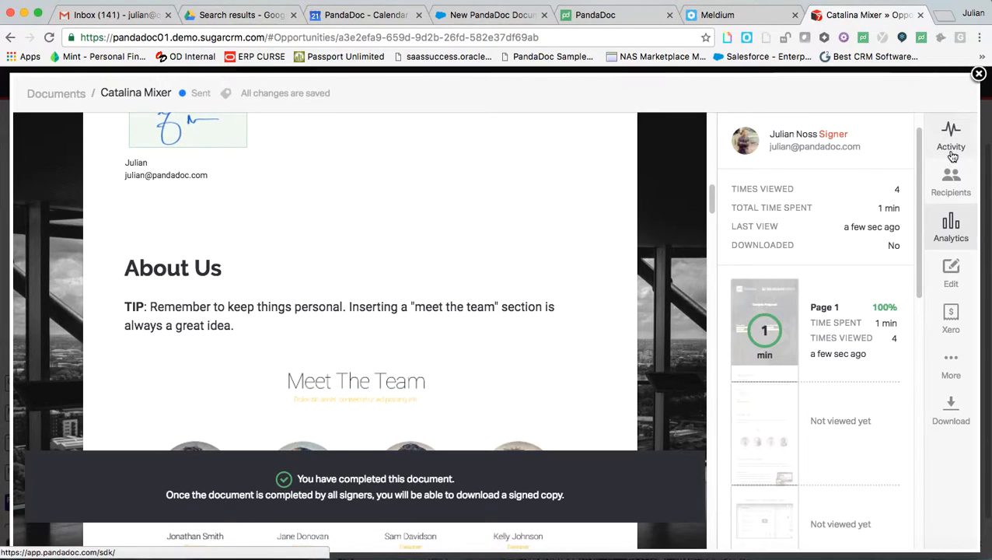
Show the please-sign comment and scroll through the document to its CRM tokens table
left_click(951, 136)
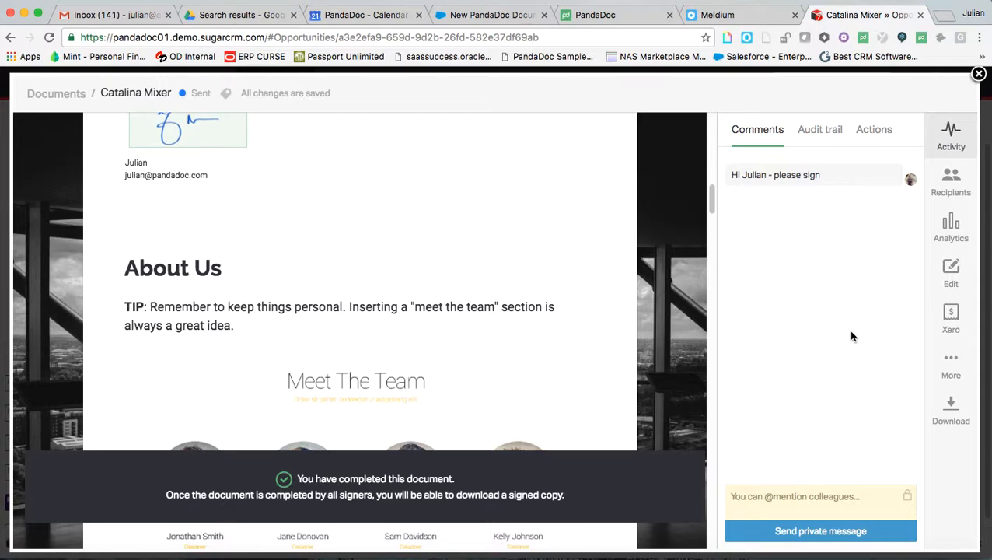
scroll("down", 3)
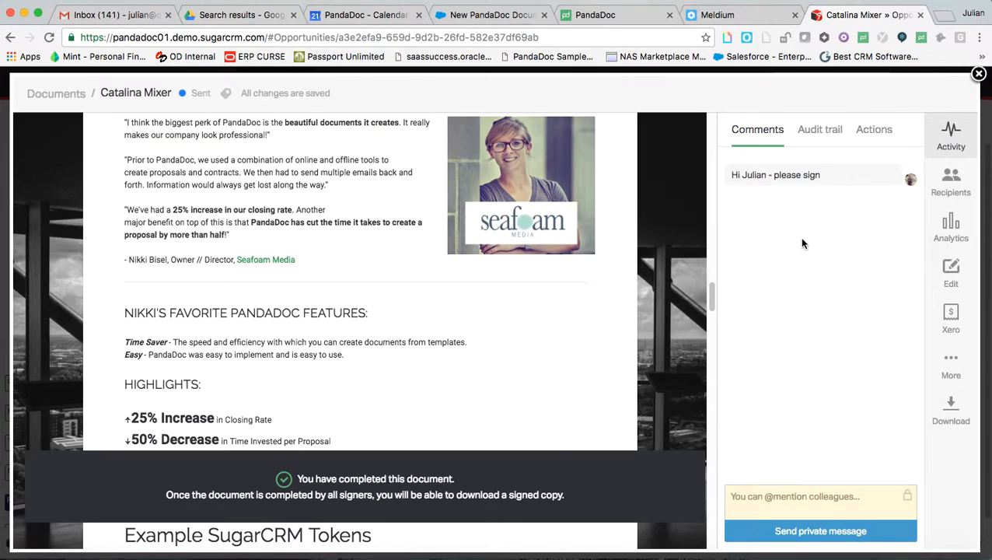
mouse_move(485, 339)
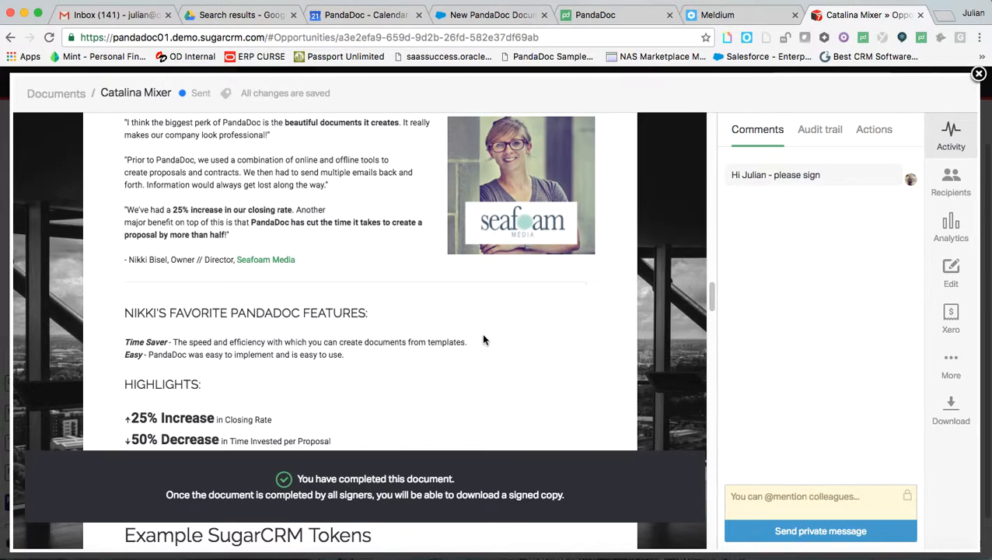
scroll("down", 3)
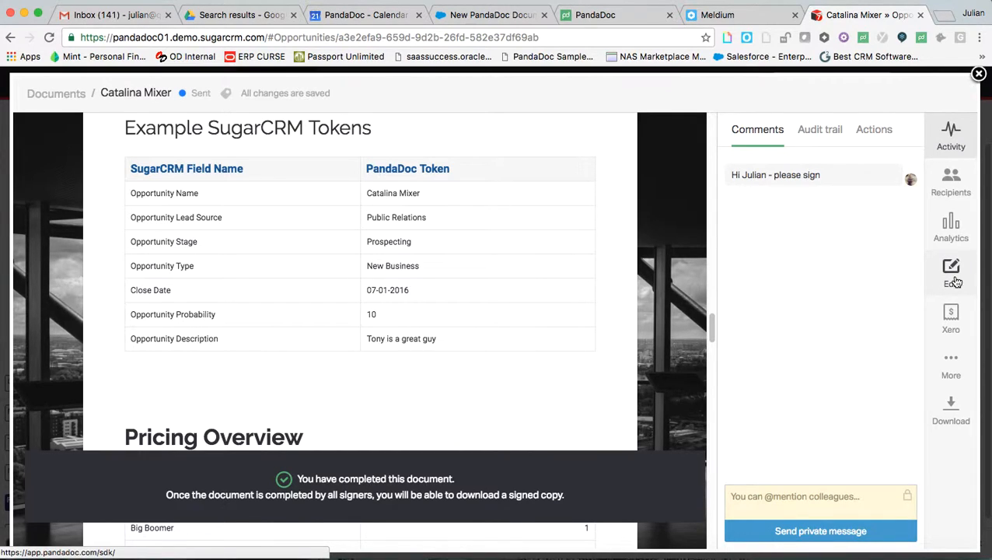
Return the Catalina Mixer proposal to Draft and edit the Introduction's cover-letter sentence
left_click(950, 272)
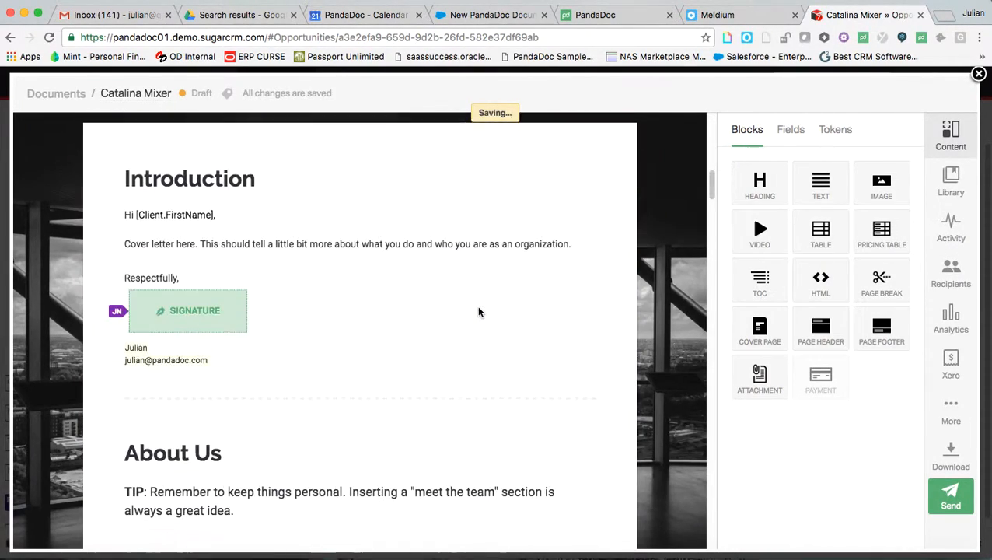
left_click(347, 243)
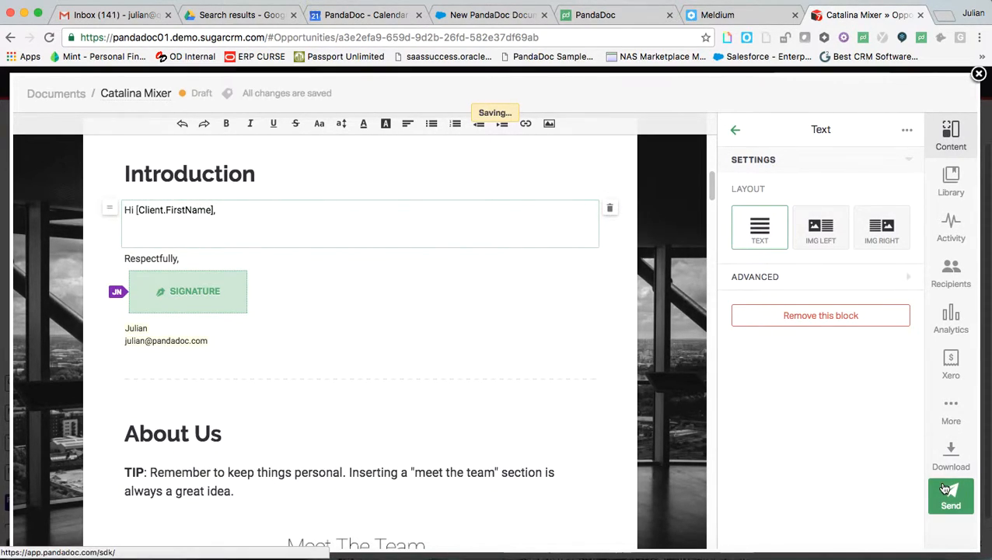
Resend the edited proposal to all four recipients with the note 'PLease see edit'
left_click(951, 496)
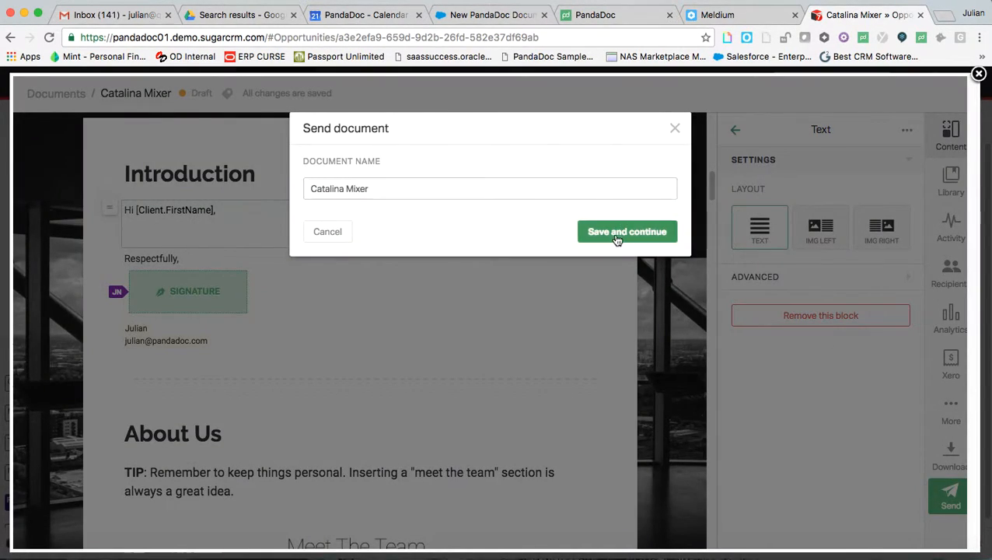
left_click(627, 231)
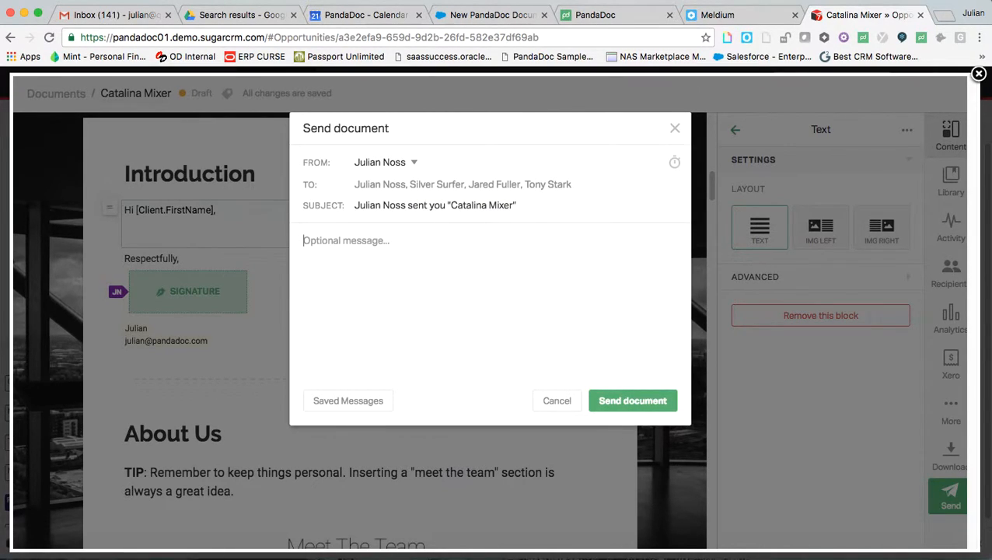
type("PLease see edit")
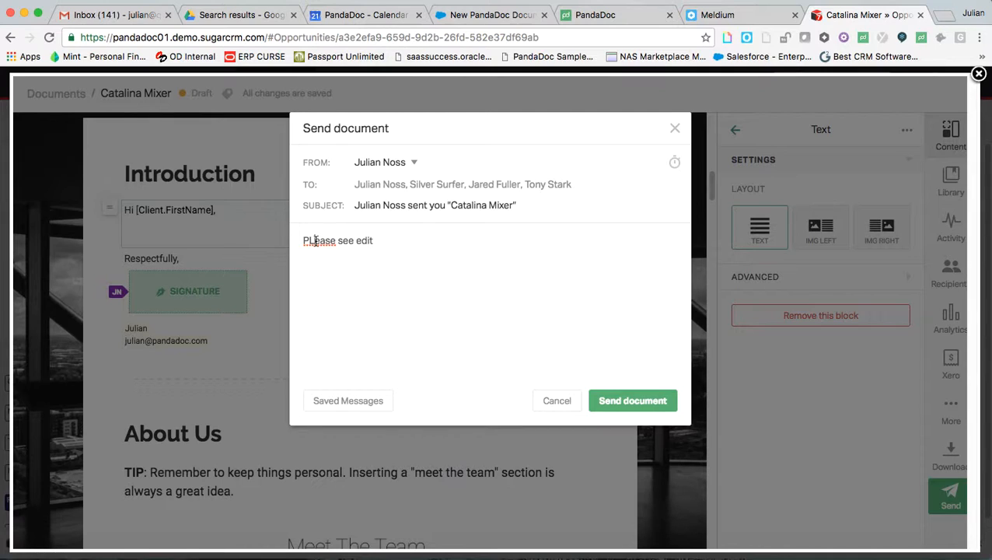
left_click(632, 400)
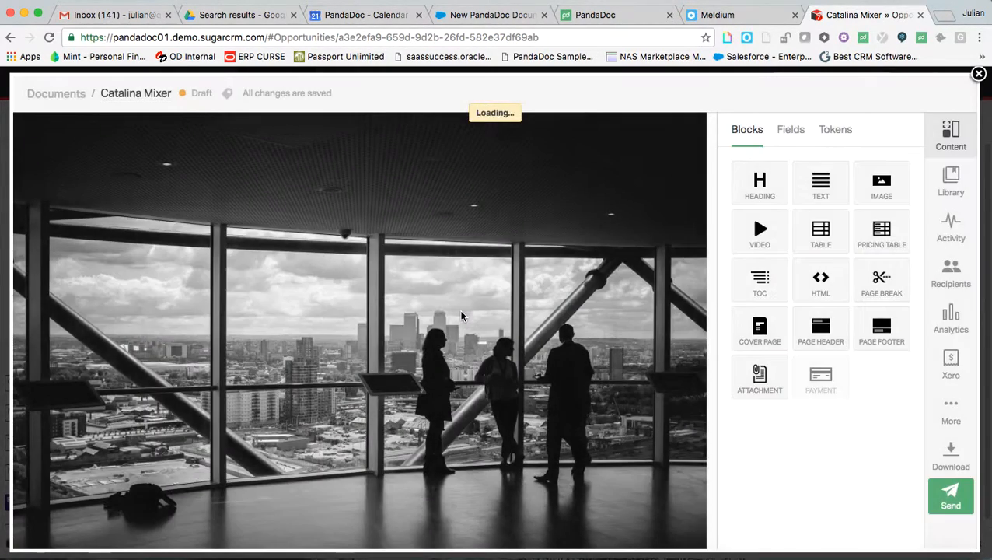
Sign the revised proposal with My signature, accept, and mark it done
left_click(951, 495)
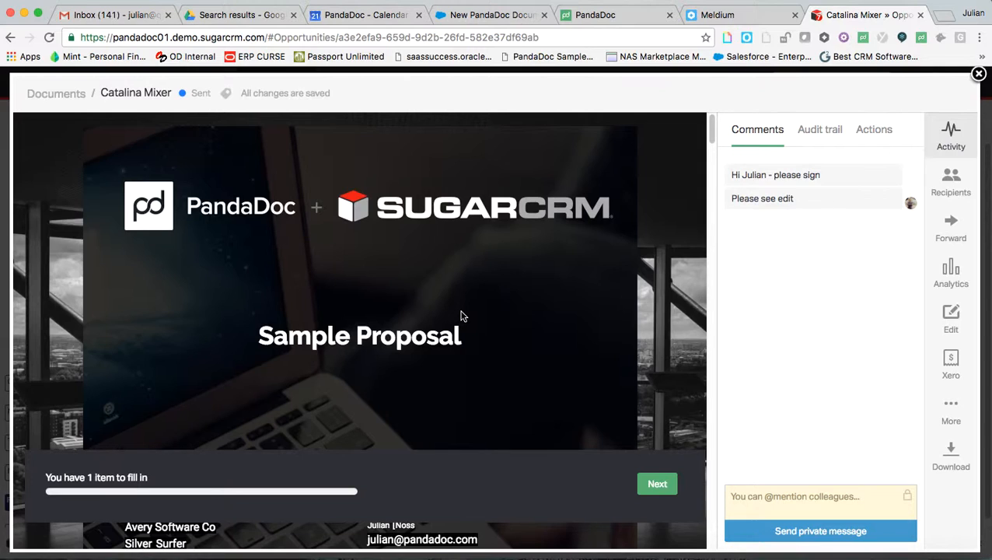
mouse_move(666, 503)
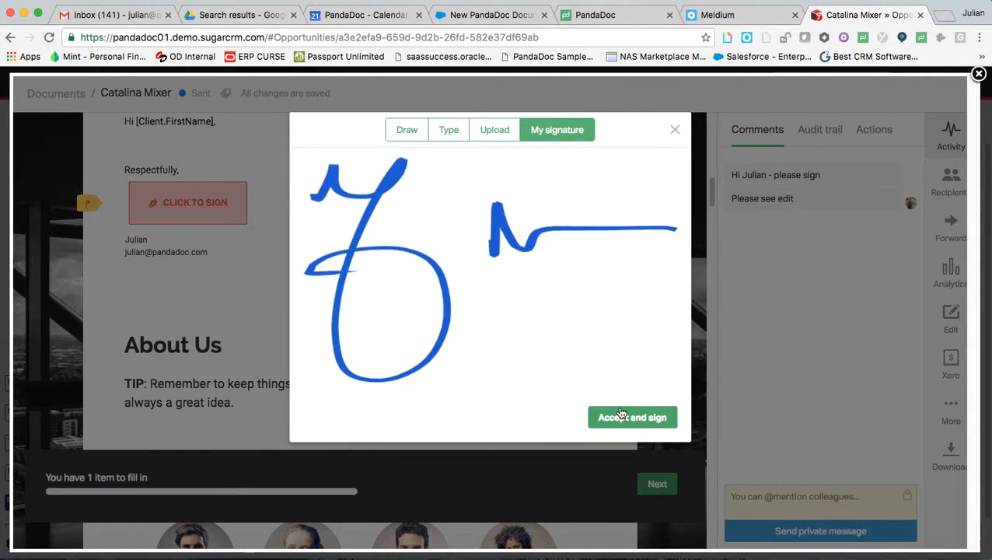
left_click(632, 417)
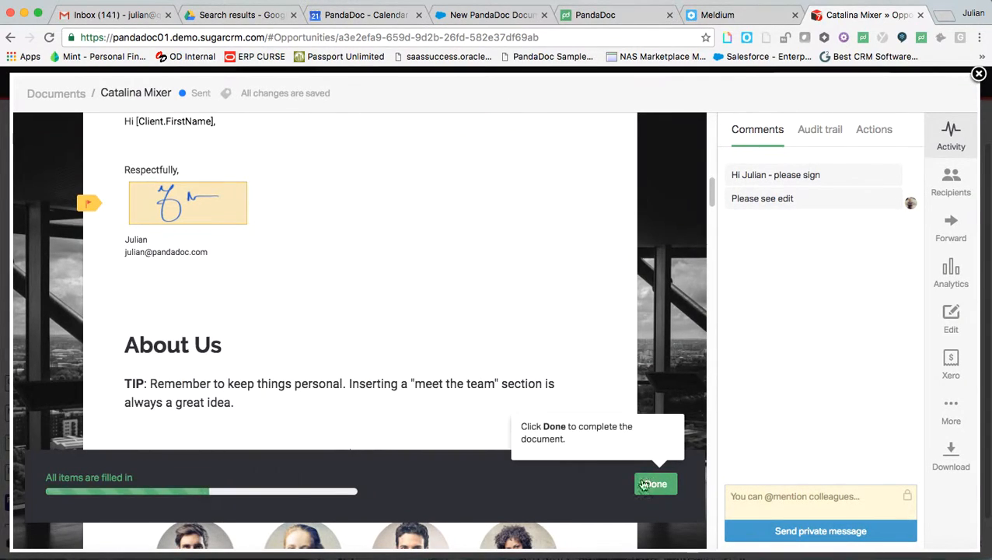
left_click(655, 483)
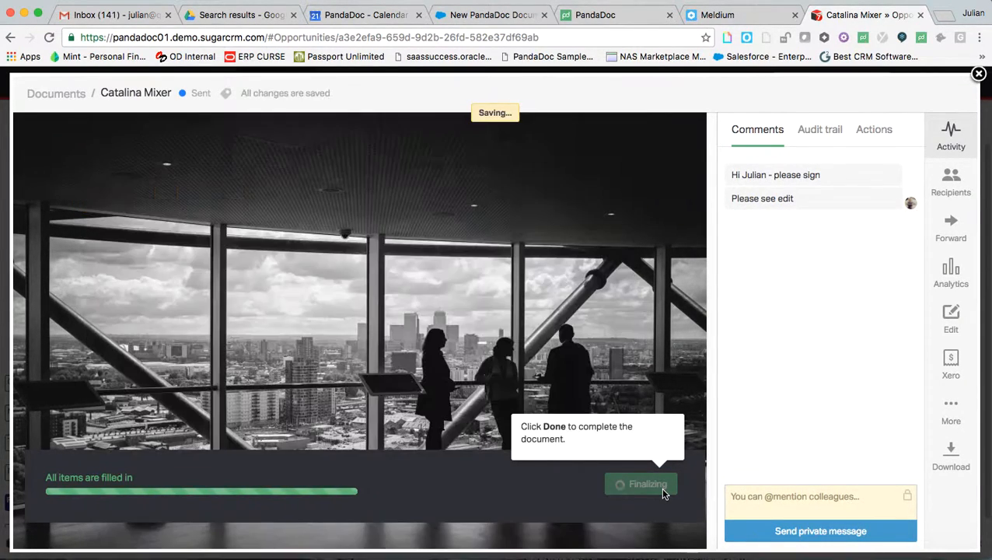
left_click(640, 484)
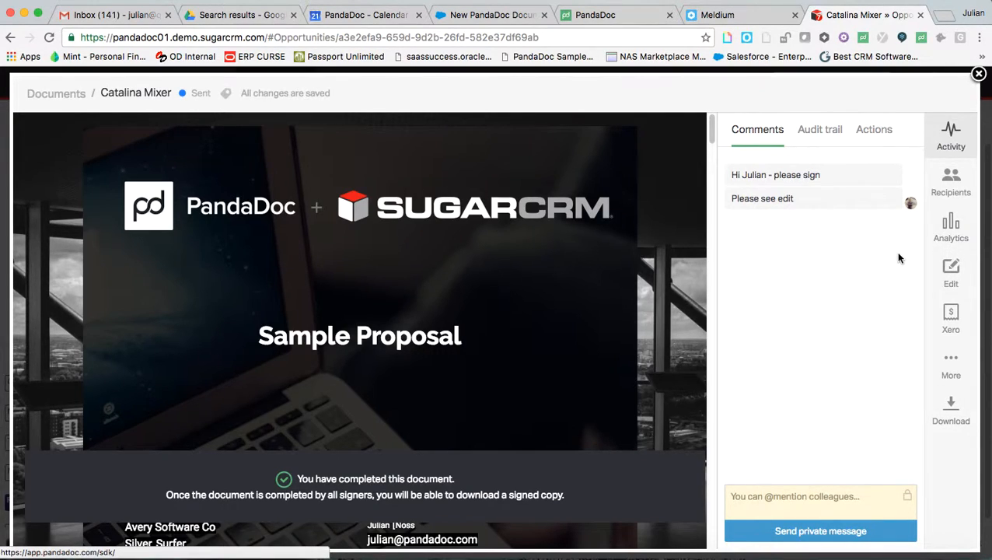
Close the proposal overlay to view the opportunity's PandaDoc Documents dashlet
left_click(951, 364)
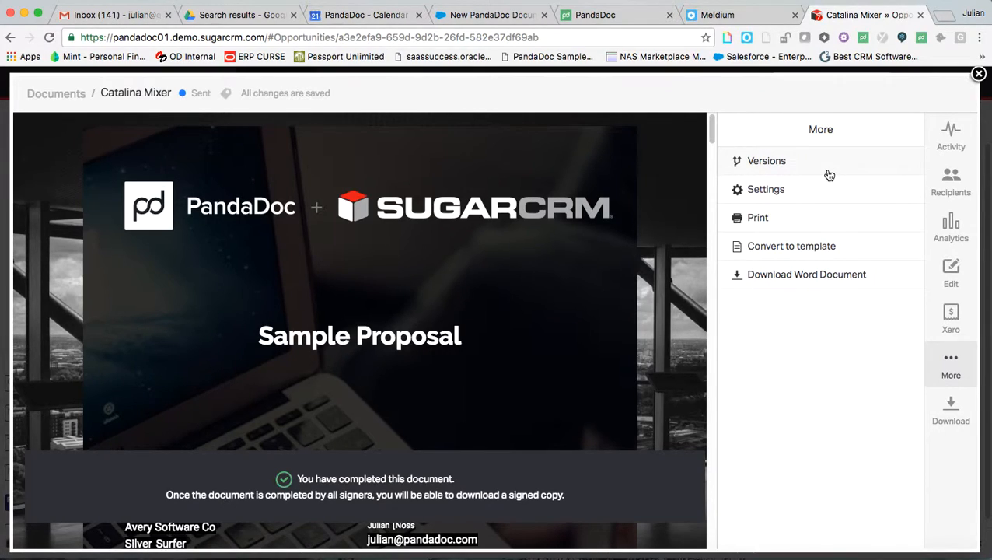
left_click(766, 160)
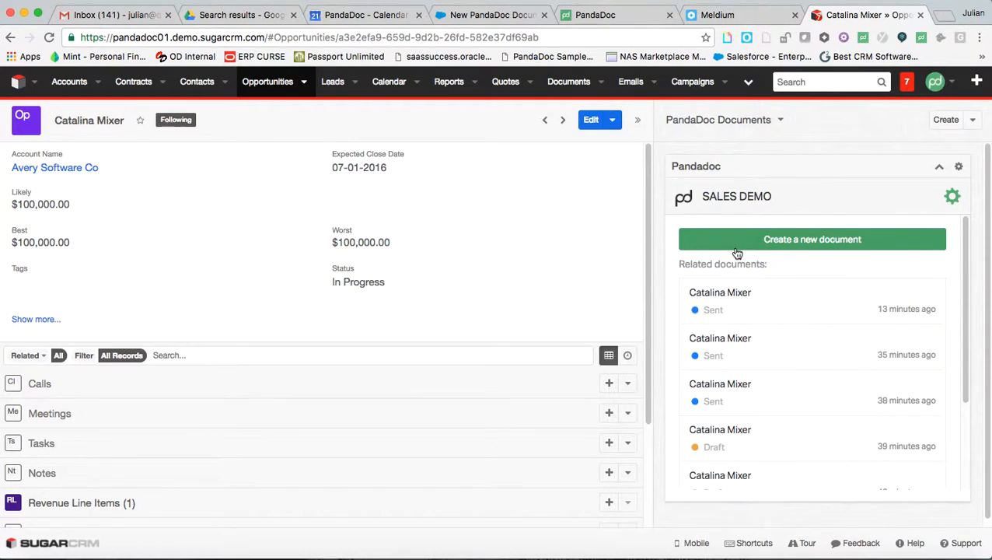
mouse_move(813, 239)
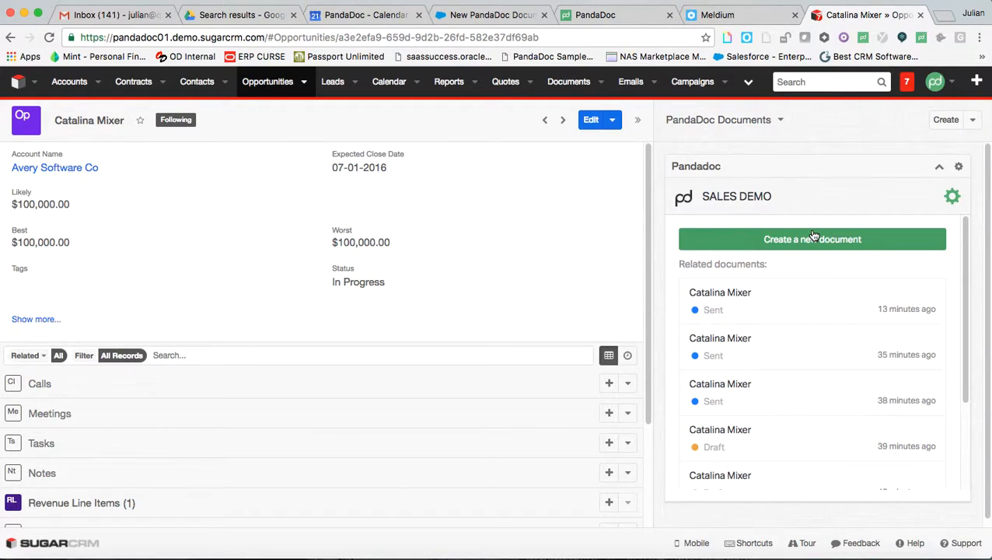